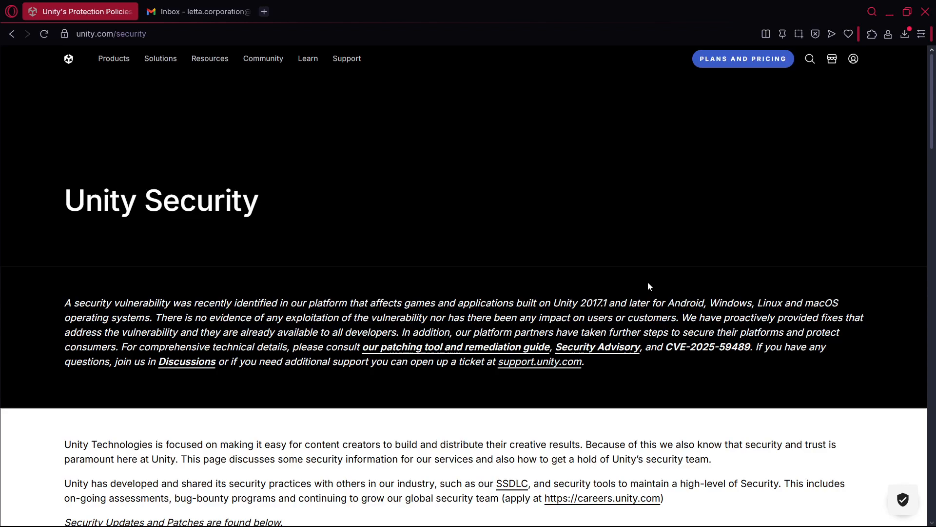
mouse_move(249, 318)
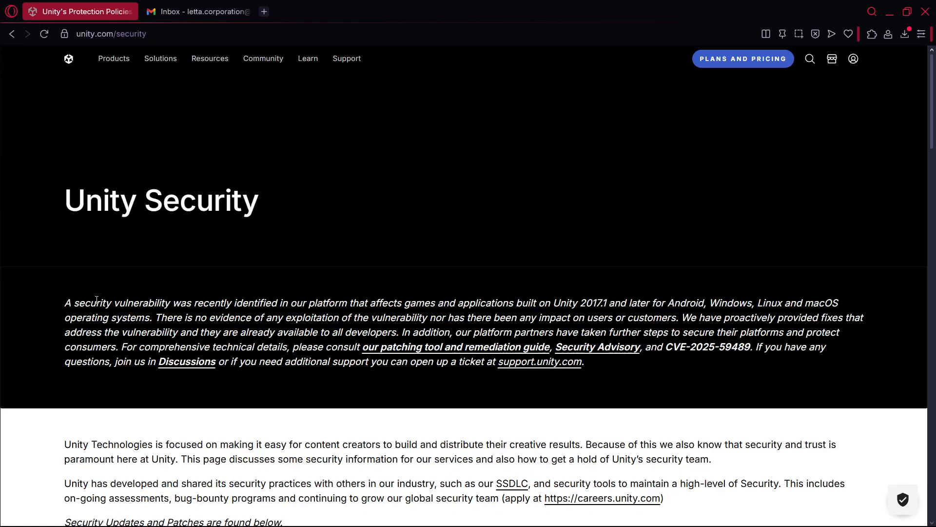
Read the advisory's security vulnerability, affected Unity versions and platforms, and no-exploitation sentences.
left_click_drag(73, 302, 170, 302)
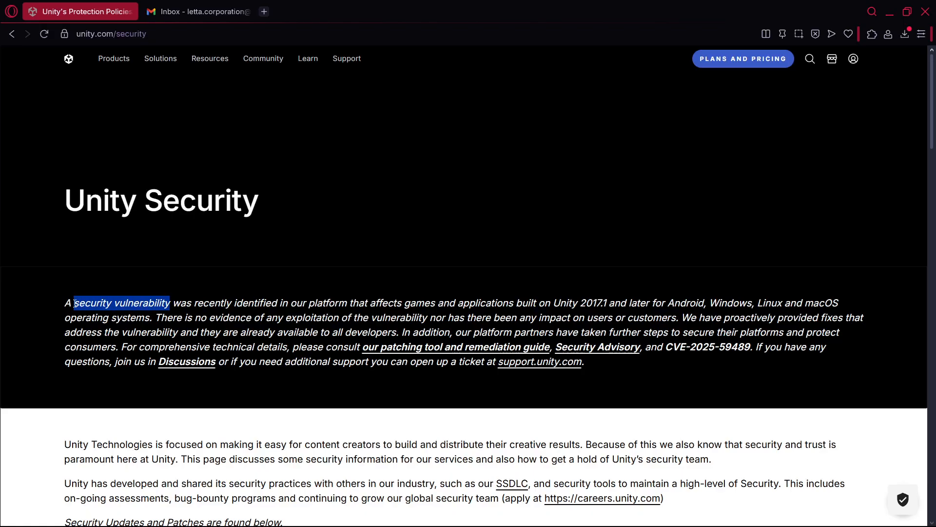
left_click(67, 292)
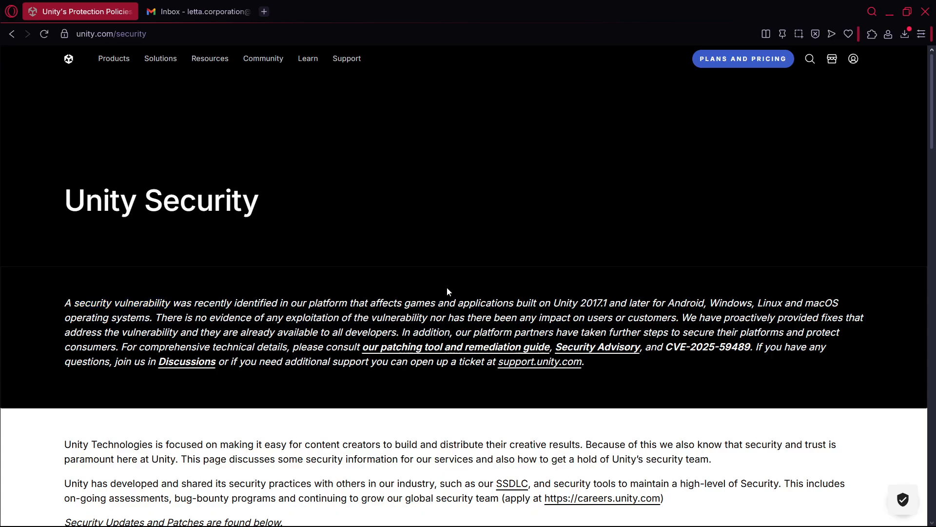
double_click(566, 303)
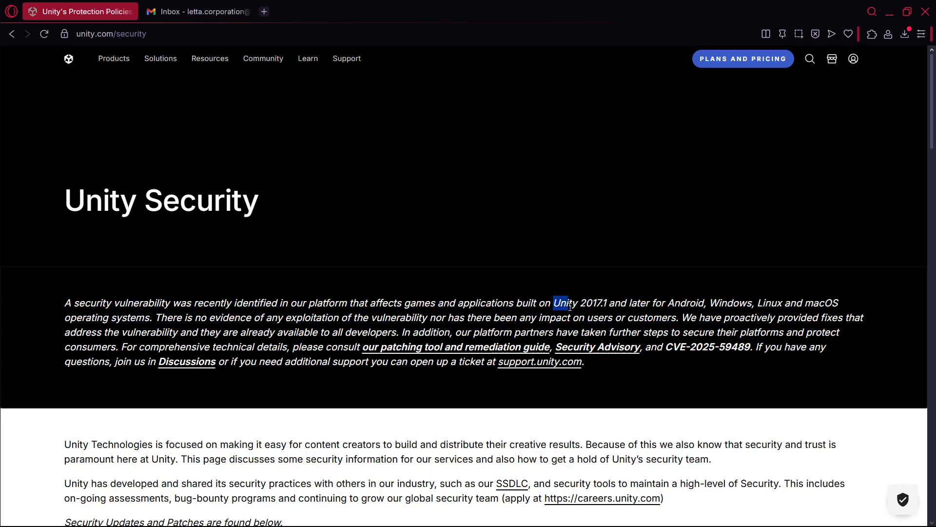
left_click_drag(554, 303, 608, 302)
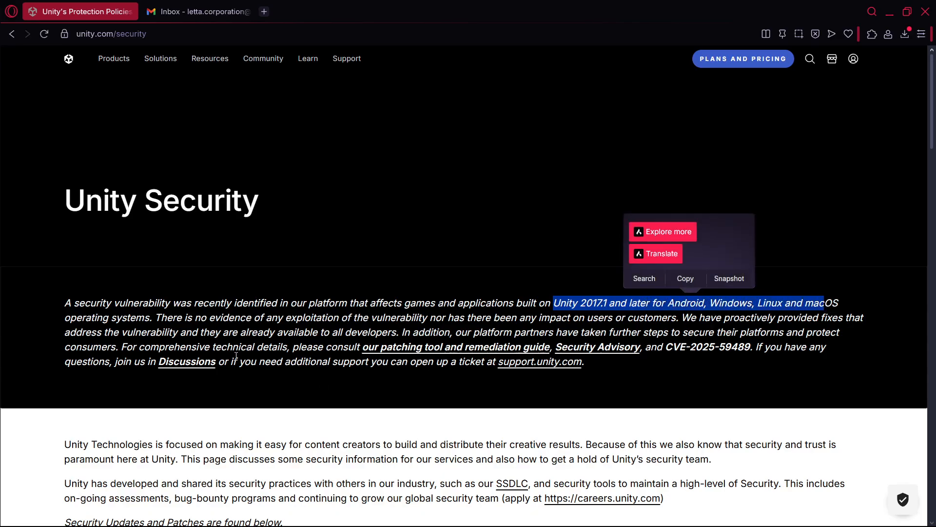
double_click(93, 302)
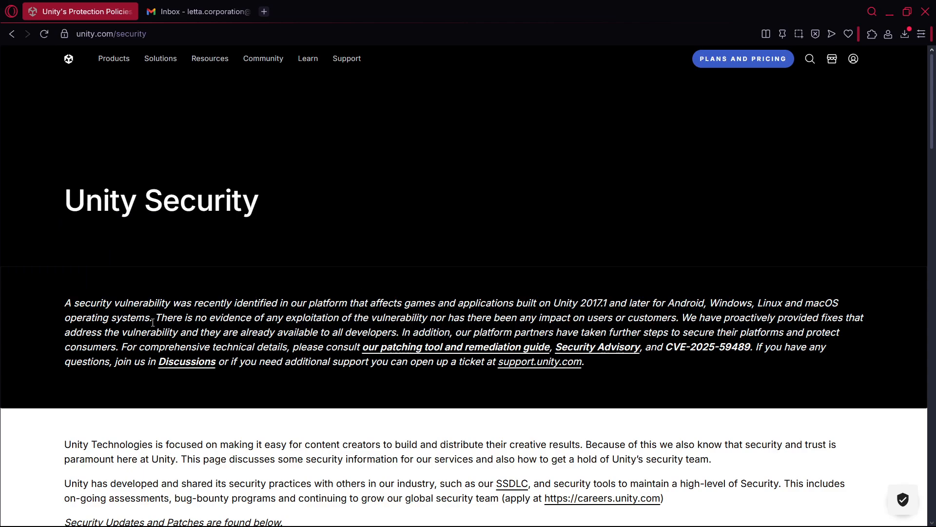
left_click_drag(156, 317, 286, 317)
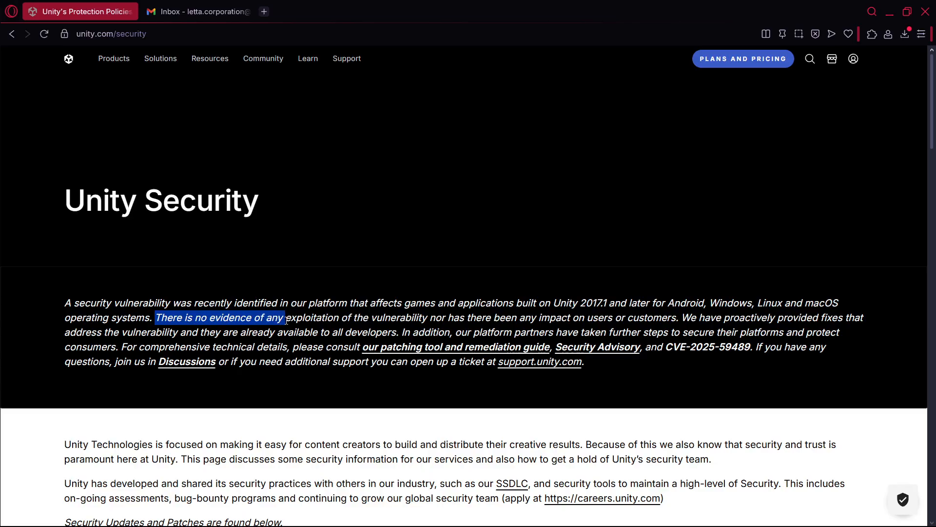
left_click_drag(287, 317, 424, 317)
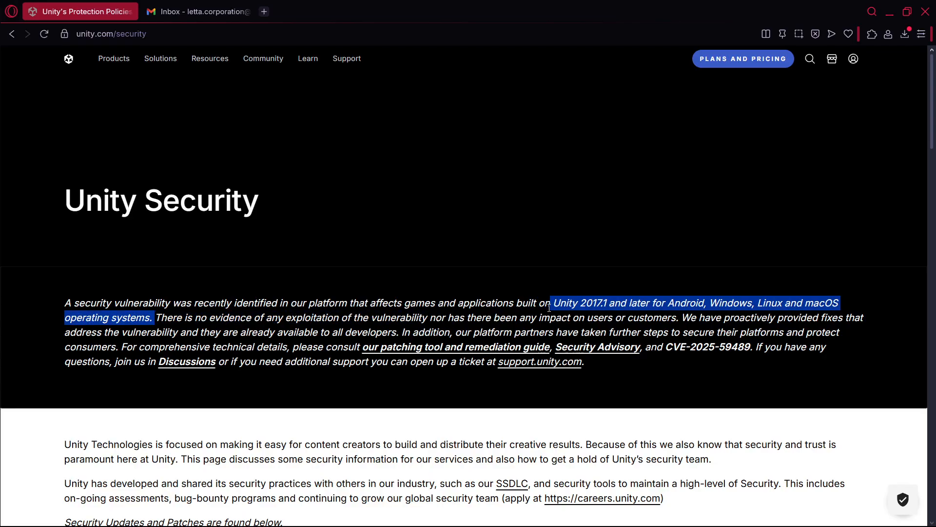
left_click(677, 317)
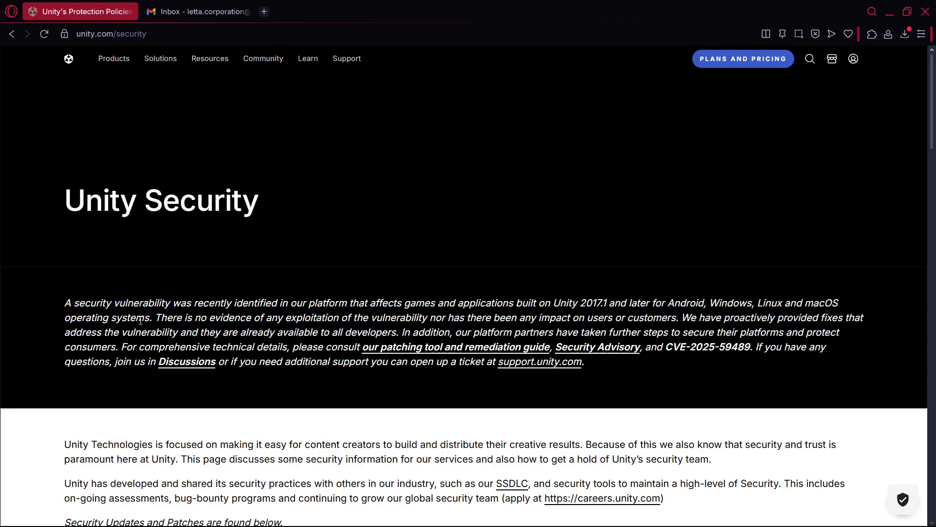
Read the statement that payment transactions and card information go through an external processor.
scroll("down", 3)
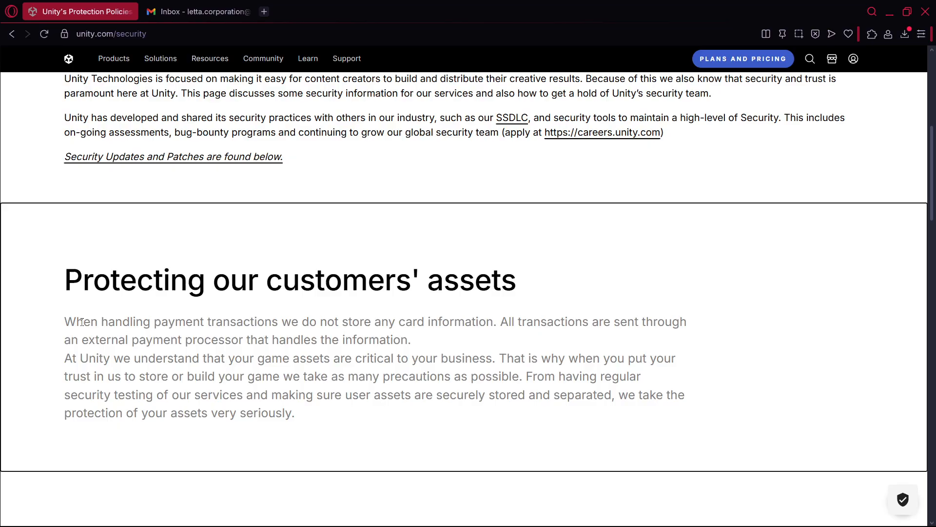
mouse_move(99, 285)
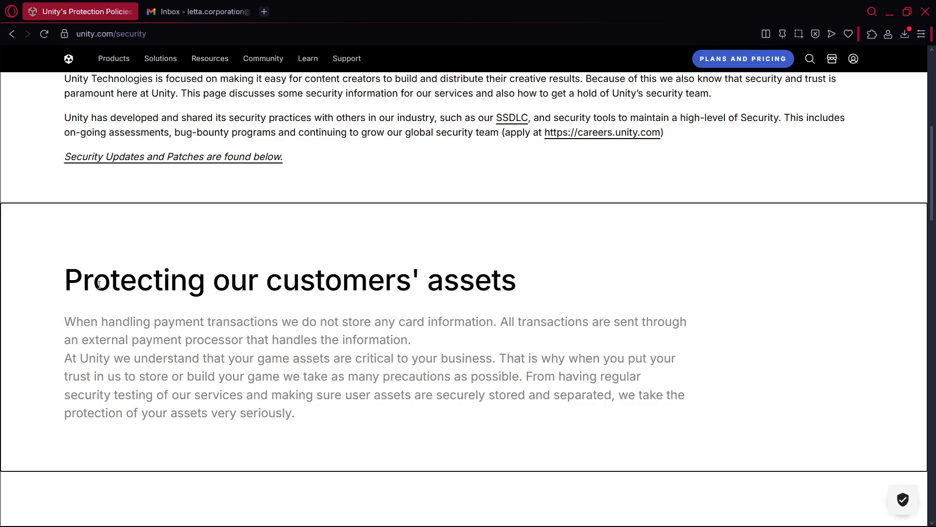
left_click_drag(64, 321, 309, 321)
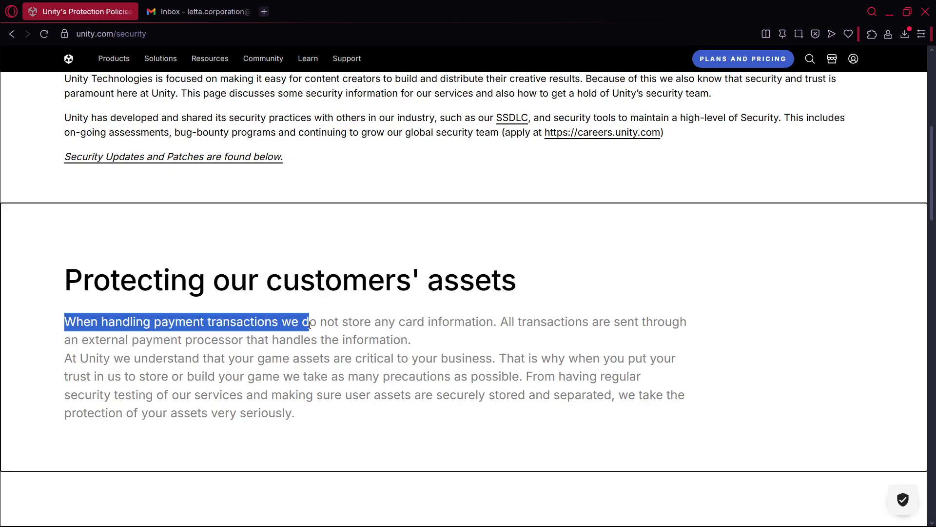
left_click_drag(309, 321, 565, 321)
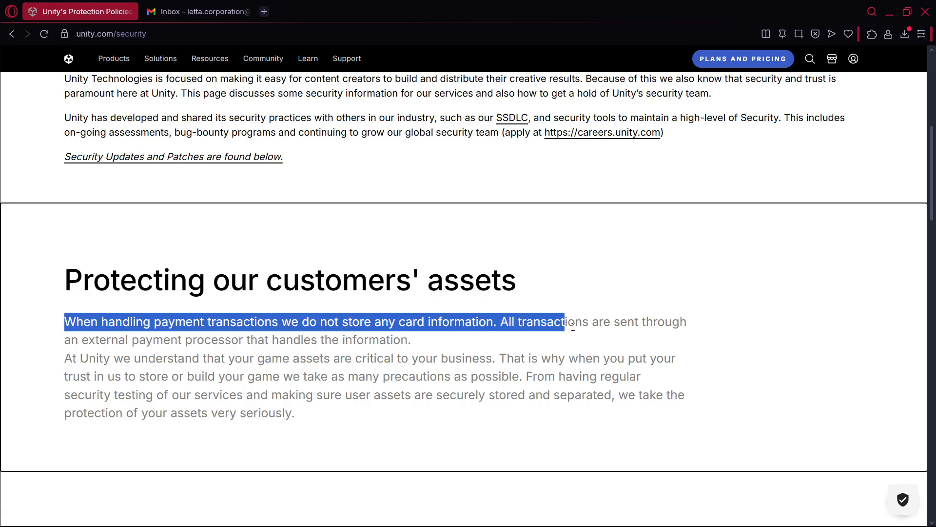
left_click_drag(565, 321, 212, 339)
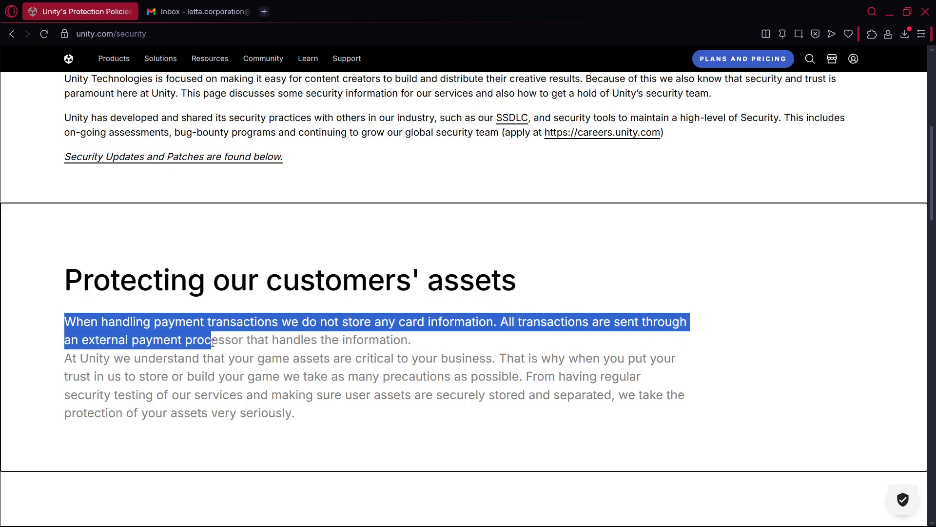
left_click_drag(211, 340, 426, 339)
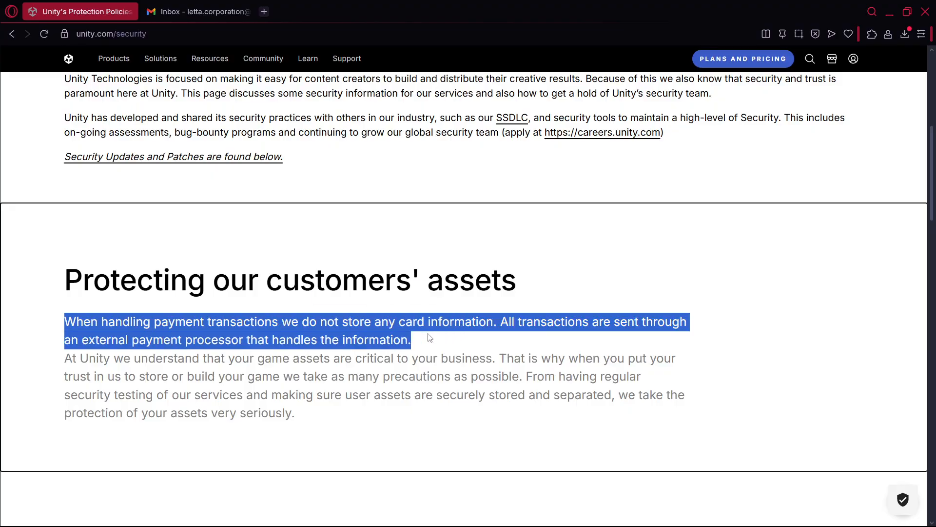
scroll("up", 3)
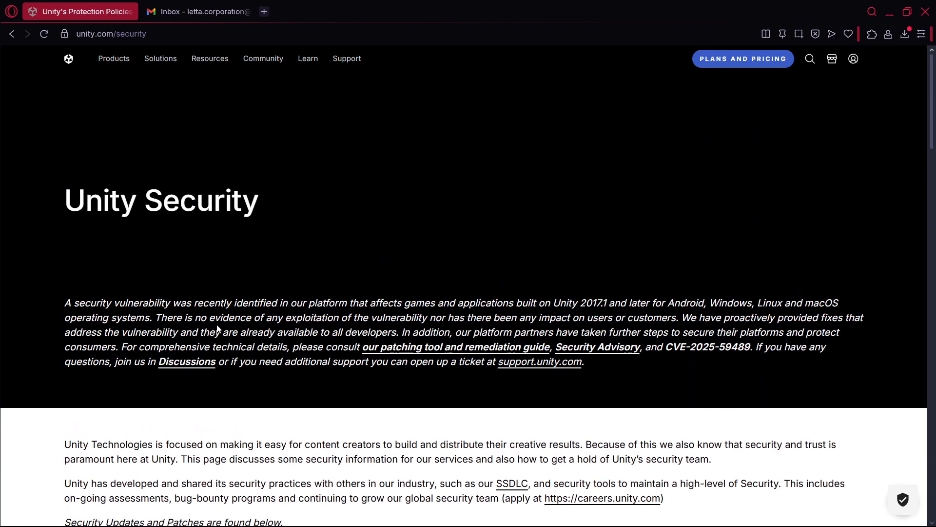
scroll("down", 3)
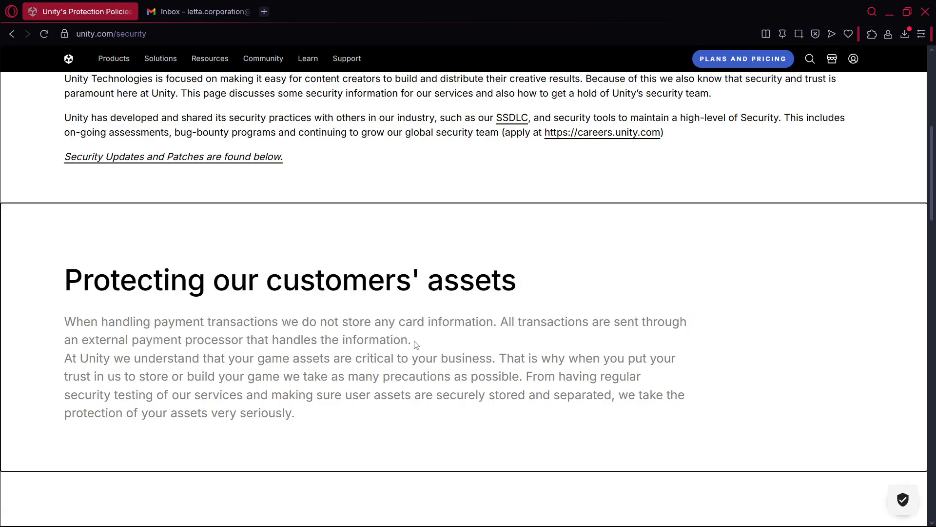
left_click_drag(400, 321, 492, 321)
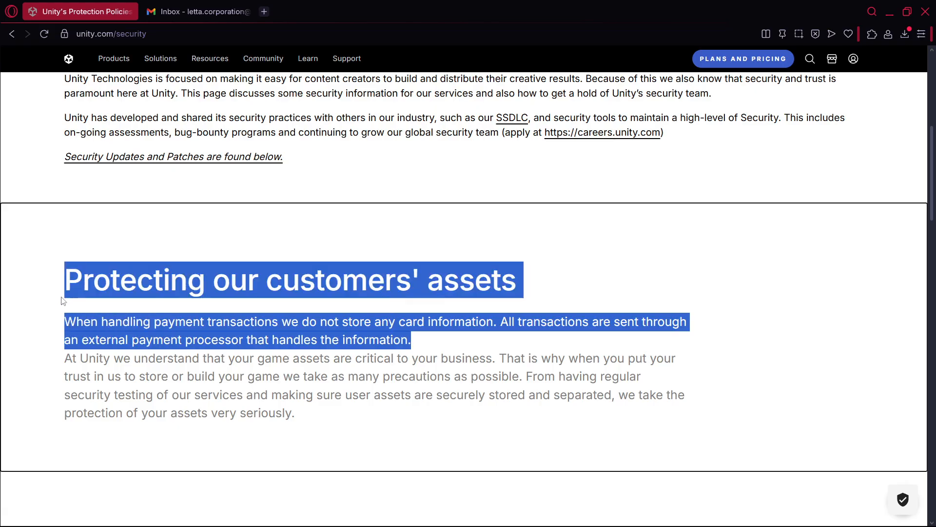
mouse_move(58, 299)
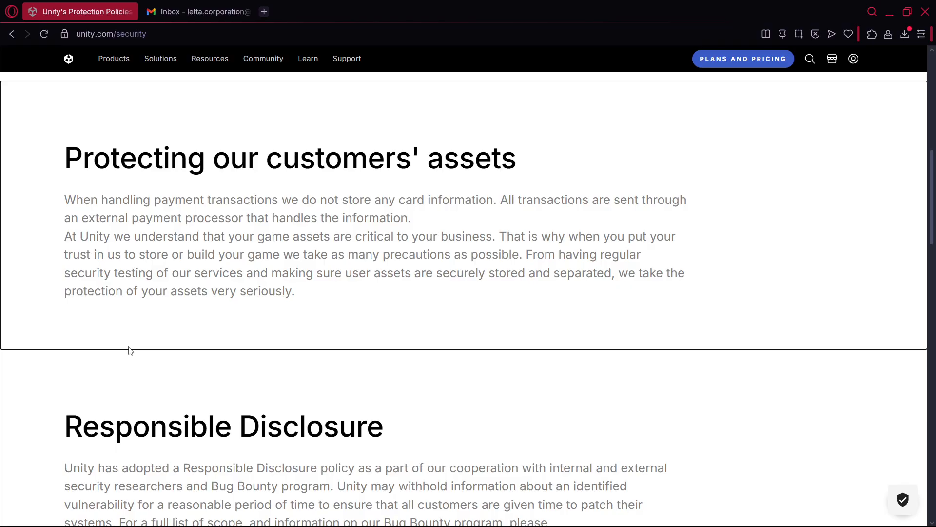
Re-read the no evidence of exploitation sentence, then launch Unity Hub from the taskbar.
scroll("up", 3)
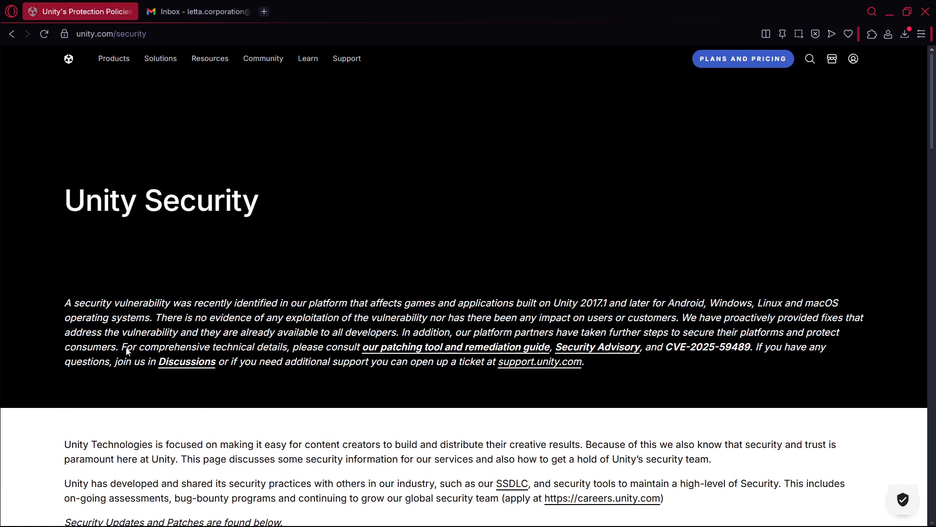
left_click_drag(155, 317, 535, 317)
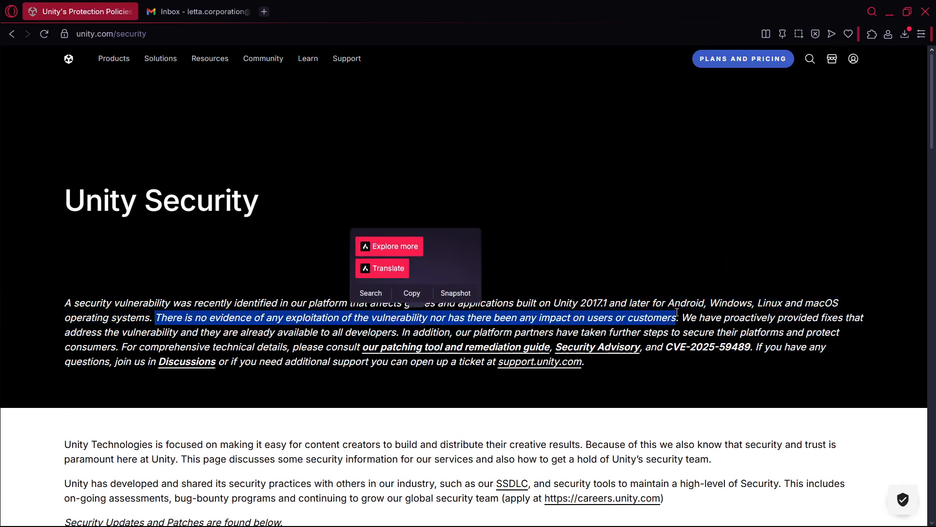
mouse_move(638, 306)
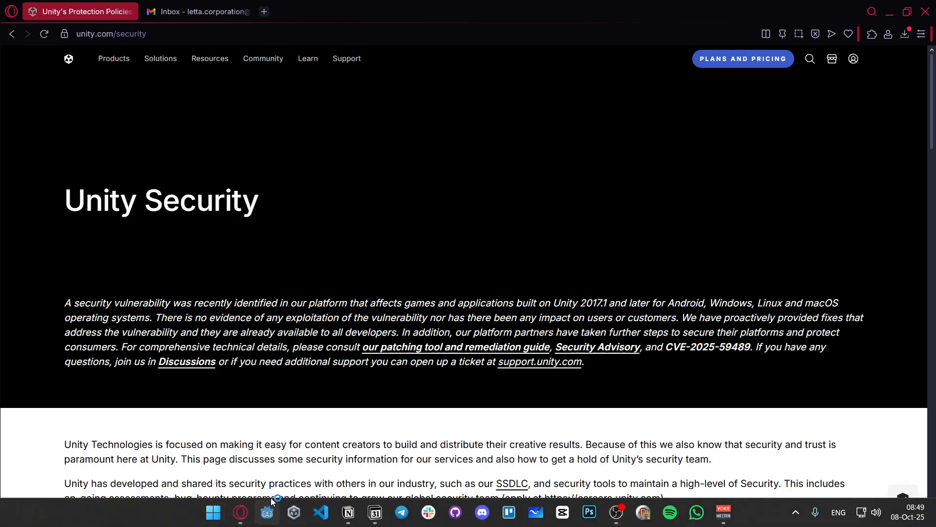
left_click(294, 512)
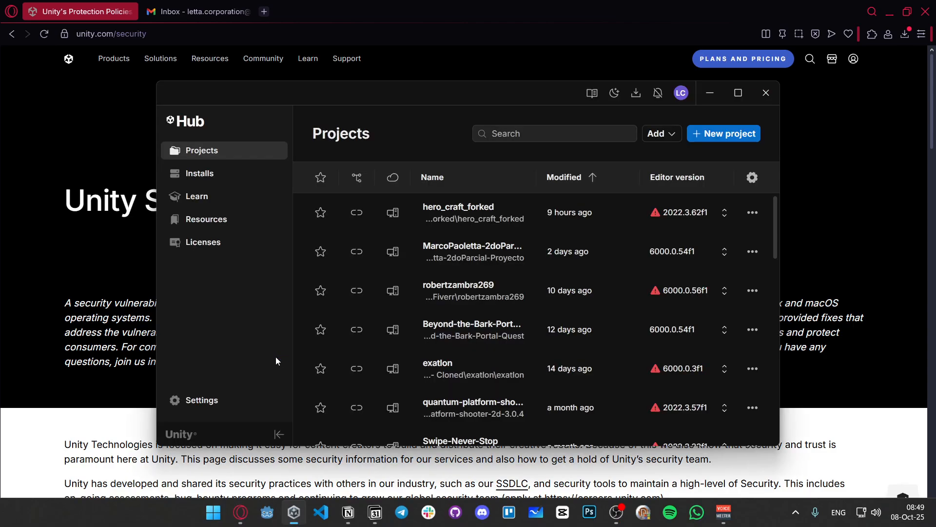
mouse_move(673, 213)
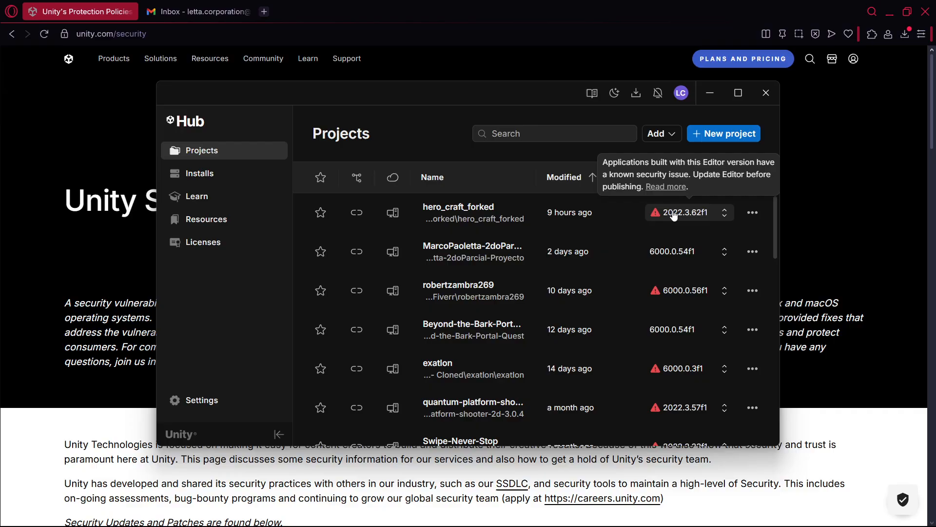
mouse_move(693, 369)
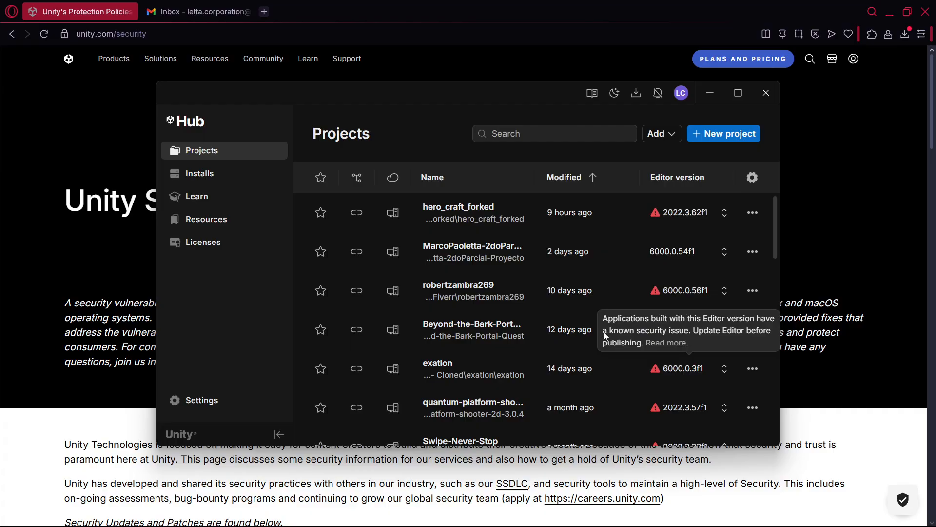
mouse_move(676, 344)
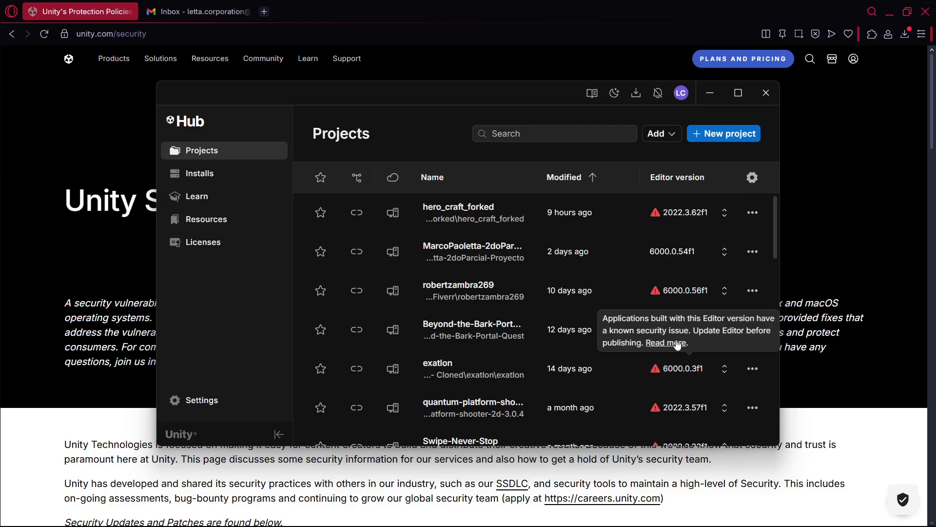
left_click(666, 342)
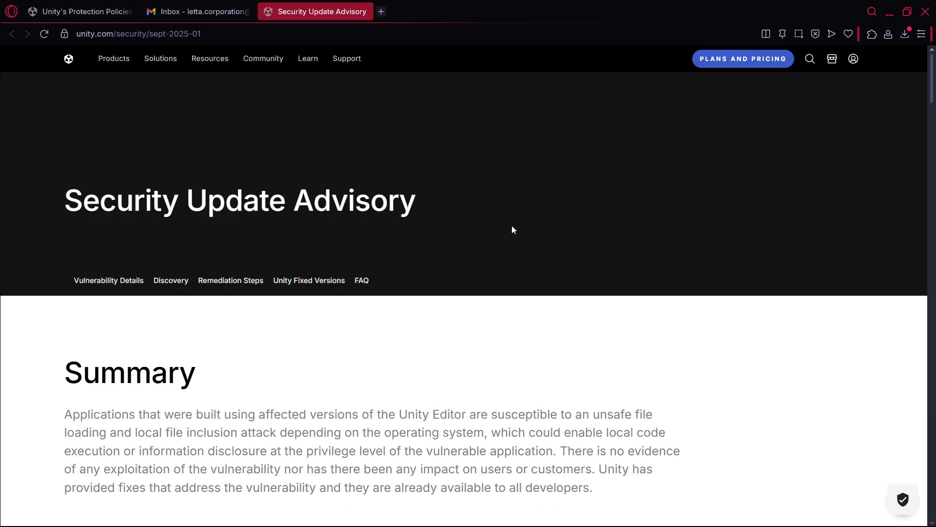
scroll("down", 3)
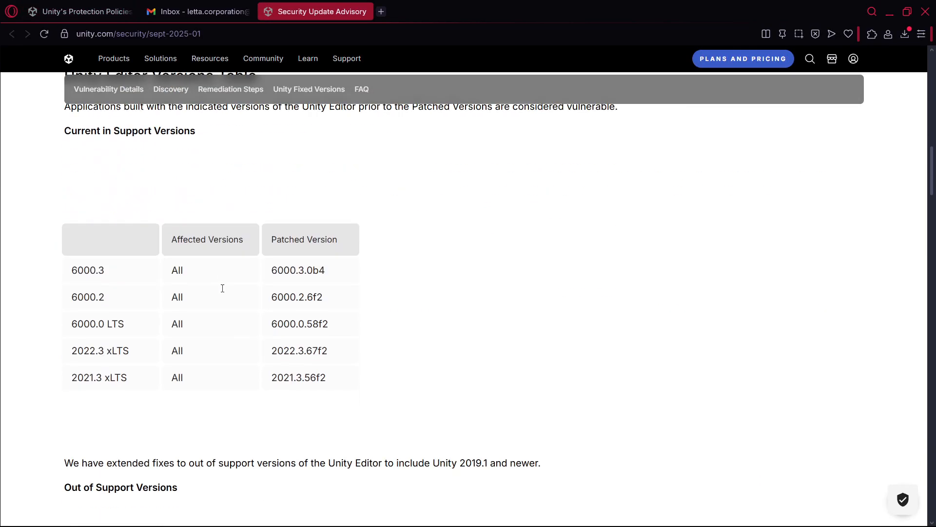
scroll("up", 3)
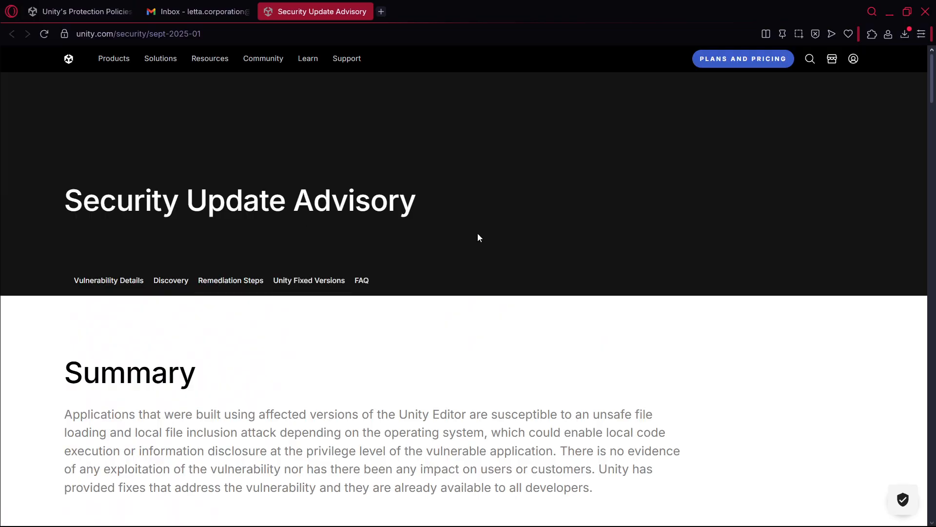
scroll("down", 3)
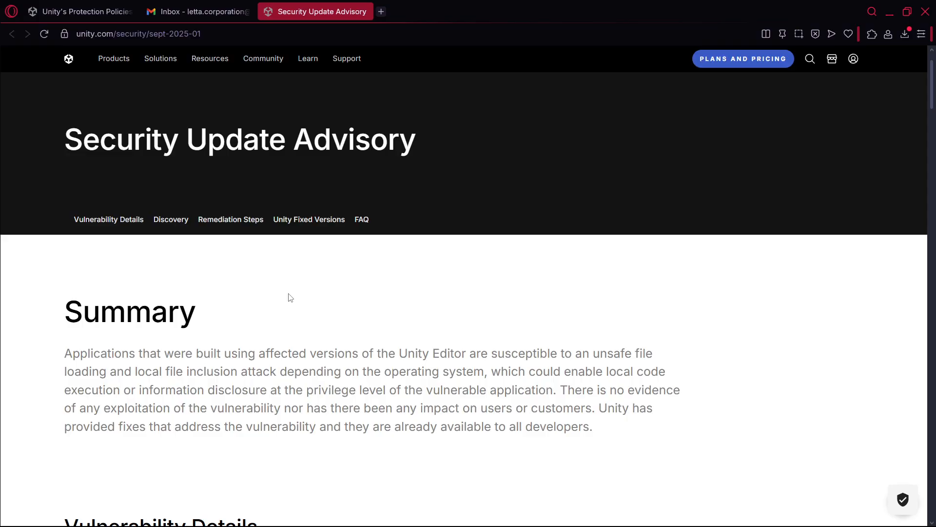
mouse_move(446, 358)
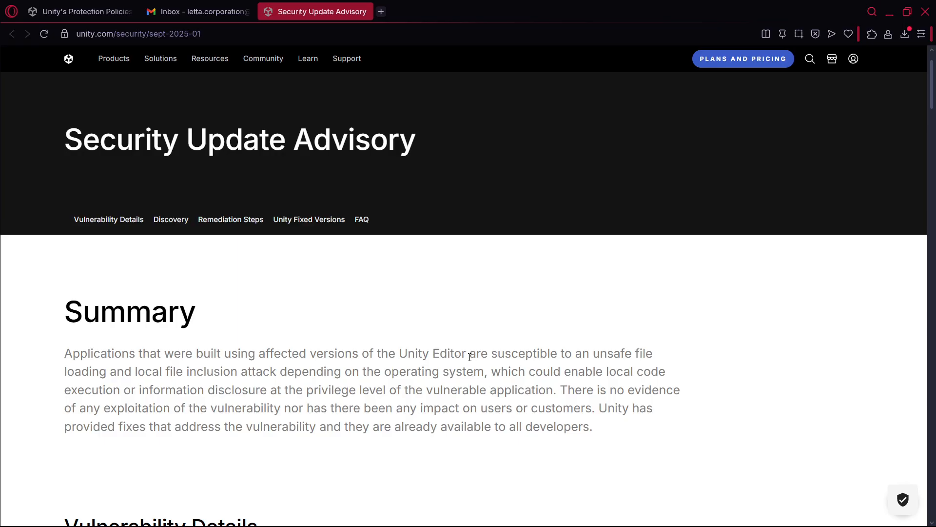
left_click_drag(470, 353, 268, 390)
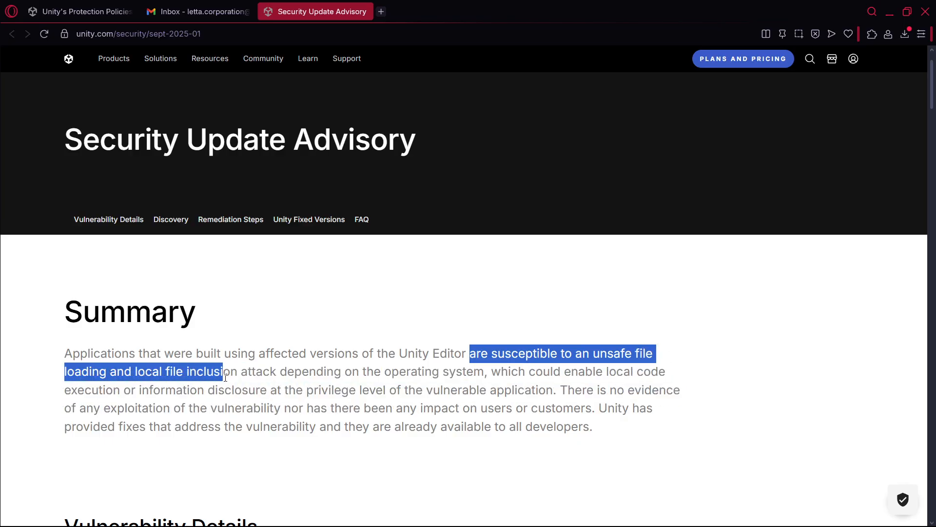
left_click_drag(224, 371, 457, 373)
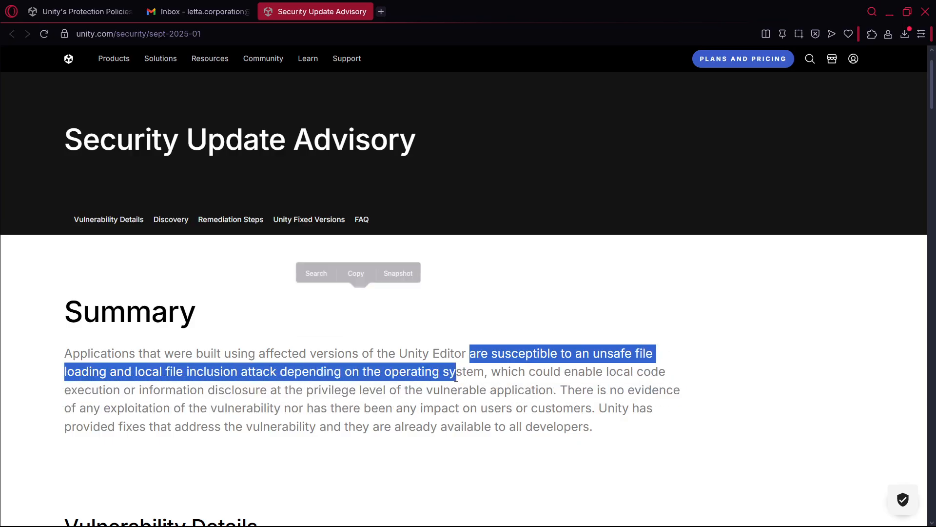
left_click_drag(528, 371, 126, 389)
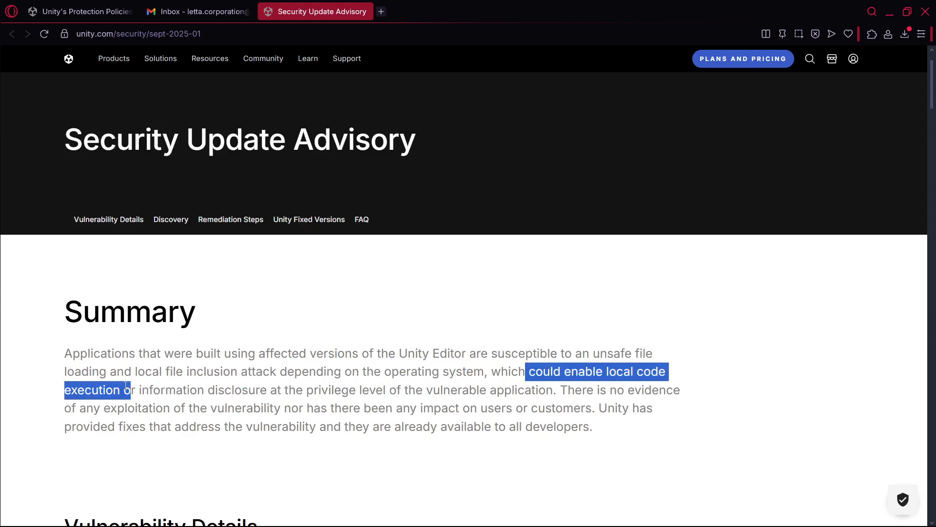
left_click_drag(126, 390, 290, 390)
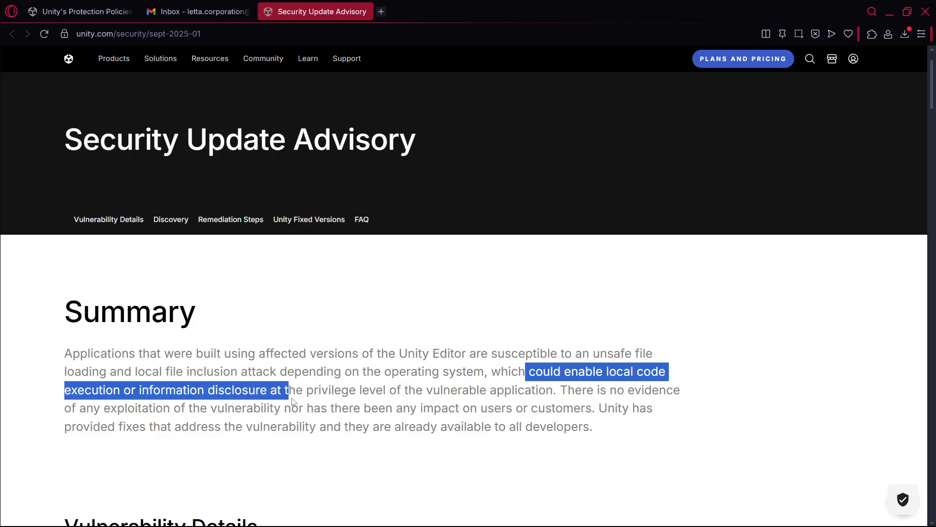
left_click_drag(289, 390, 535, 390)
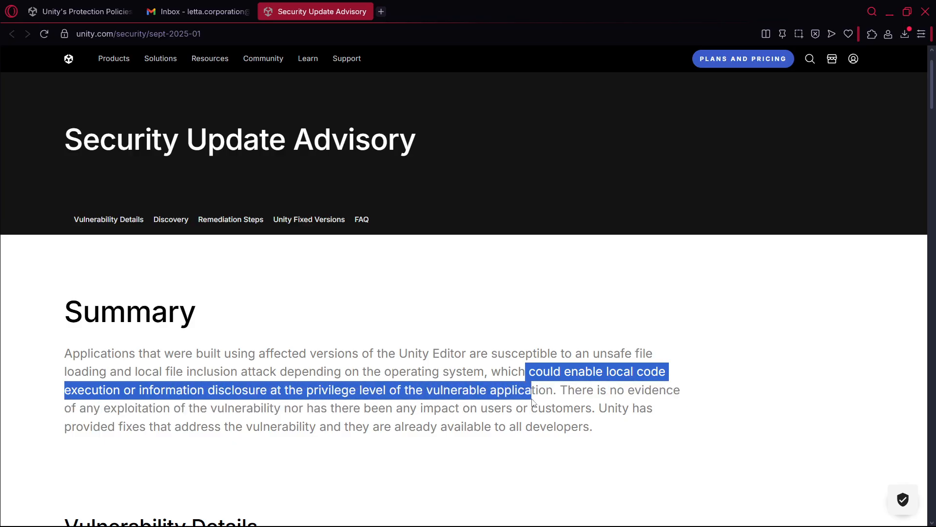
left_click(555, 390)
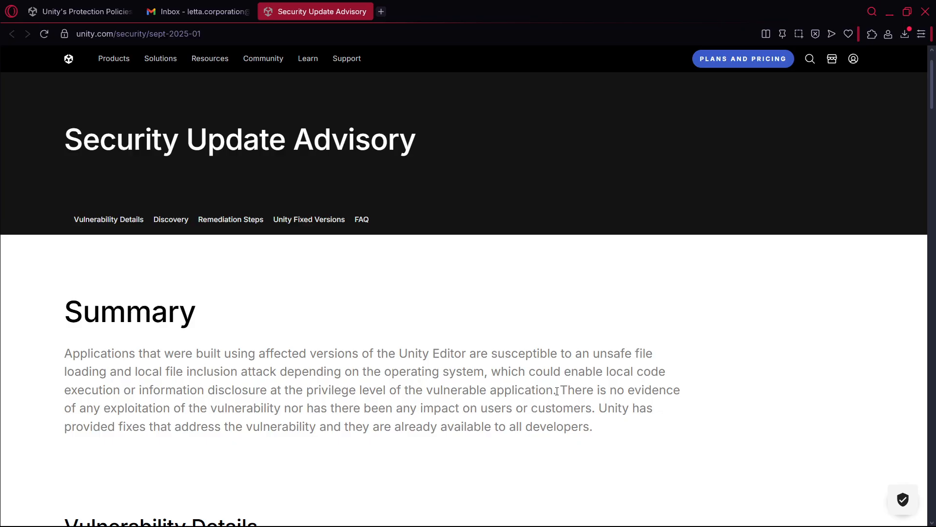
Review the Unity Editor versions table, noting the 2021.3 xLTS row.
scroll("down", 3)
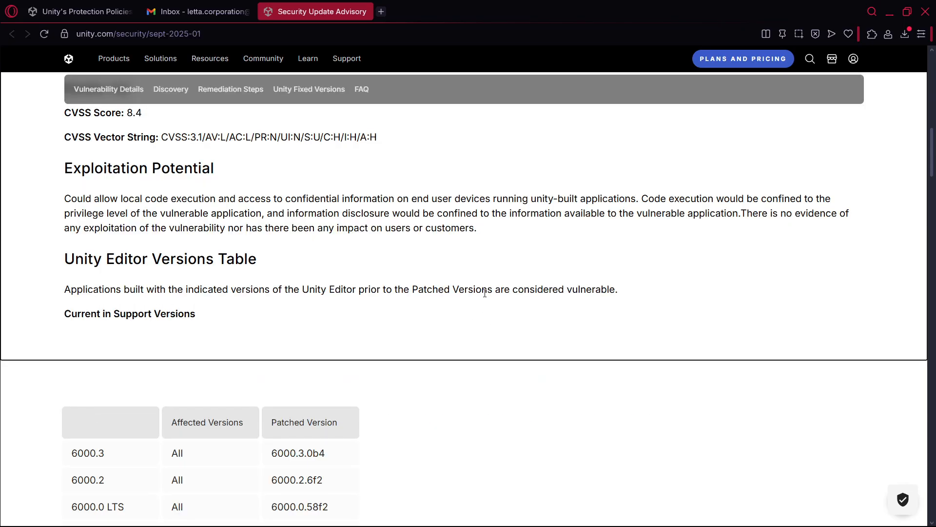
scroll("down", 3)
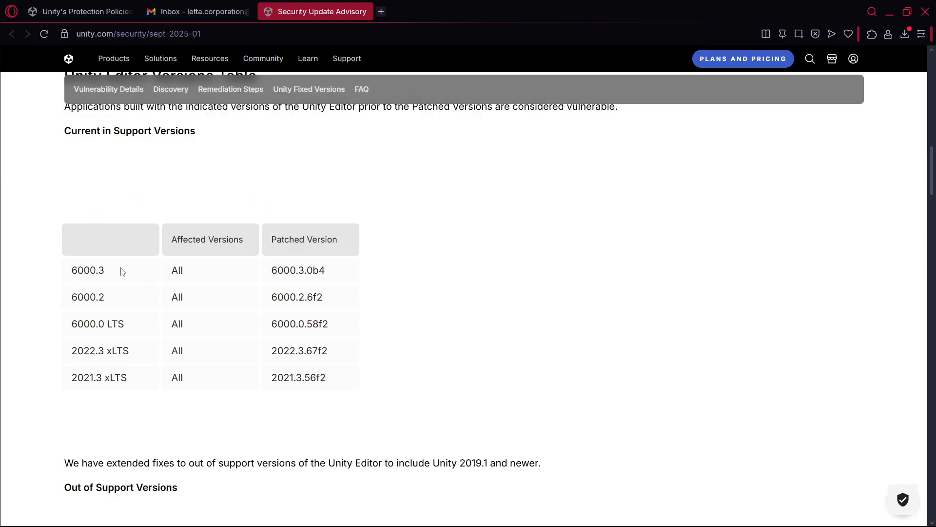
mouse_move(117, 305)
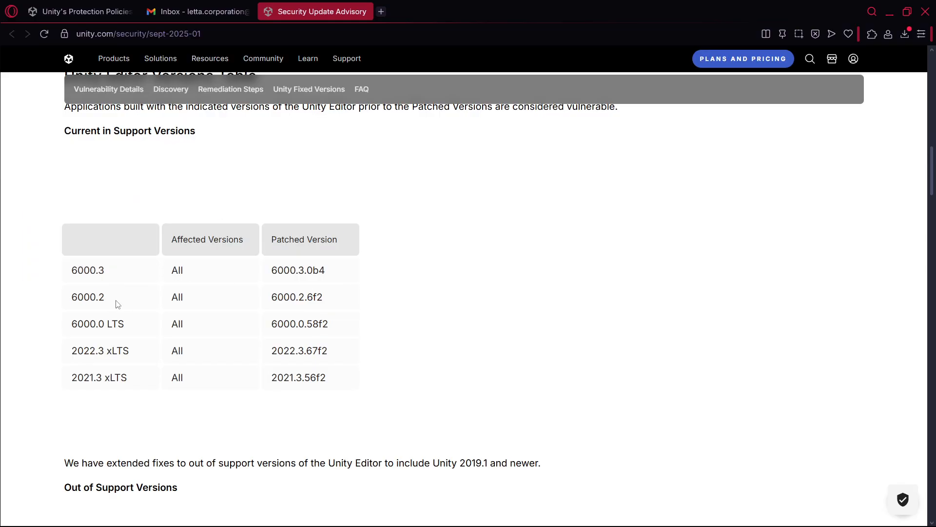
double_click(80, 350)
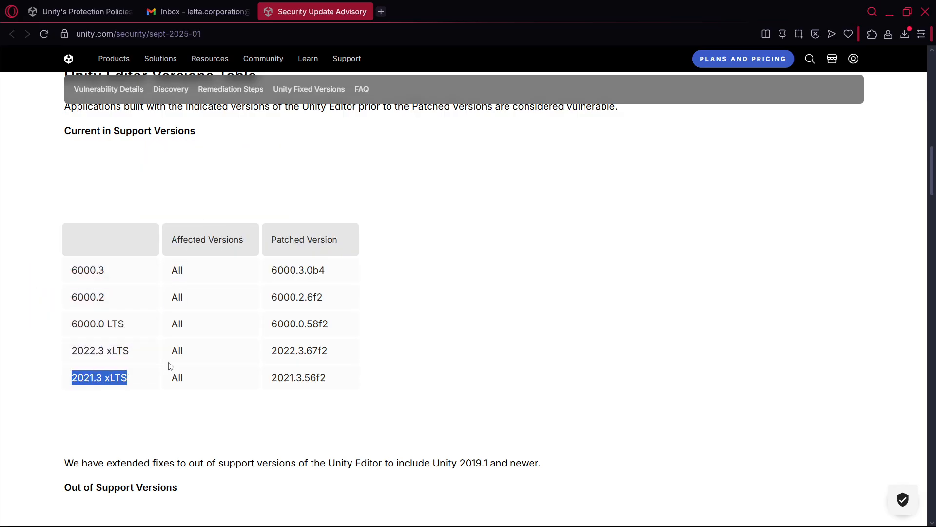
Read the first remediation step instructing to update the Unity Editor.
scroll("down", 3)
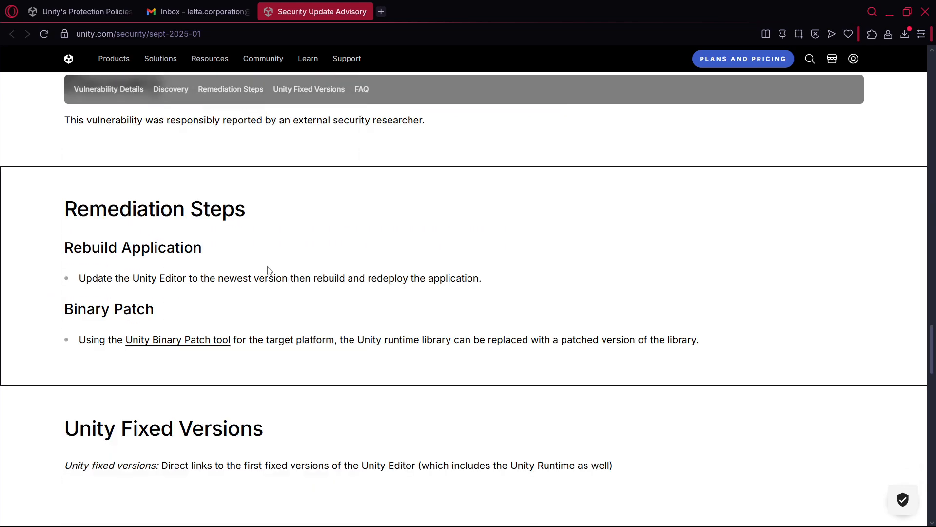
double_click(95, 278)
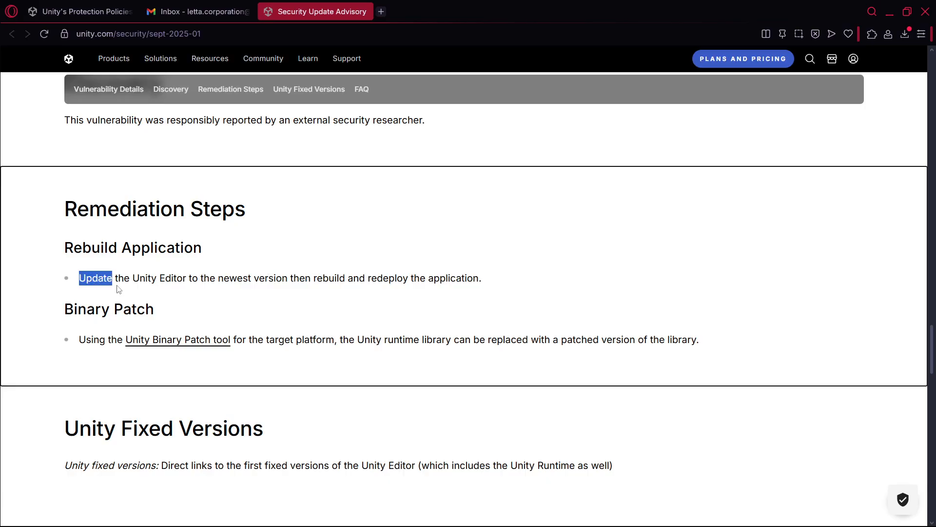
left_click_drag(118, 278, 313, 278)
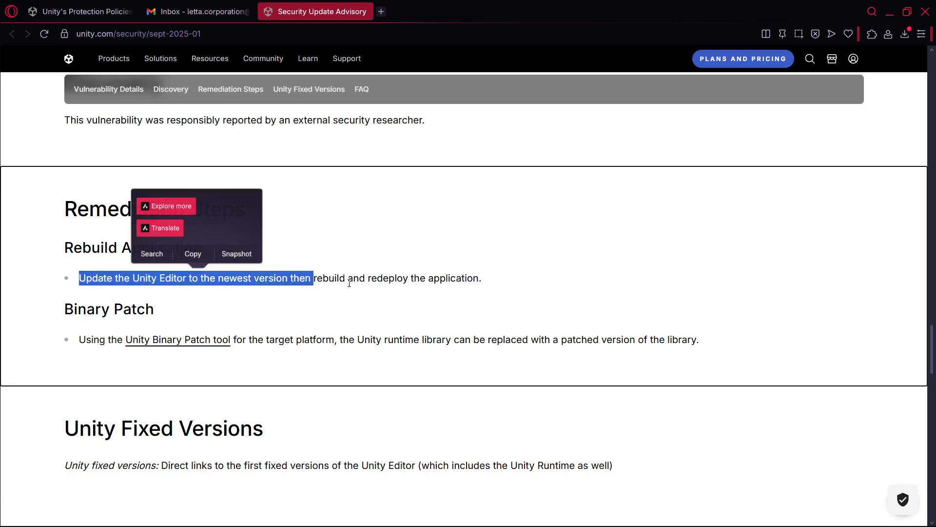
left_click(359, 283)
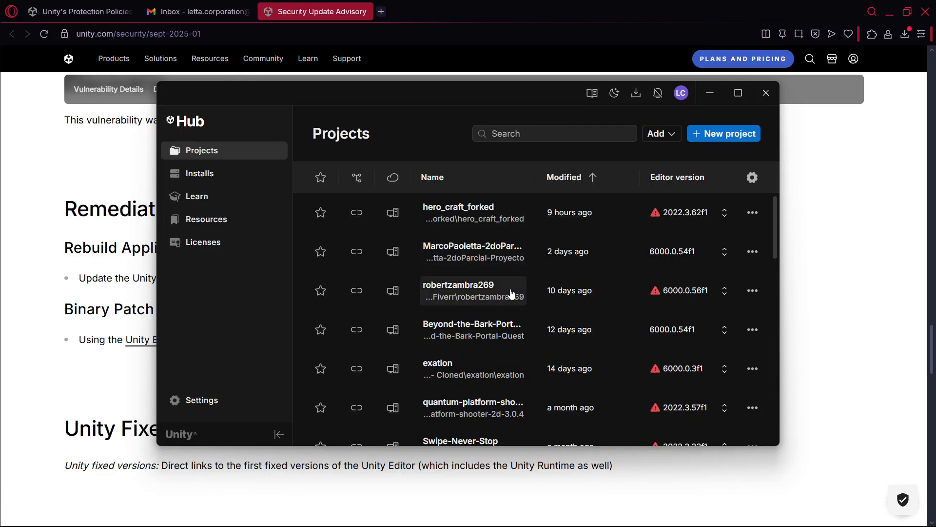
Preview 6000.0.54f1 in the project's editor picker without applying it, then view the Installs list of editors.
scroll("down", 3)
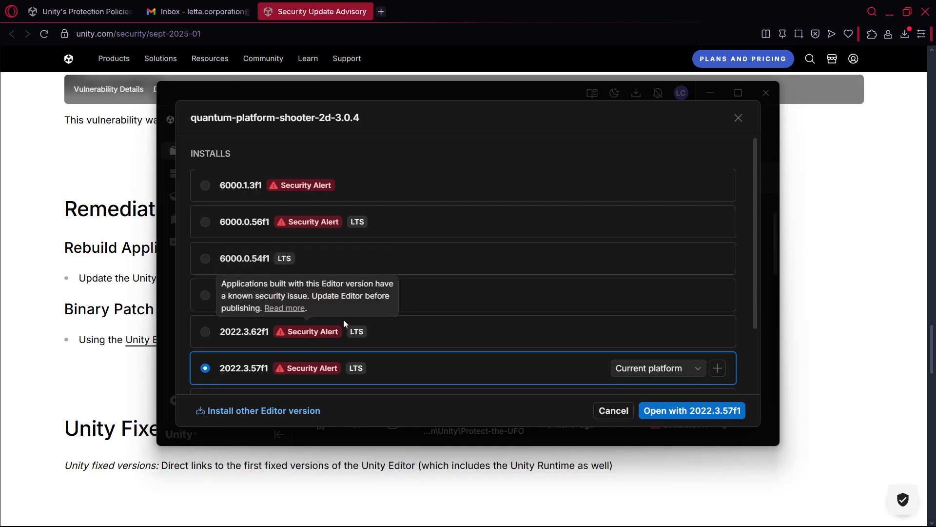
mouse_move(314, 286)
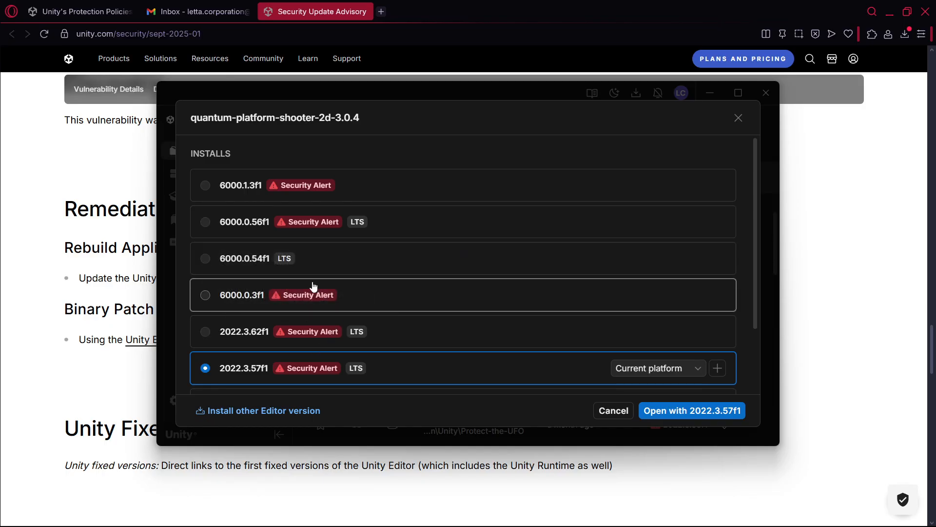
left_click(205, 257)
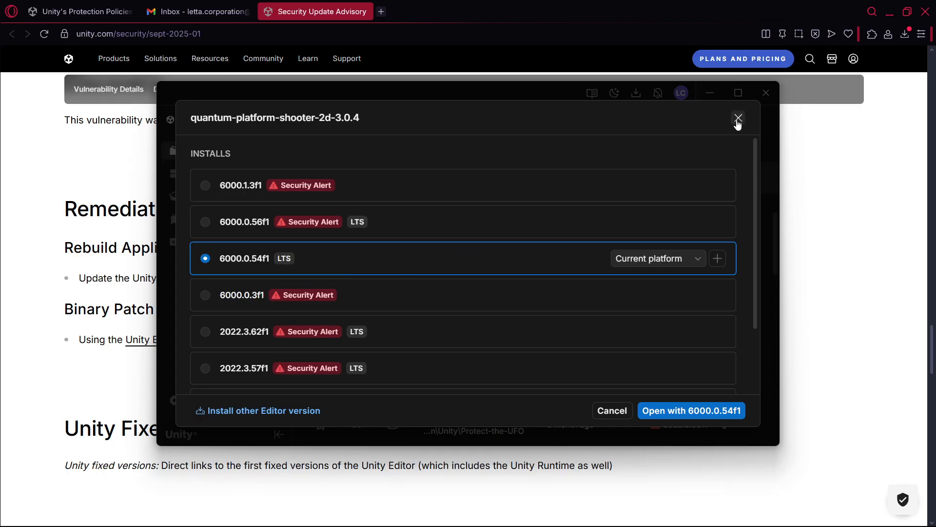
left_click(739, 118)
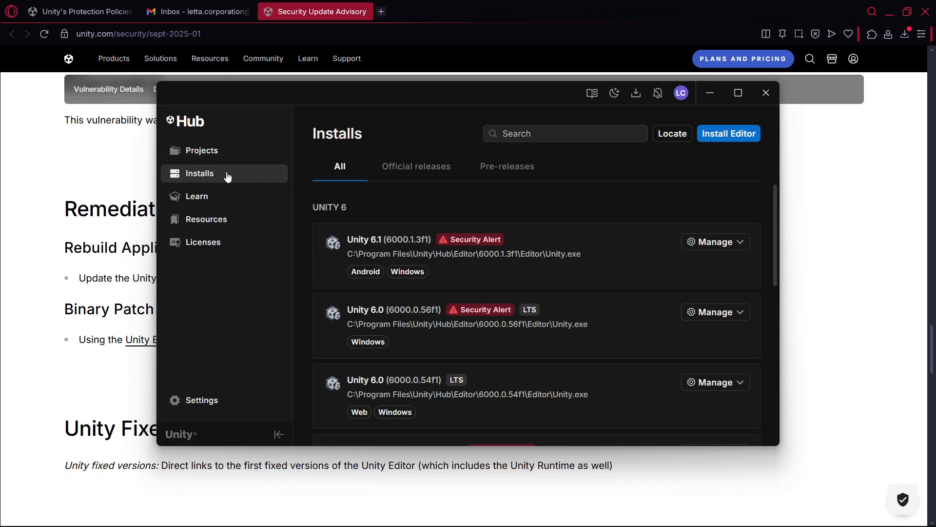
left_click(730, 133)
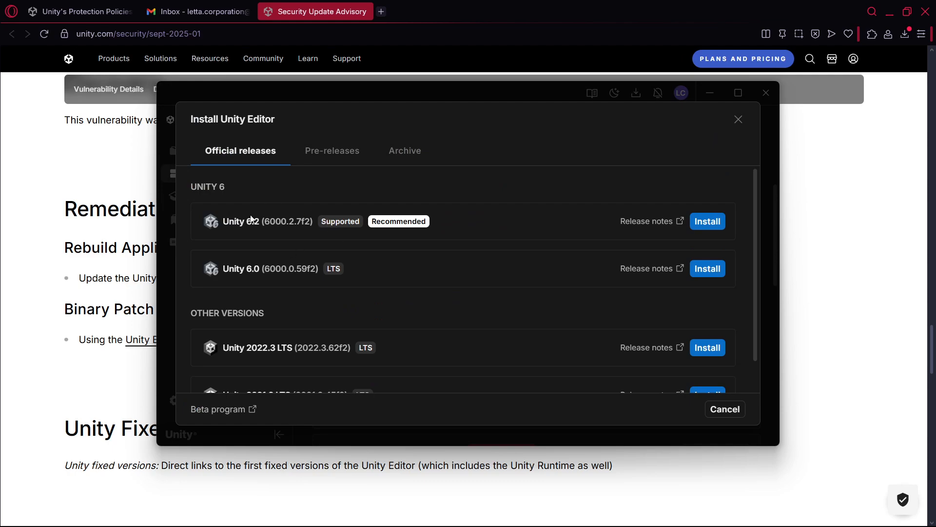
mouse_move(232, 275)
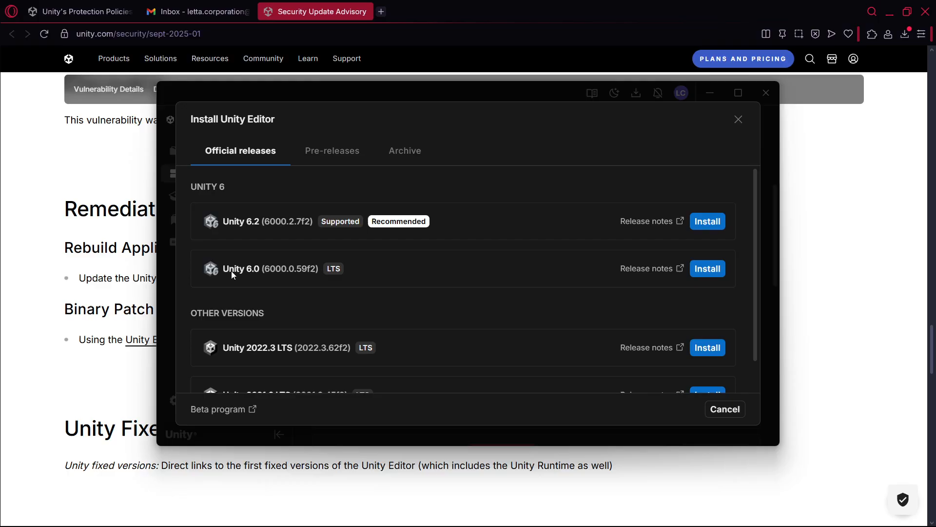
mouse_move(629, 211)
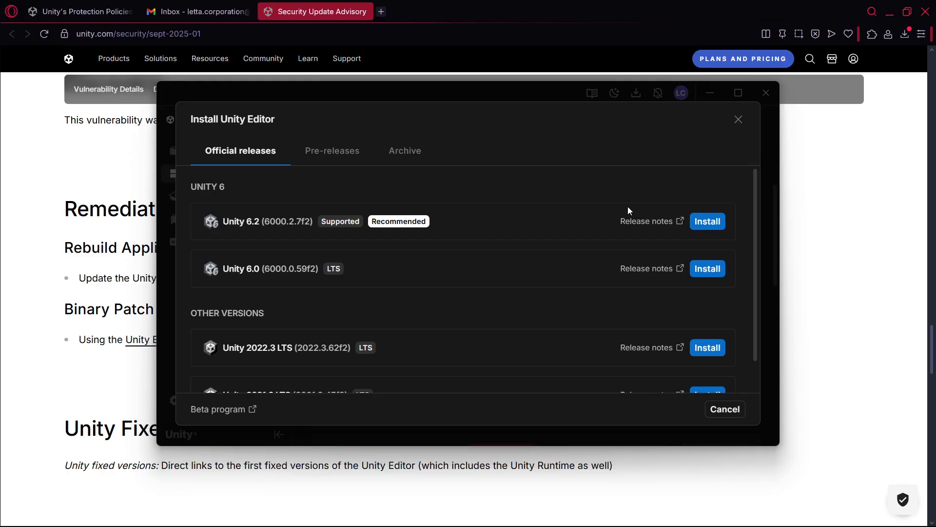
left_click(738, 119)
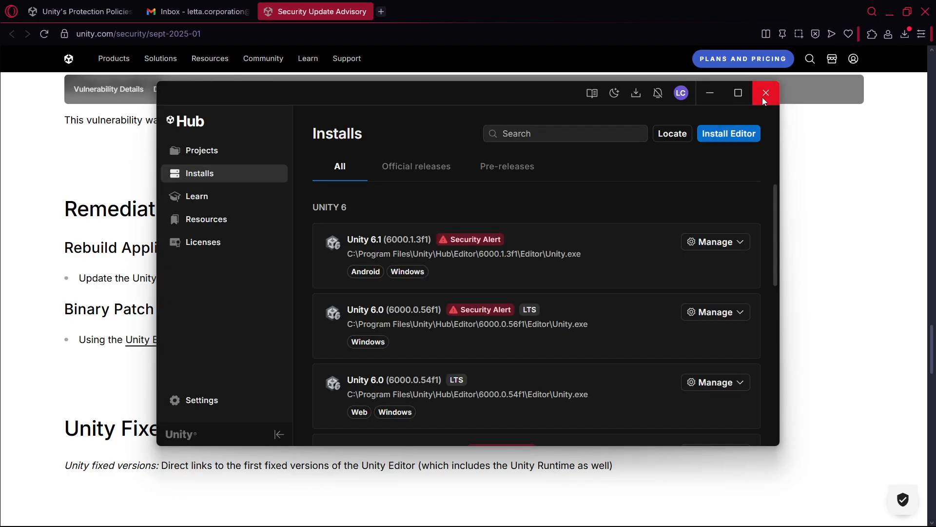
Close Unity Hub and scroll the advisory around its Affected Platforms table.
left_click(767, 93)
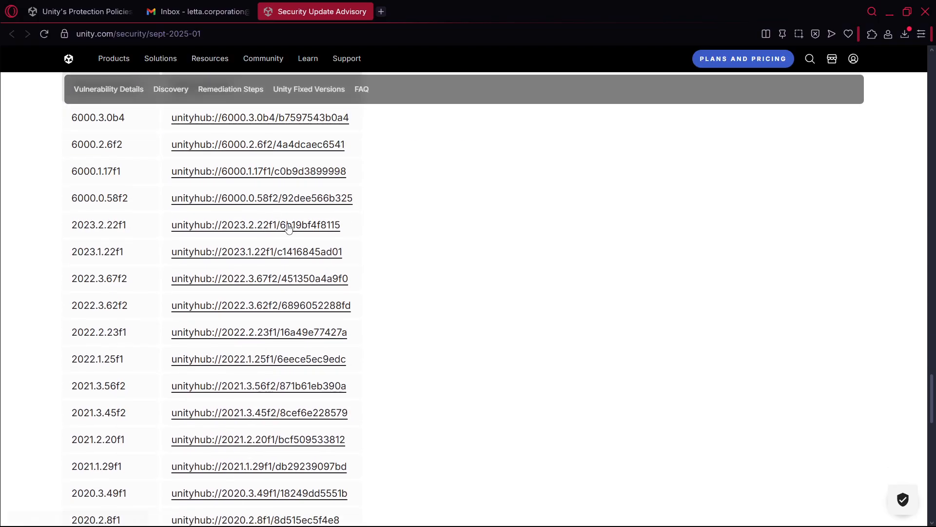
scroll("down", 3)
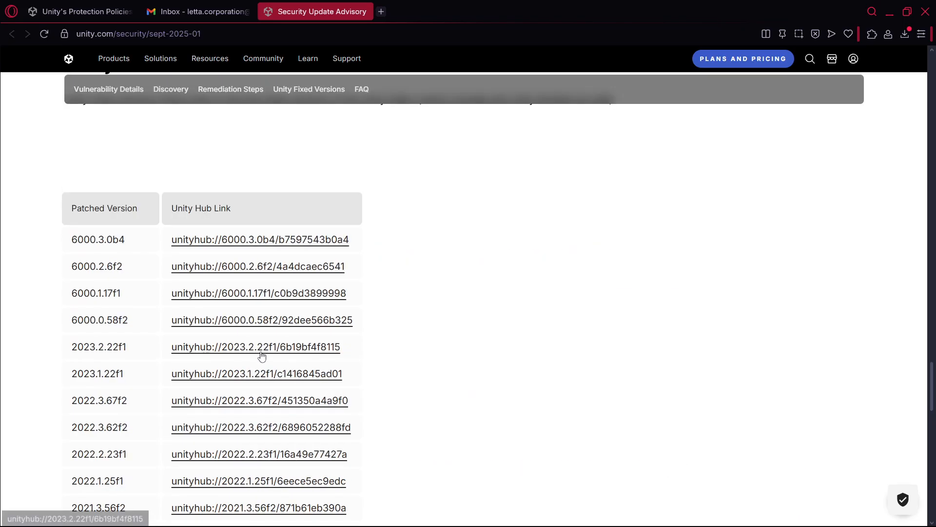
scroll("up", 3)
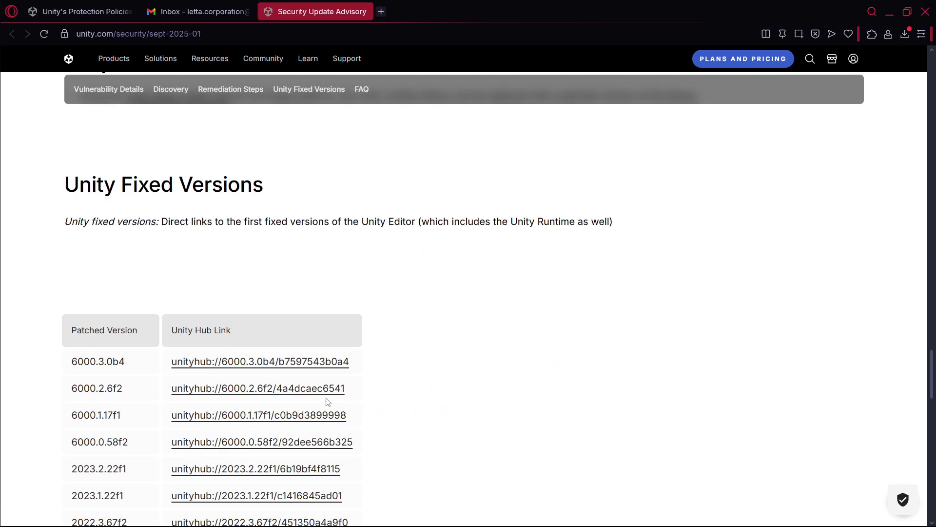
scroll("down", 3)
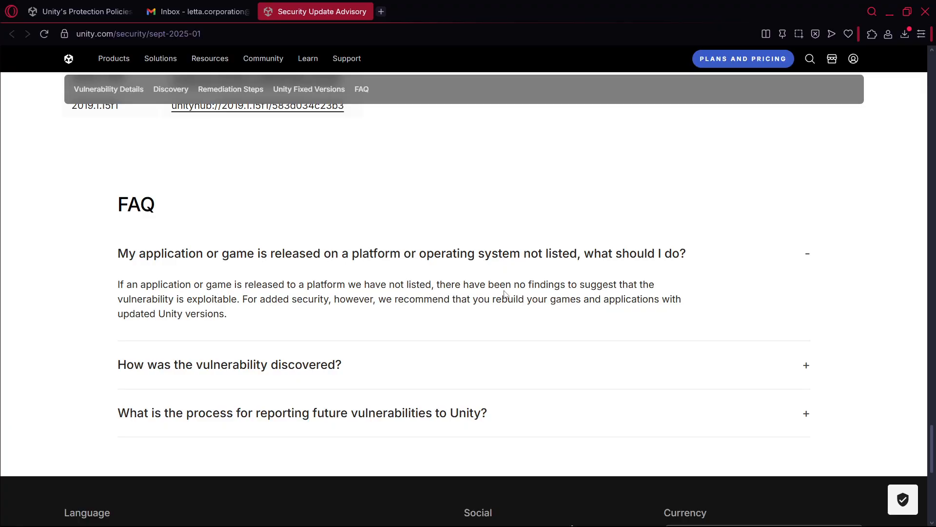
scroll("up", 3)
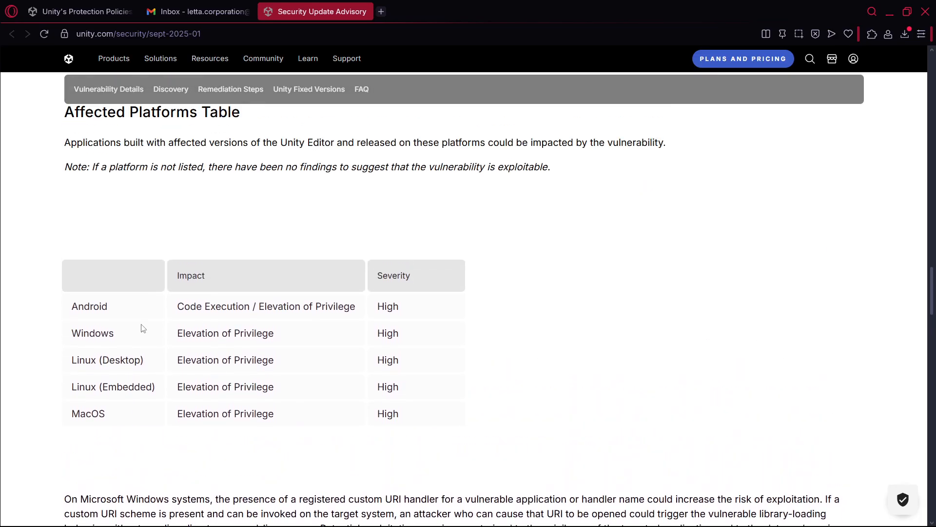
scroll("up", 3)
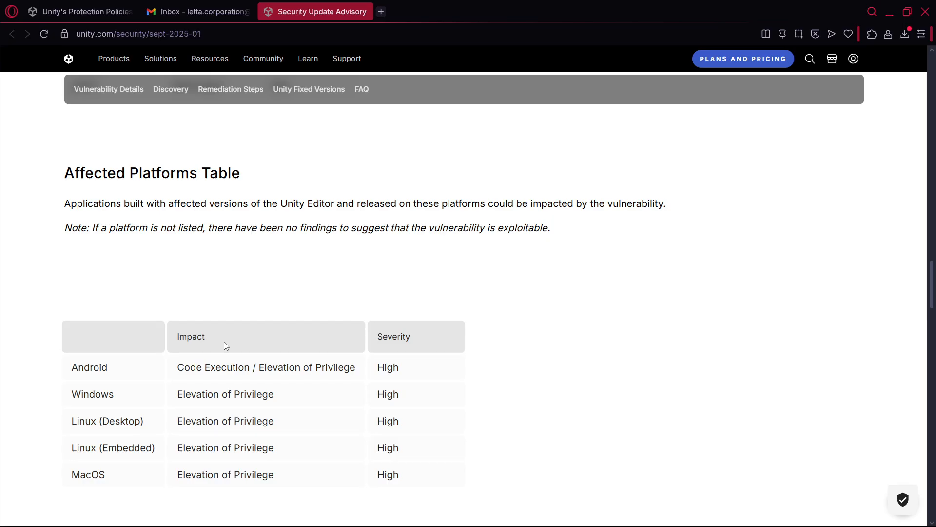
scroll("down", 3)
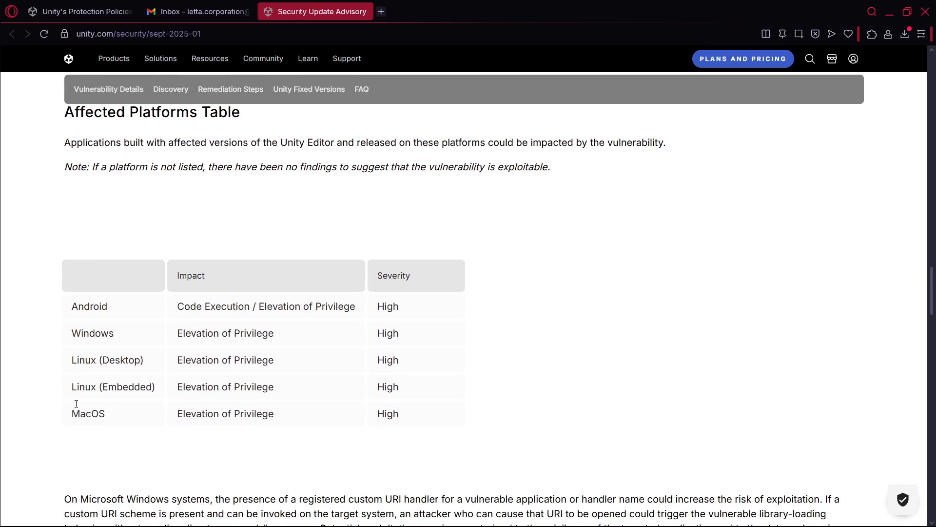
mouse_move(73, 308)
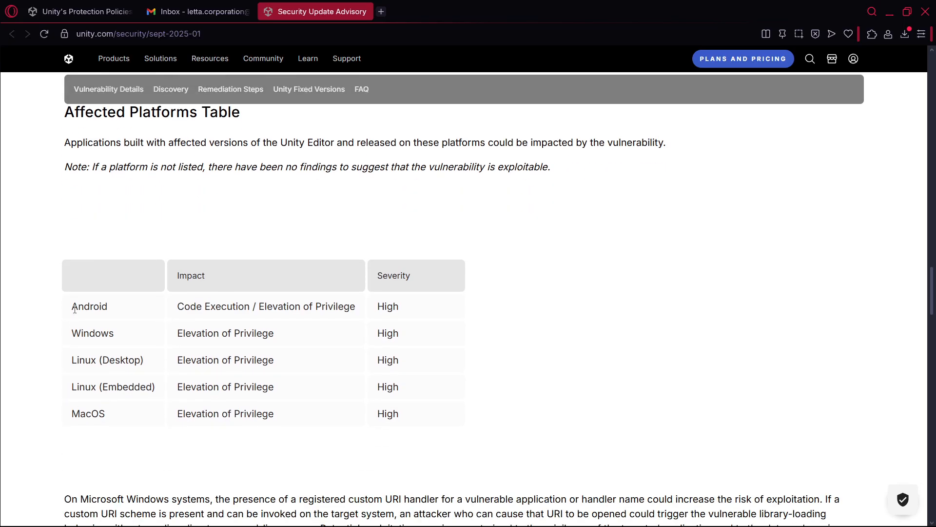
Review the Unity Fixed Versions table, then switch back to the Gmail inbox.
double_click(98, 414)
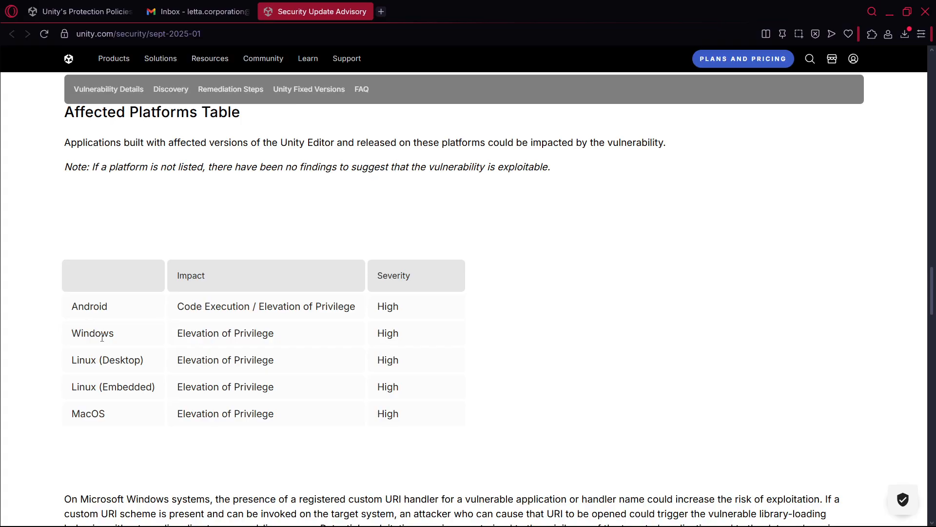
mouse_move(128, 335)
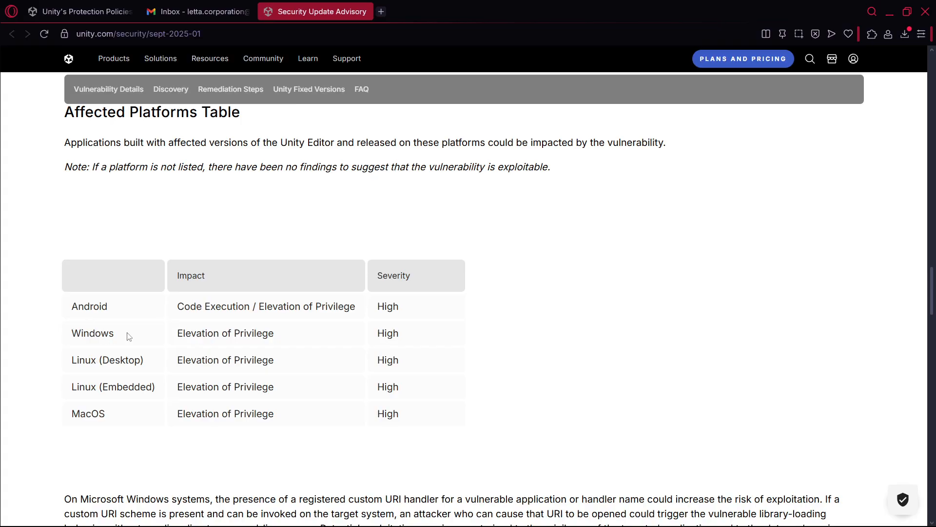
scroll("down", 3)
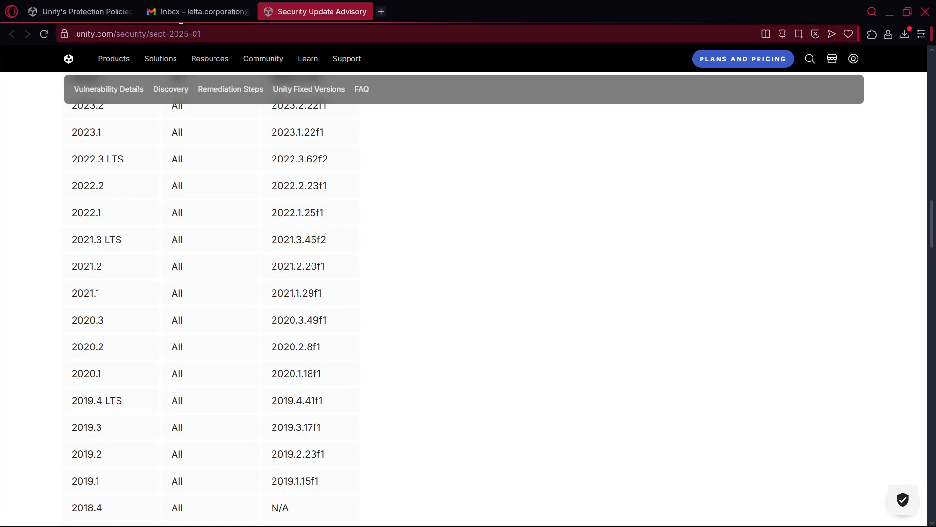
left_click(197, 11)
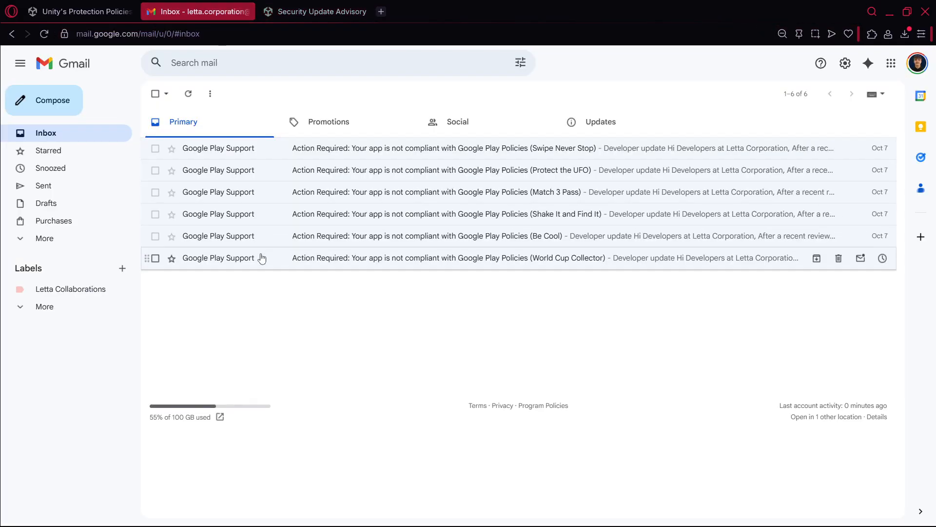
mouse_move(413, 363)
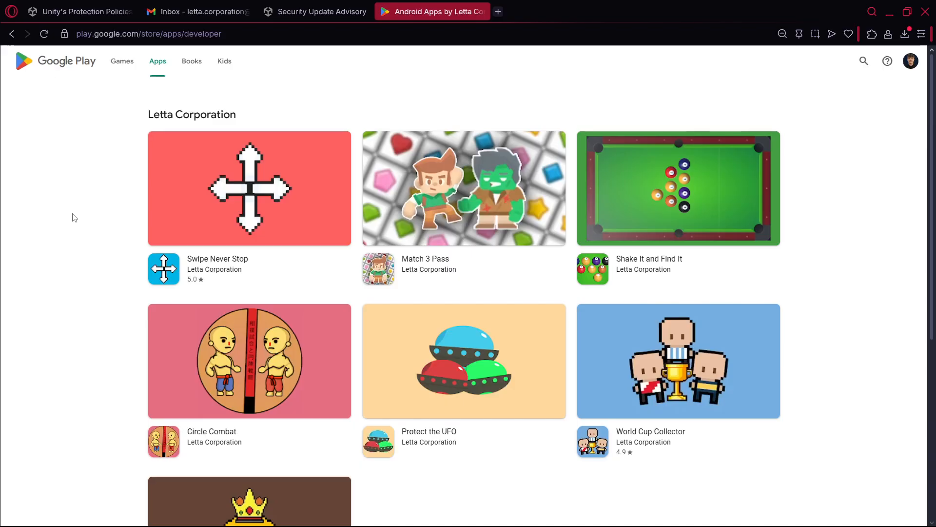
Scroll through Letta Corporation's seven published apps on its Google Play developer page.
scroll("down", 3)
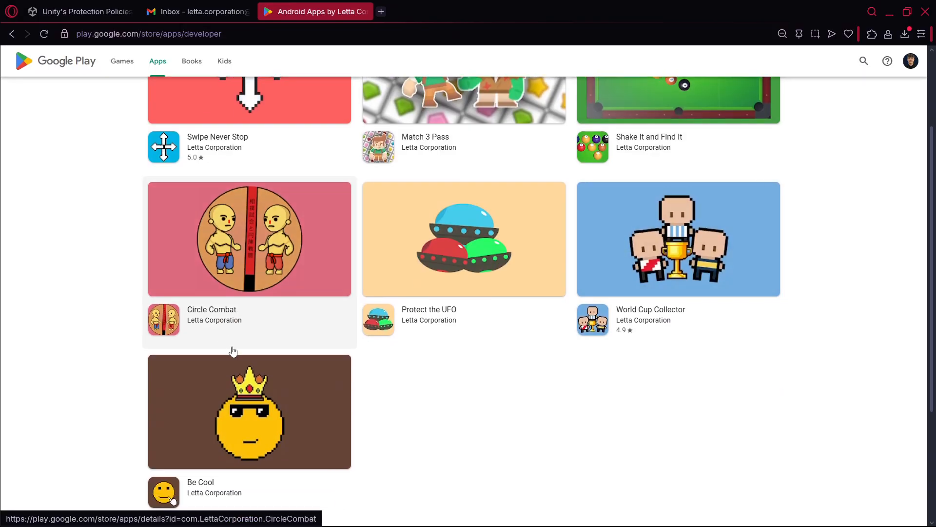
scroll("down", 3)
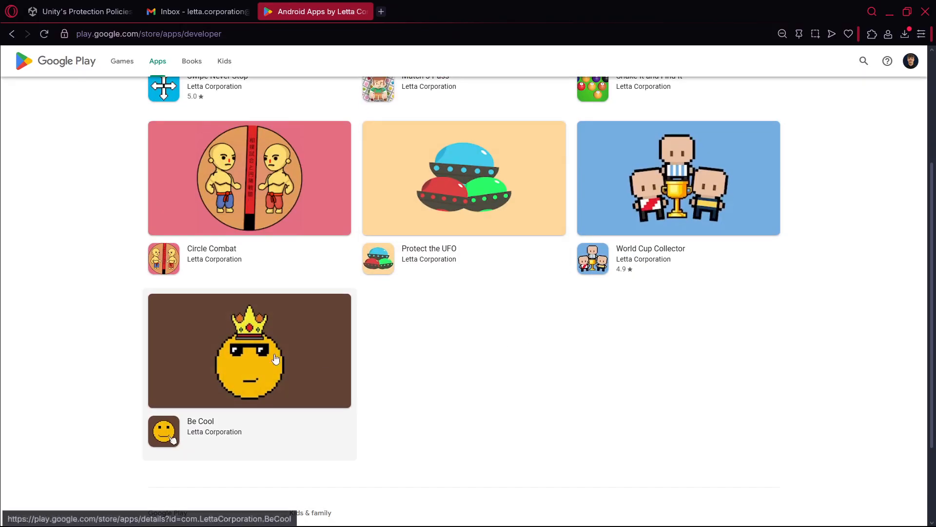
scroll("up", 3)
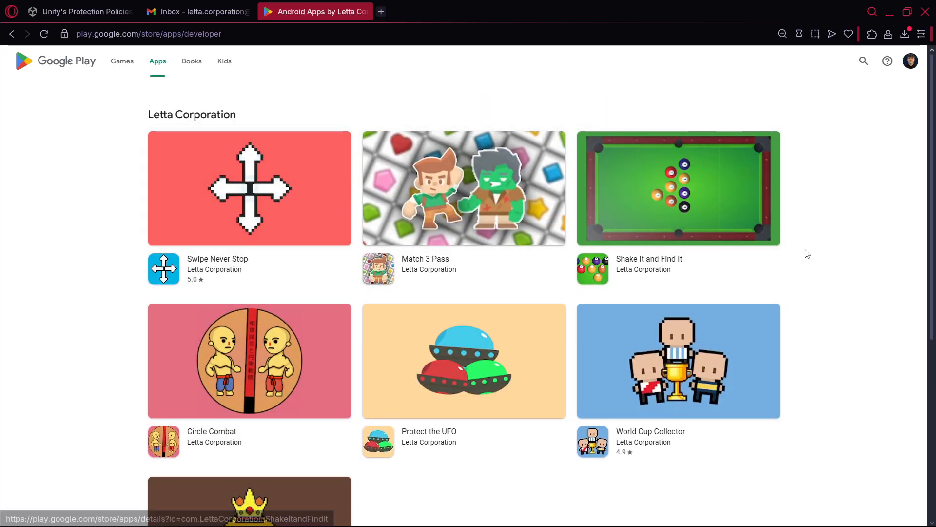
scroll("down", 3)
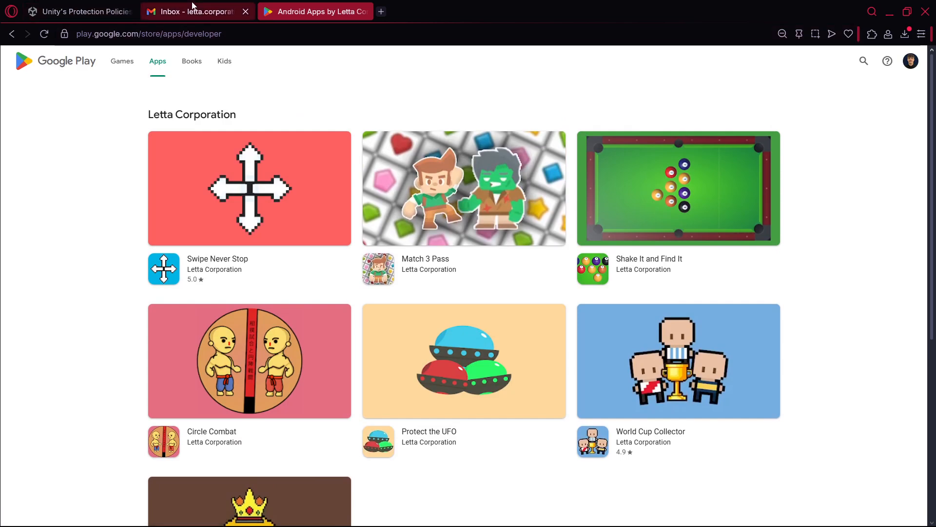
Open the Swipe Never Stop non-compliance email and read the sentence declaring the app non-compliant.
left_click(194, 12)
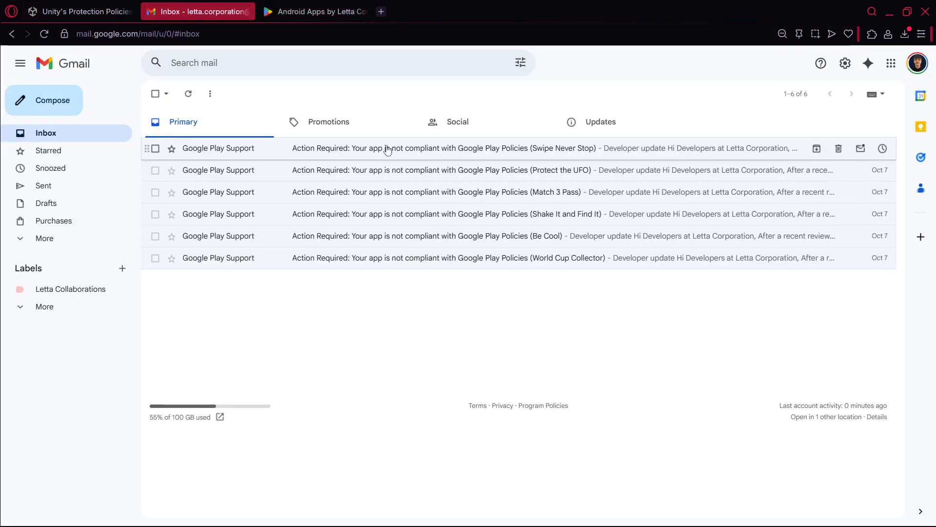
mouse_move(690, 163)
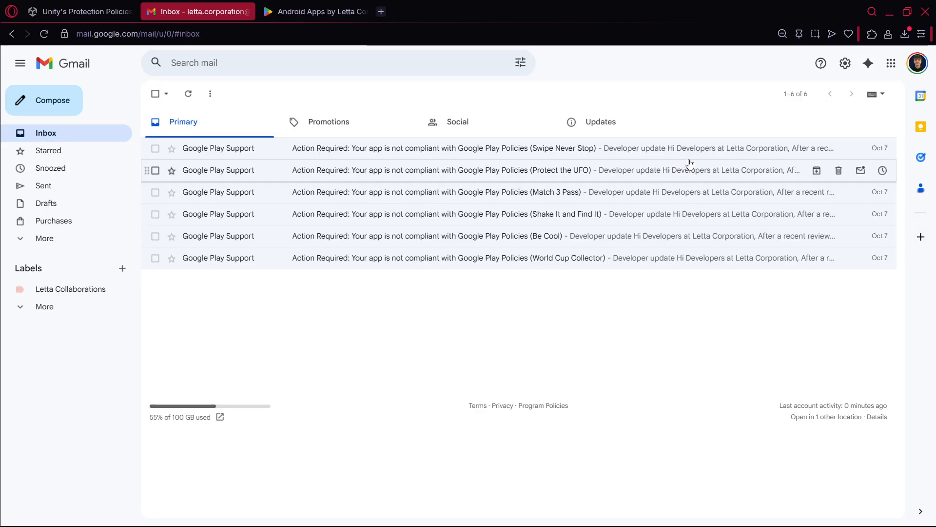
left_click(442, 148)
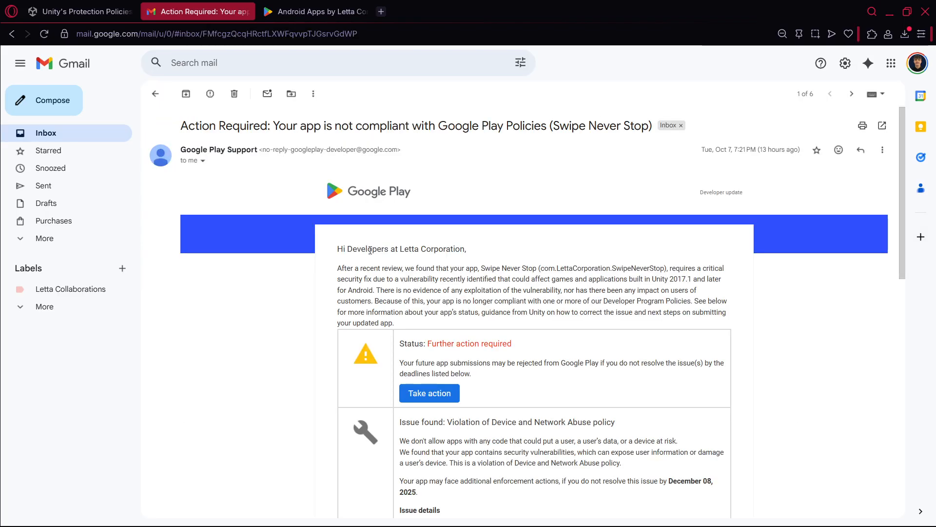
mouse_move(326, 258)
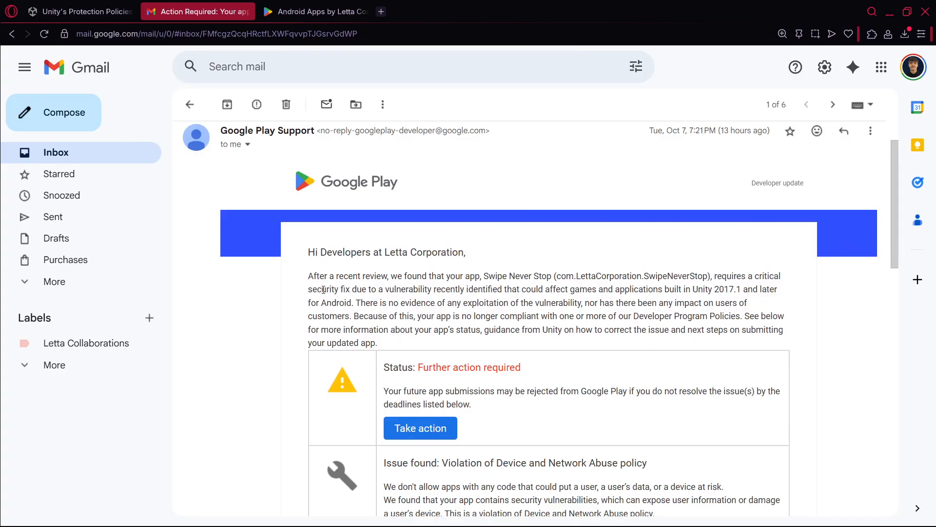
left_click_drag(387, 289, 497, 288)
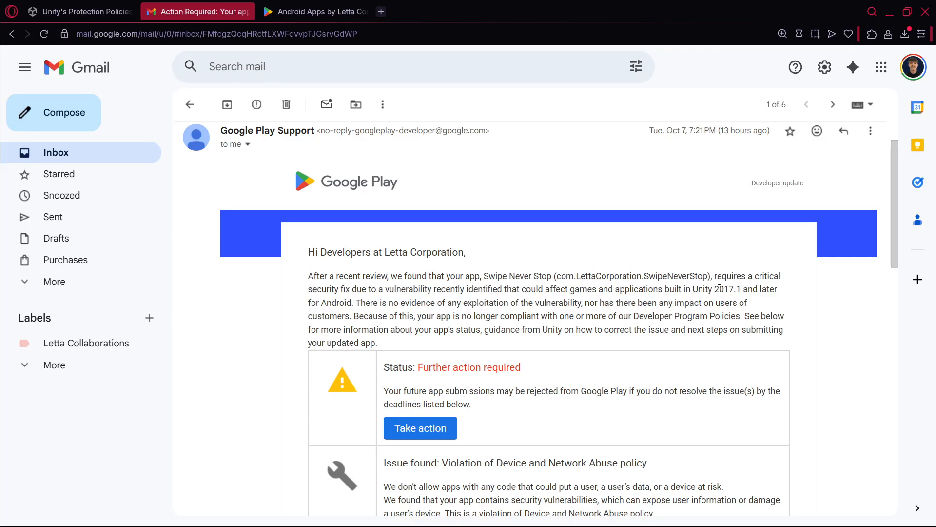
double_click(739, 289)
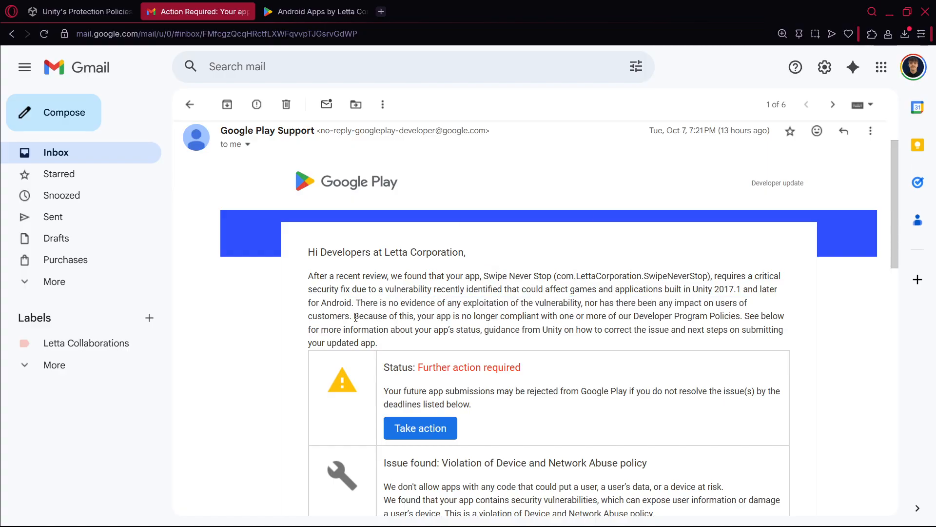
double_click(371, 316)
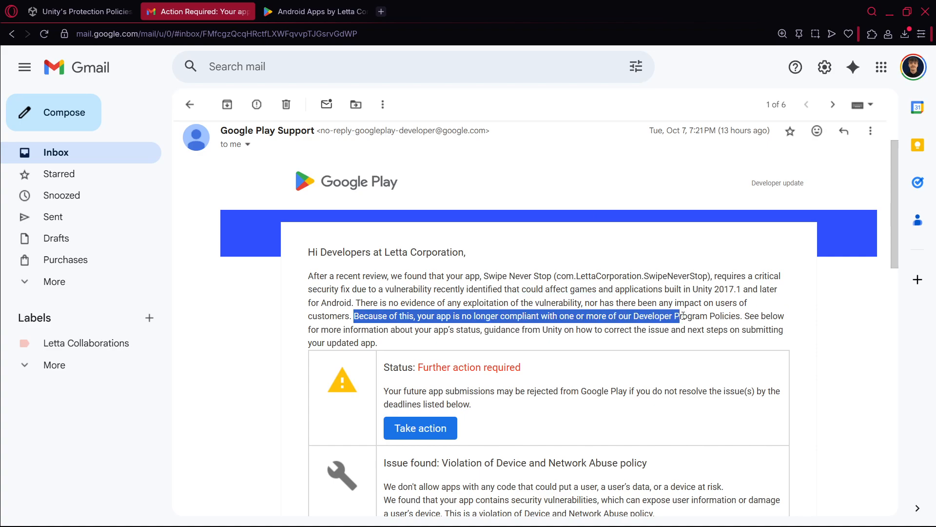
left_click(744, 318)
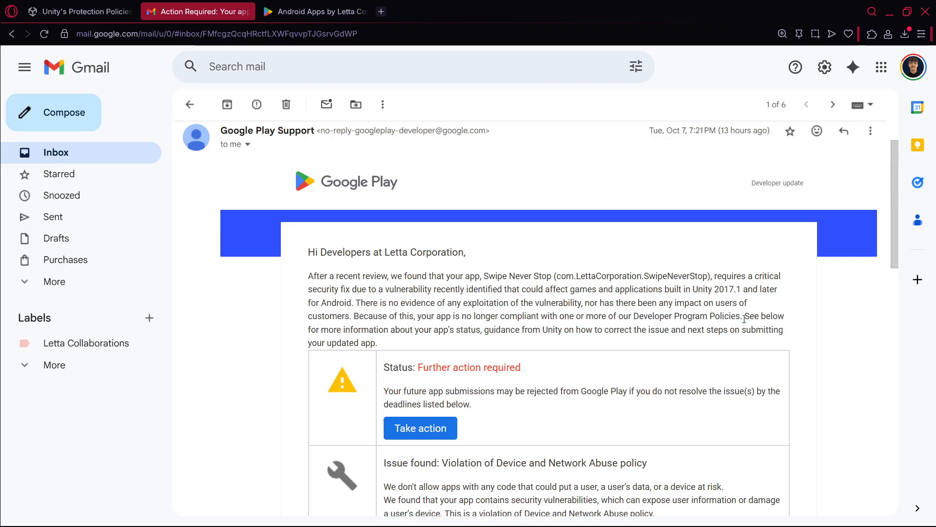
Read the warning that future submissions will be rejected until the issue is fixed.
scroll("down", 3)
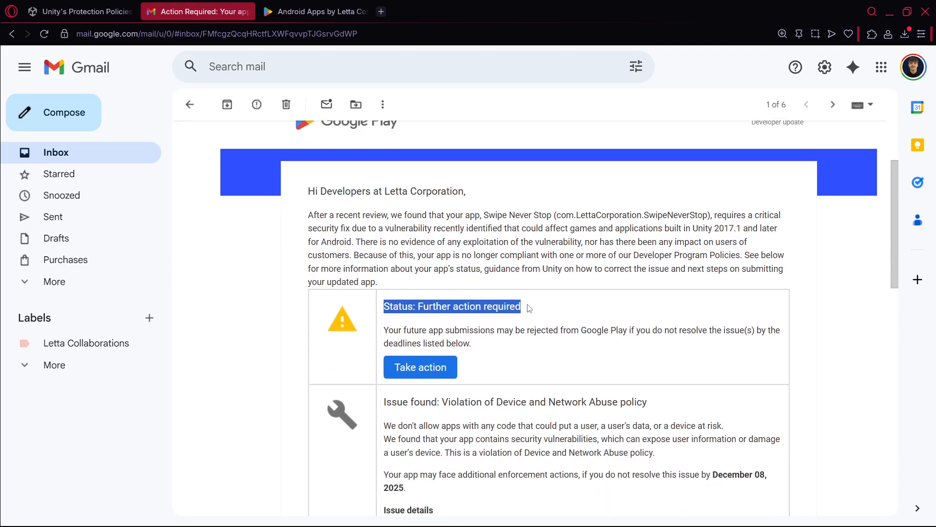
scroll("down", 3)
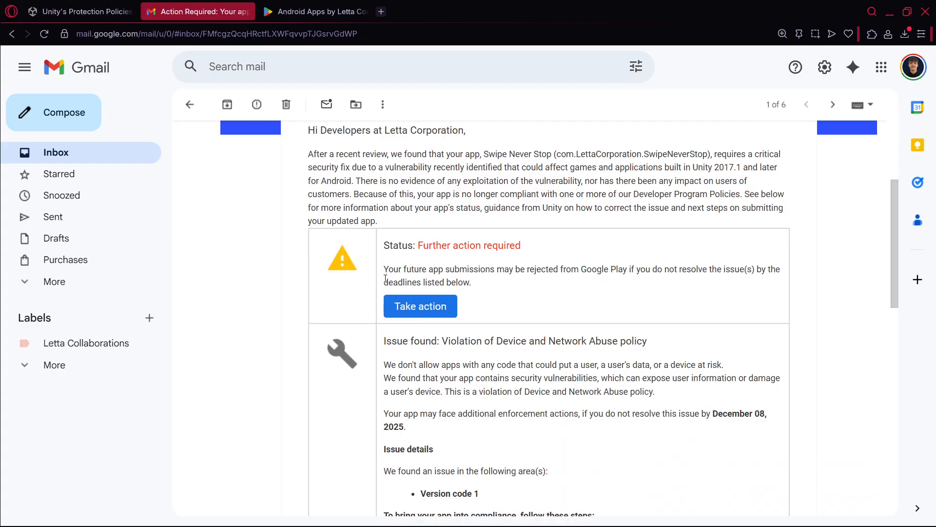
left_click_drag(384, 269, 461, 269)
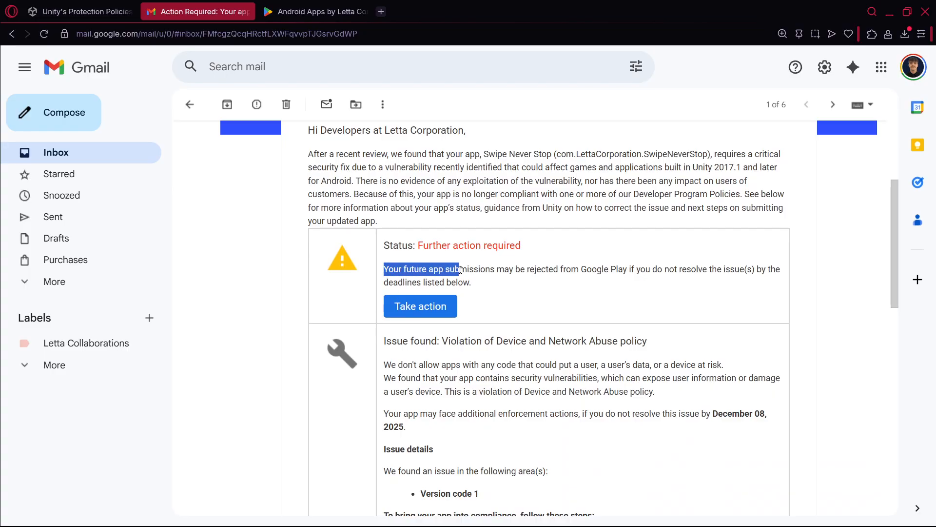
left_click_drag(459, 269, 720, 269)
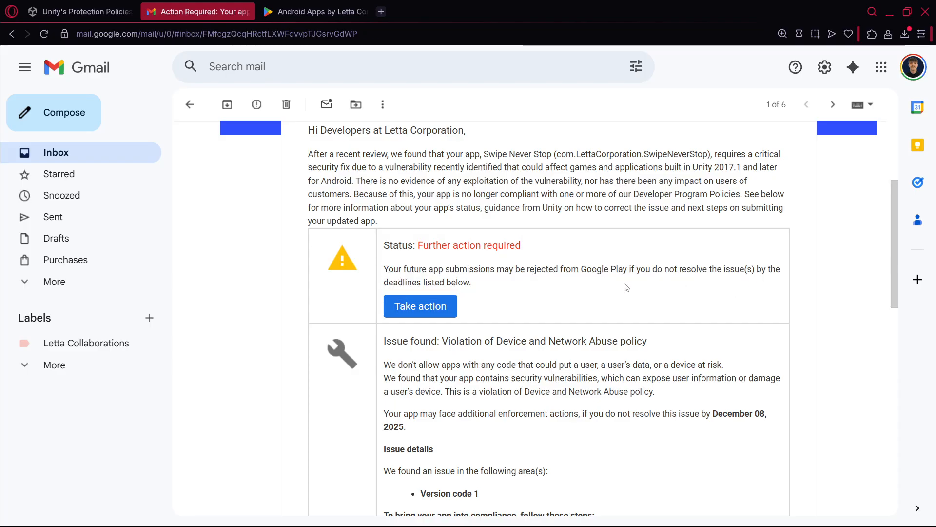
scroll("down", 3)
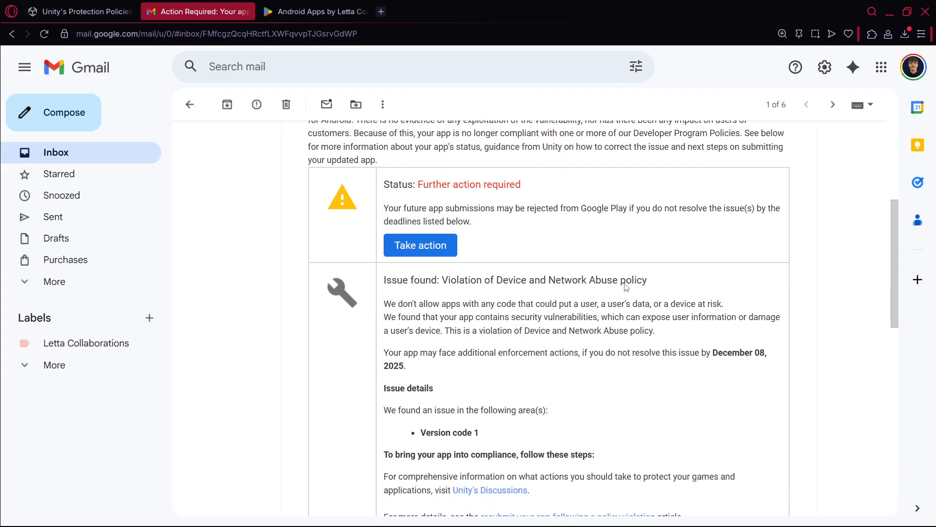
scroll("down", 3)
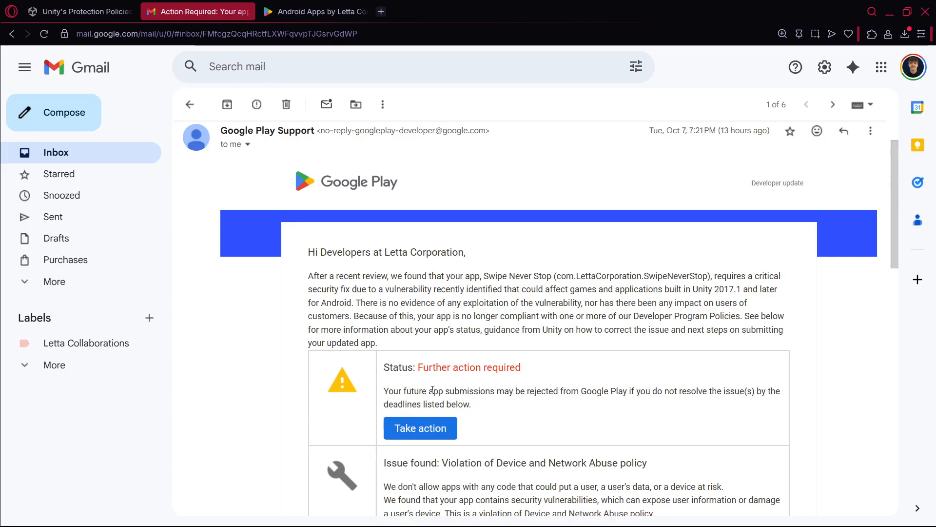
double_click(461, 390)
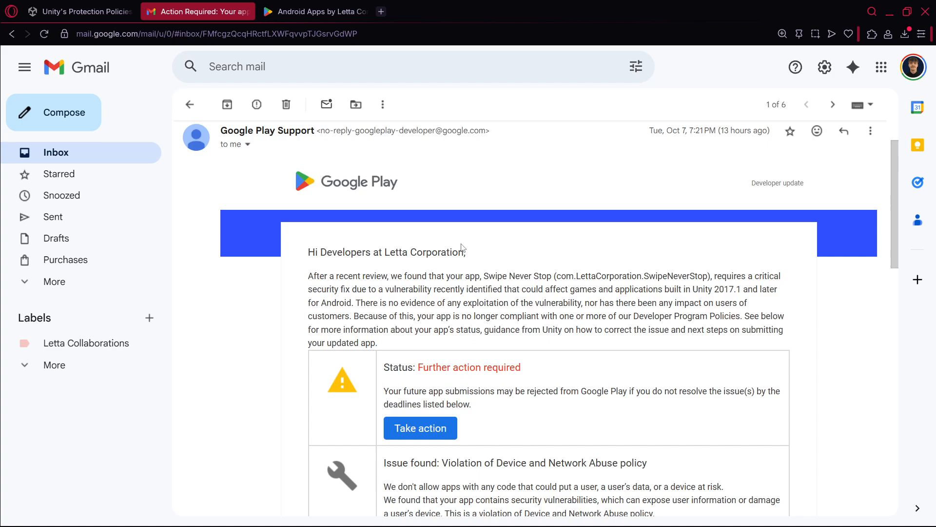
Read the issue detail about disallowed risky code that puts a user's data at risk.
scroll("down", 3)
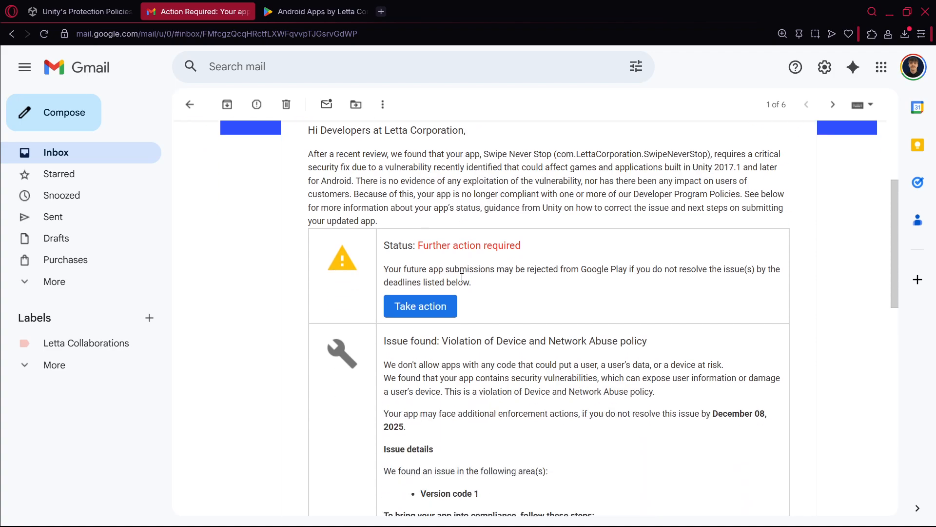
mouse_move(540, 339)
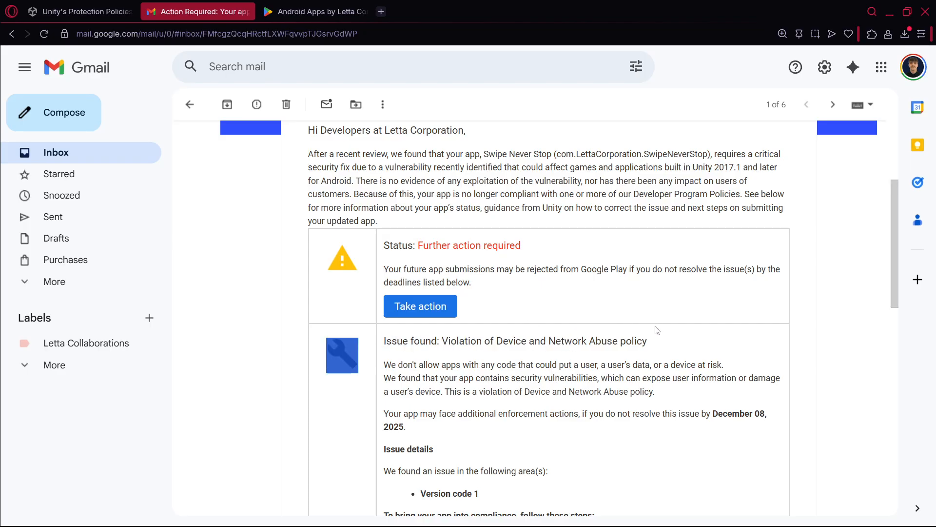
scroll("down", 3)
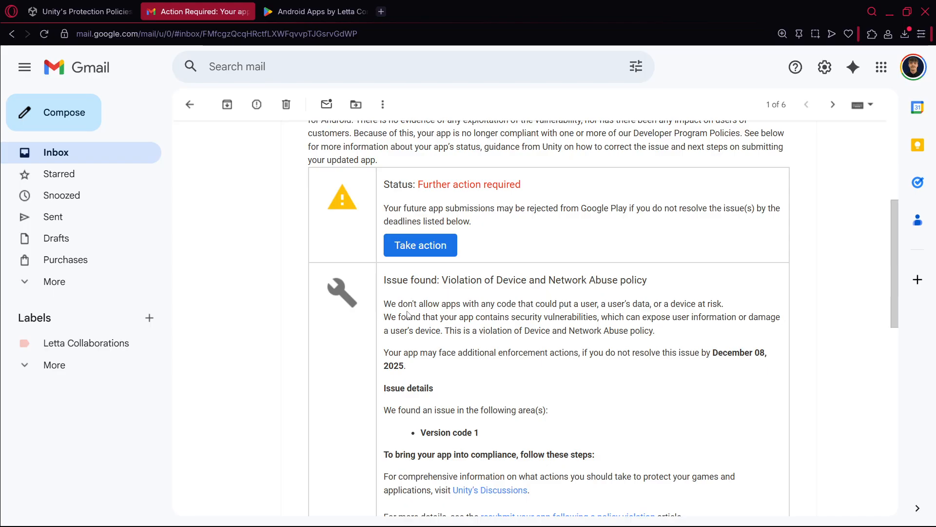
left_click_drag(384, 303, 536, 303)
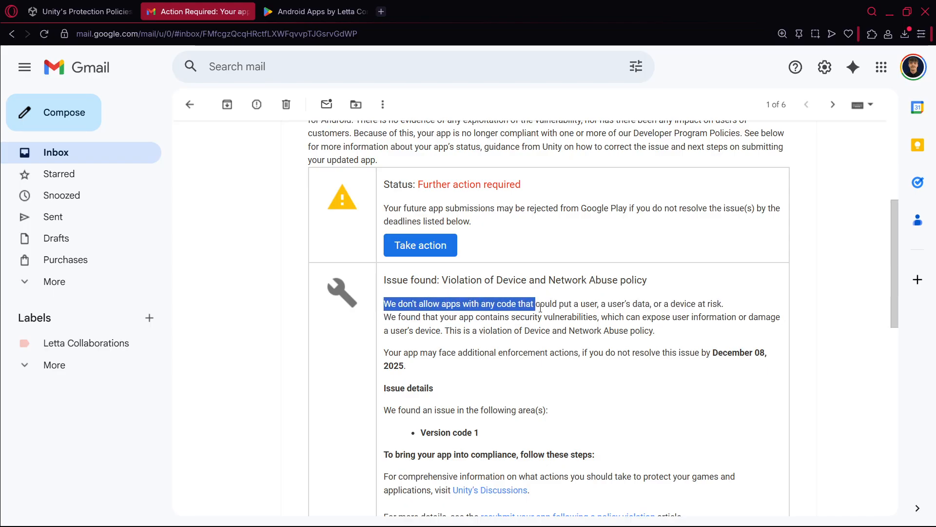
left_click_drag(535, 304, 670, 303)
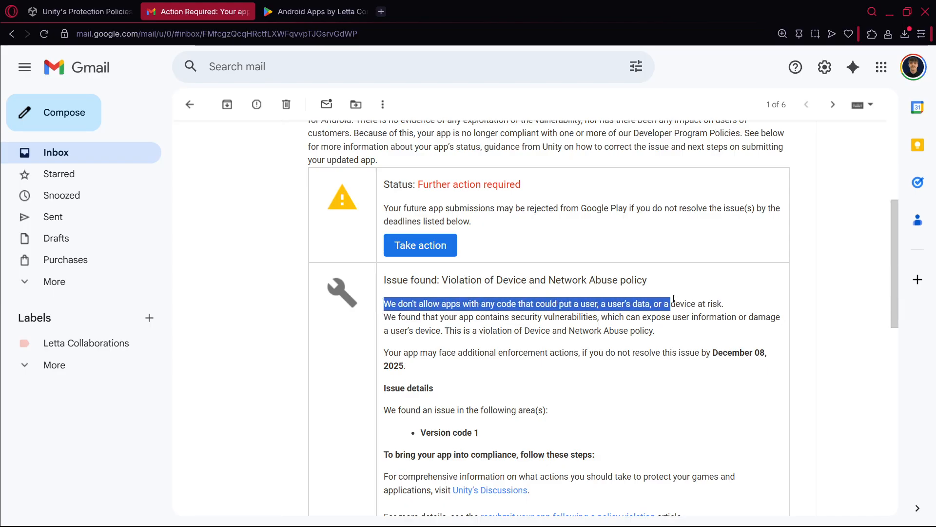
left_click(633, 322)
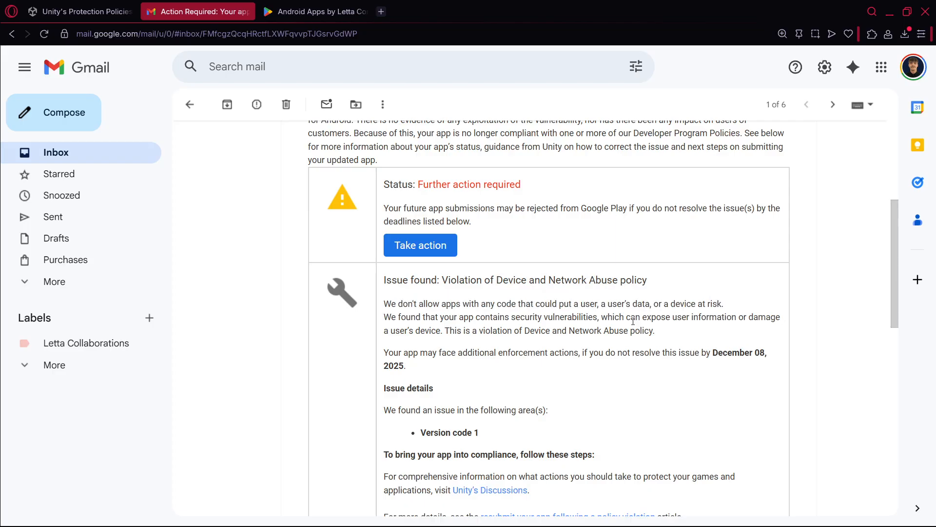
left_click_drag(602, 303, 647, 303)
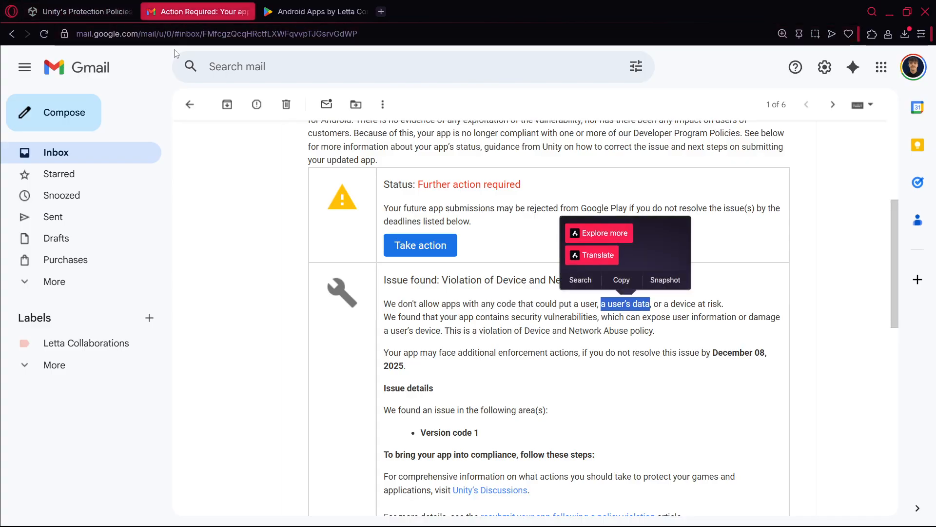
Read the additional enforcement actions warning and follow the Unity's Discussions guidance link.
scroll("down", 3)
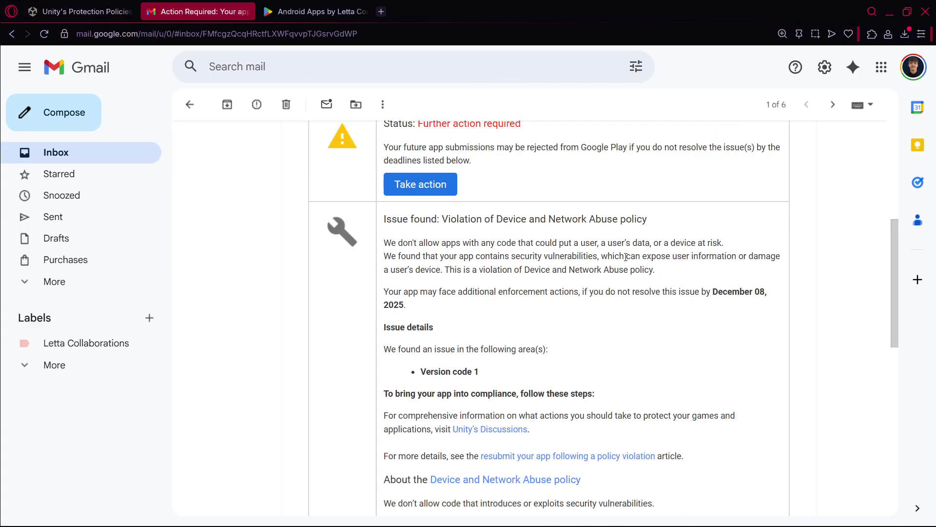
left_click_drag(383, 292, 456, 291)
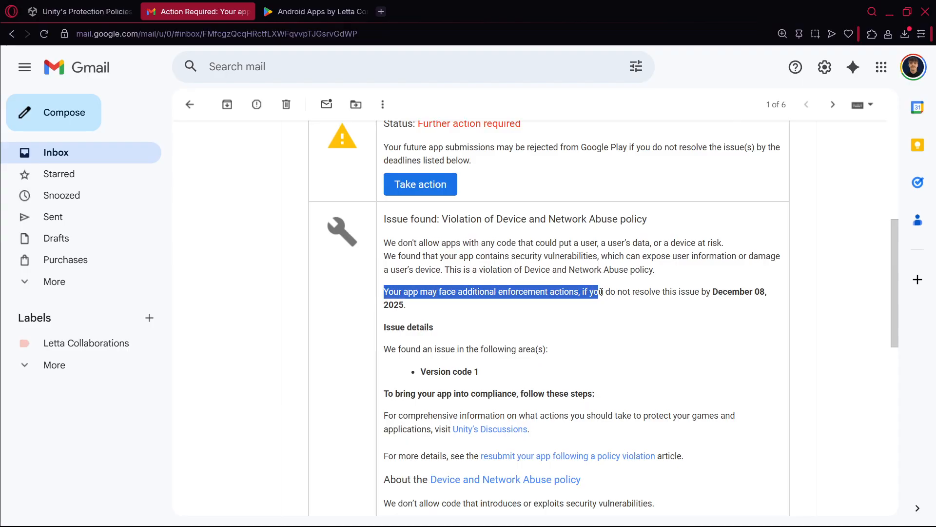
left_click(749, 292)
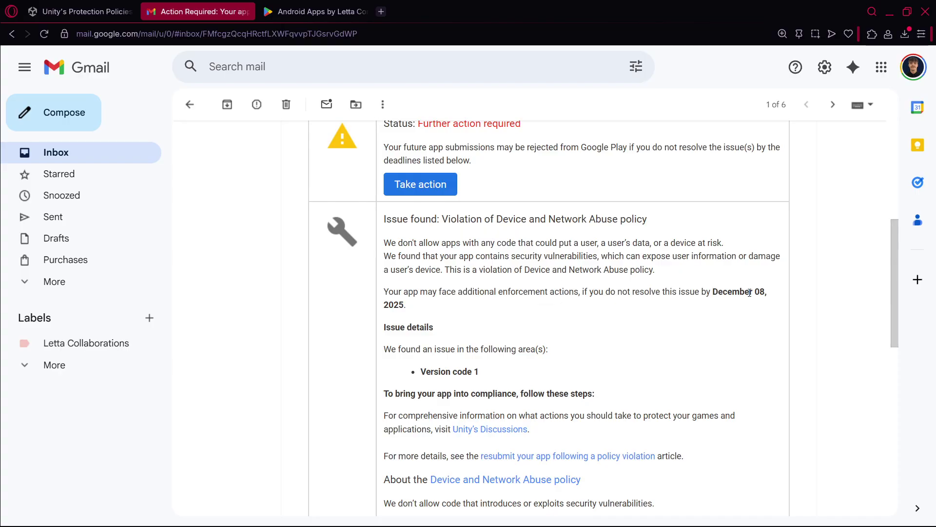
left_click(213, 513)
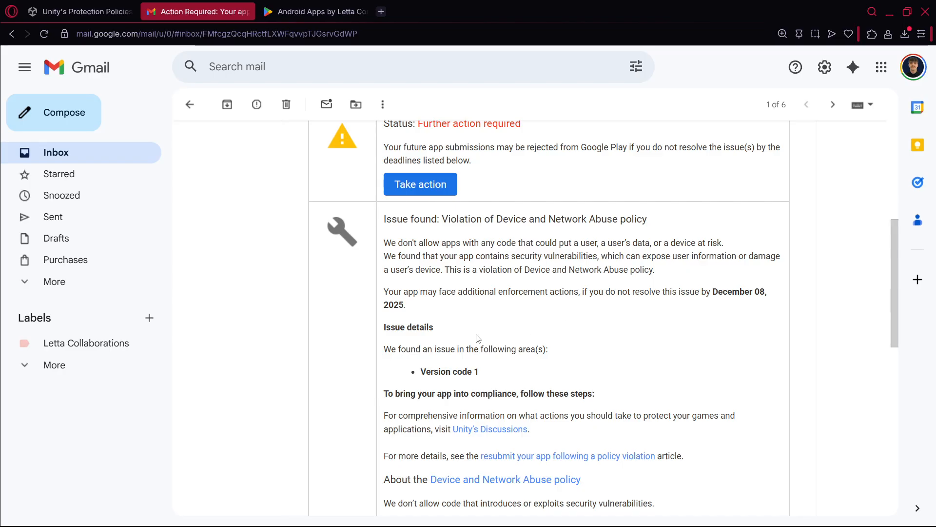
scroll("down", 3)
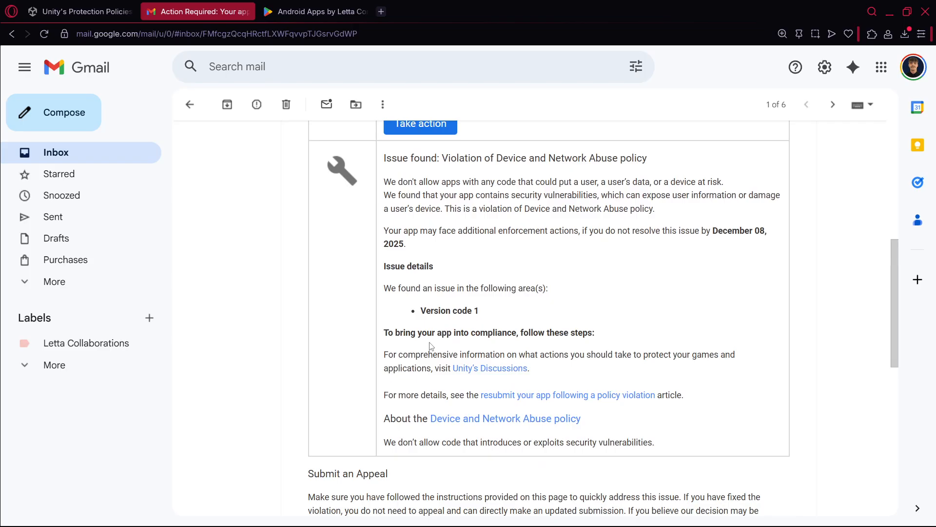
scroll("down", 3)
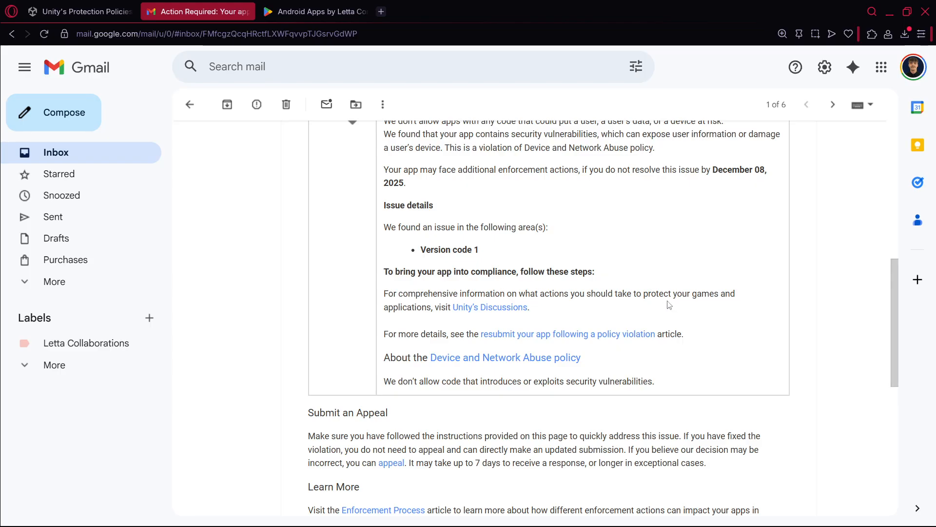
mouse_move(482, 314)
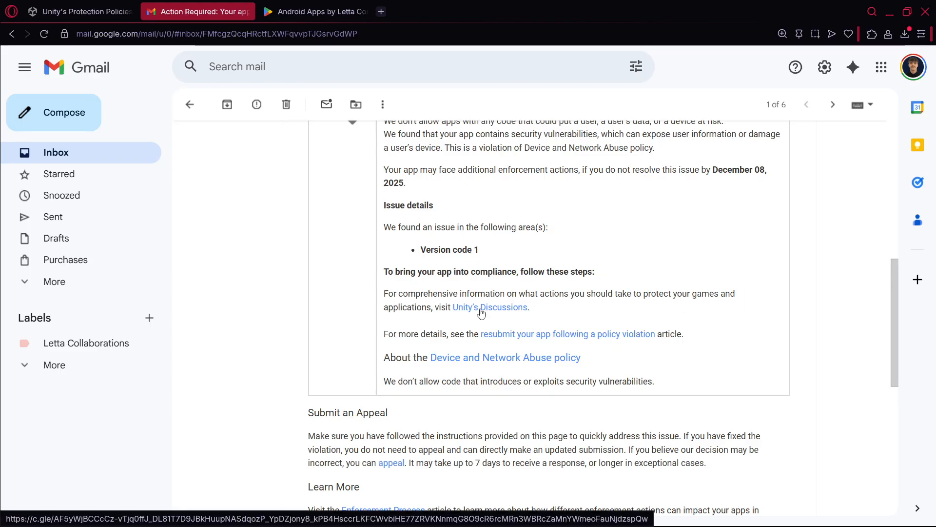
left_click(489, 306)
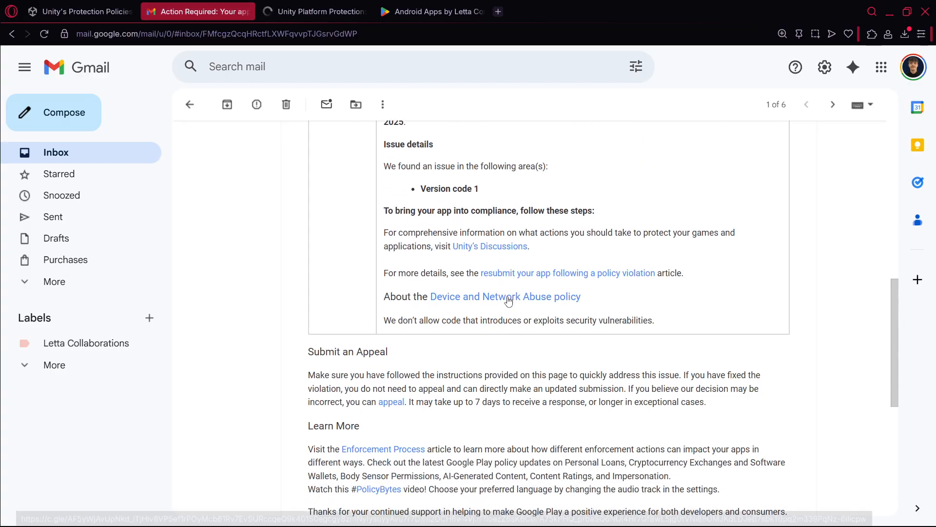
mouse_move(513, 275)
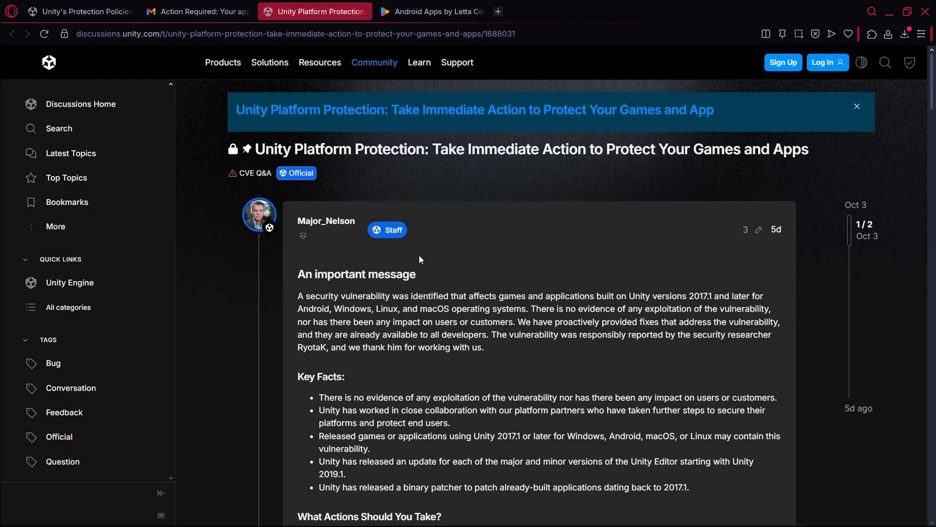
mouse_move(391, 319)
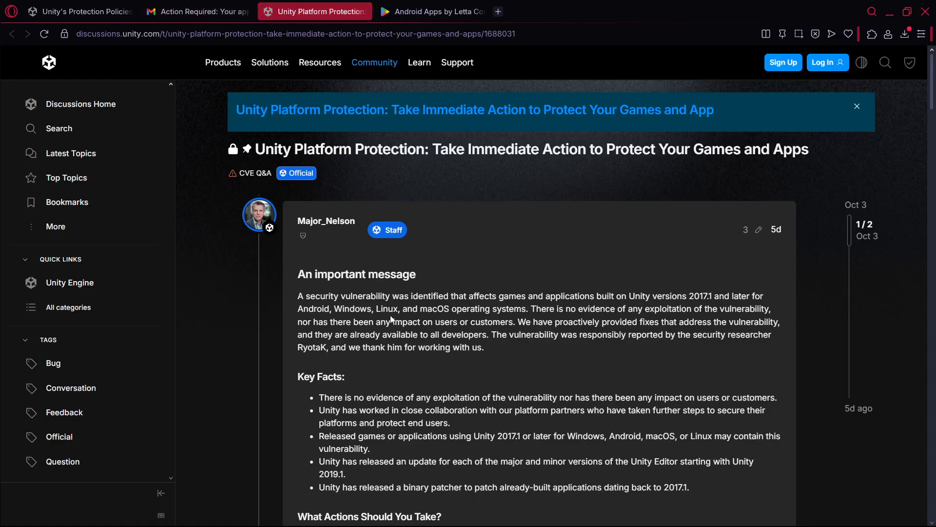
mouse_move(302, 292)
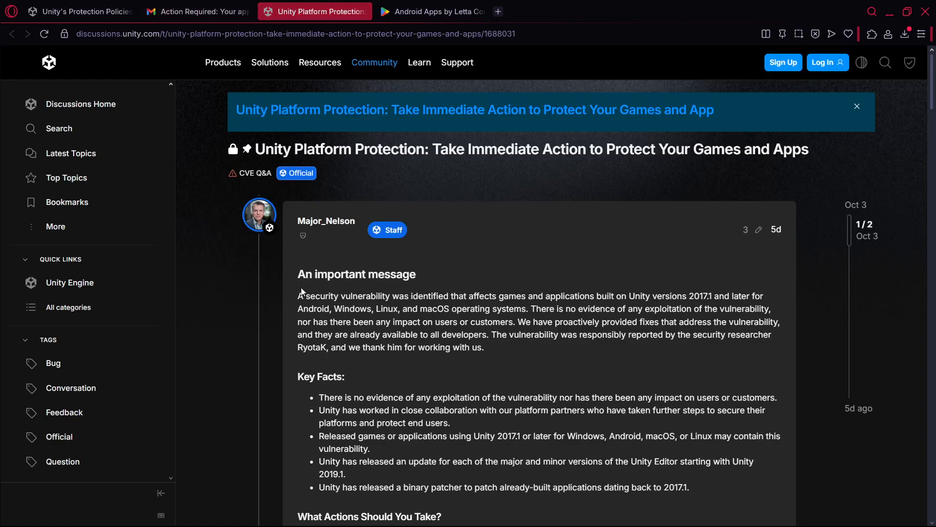
Scroll the Unity Platform Protection post to its advice for games and applications already built.
scroll("down", 3)
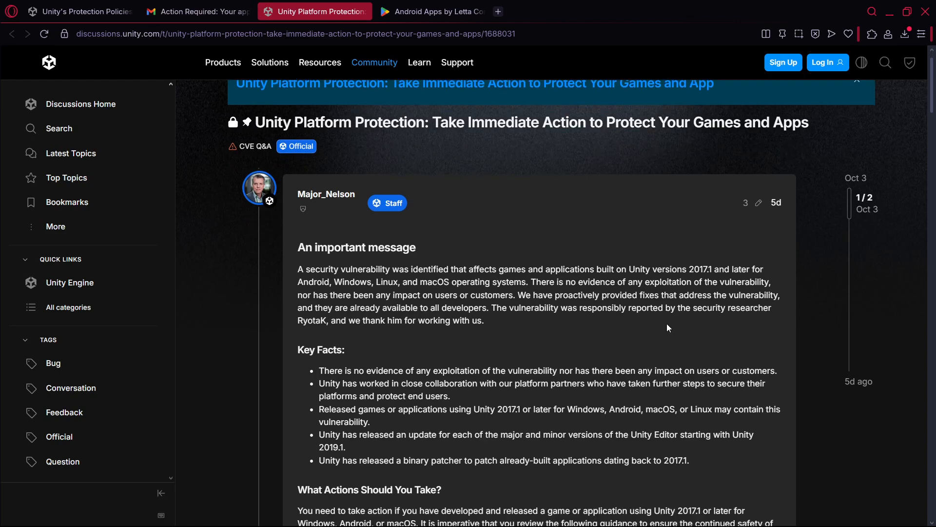
scroll("down", 3)
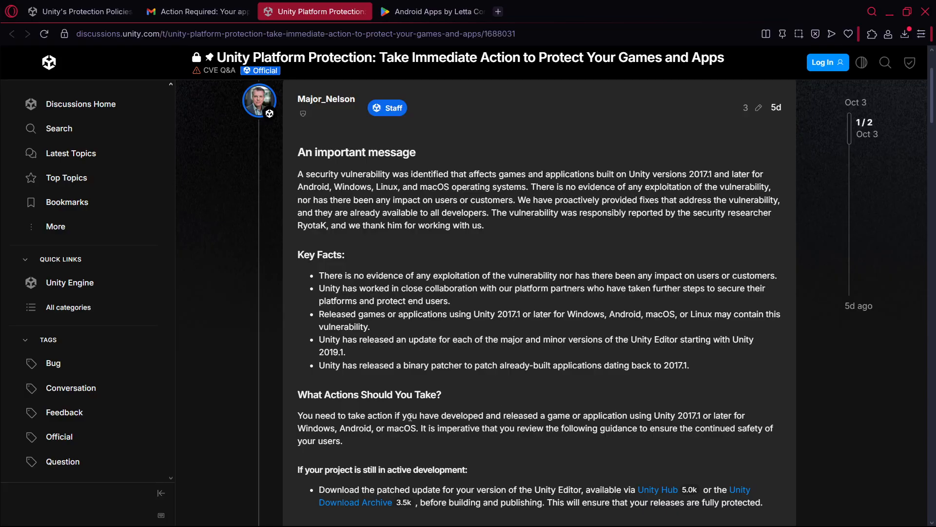
scroll("down", 3)
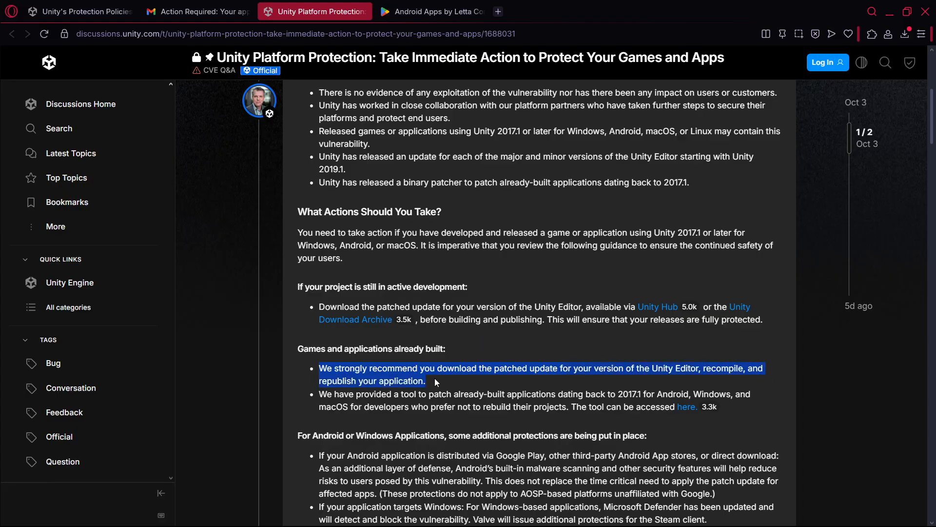
Read the email's sentence about appealing the decision, then go back to the inbox of six notices.
left_click(204, 11)
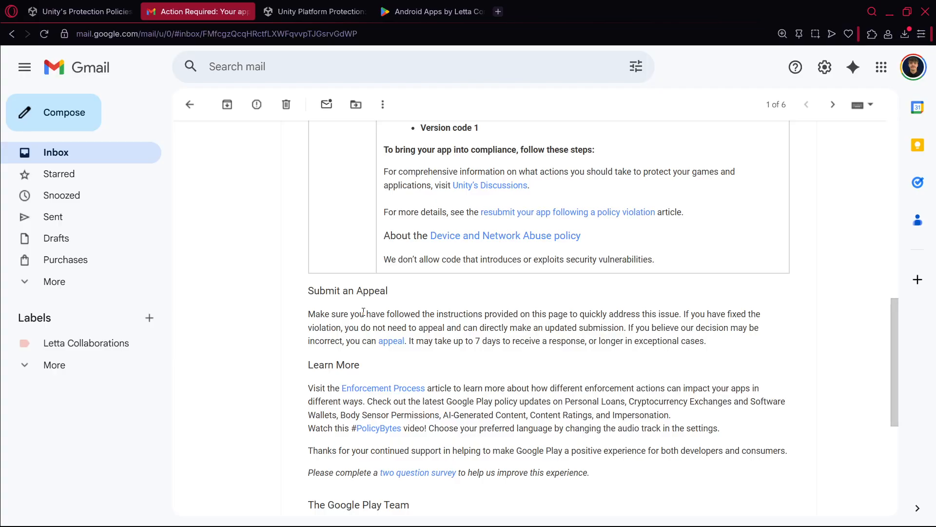
mouse_move(627, 328)
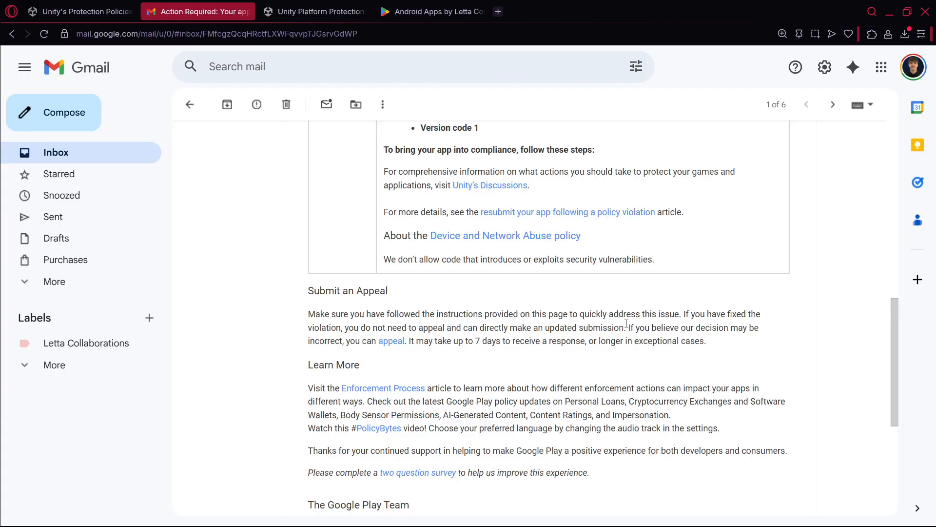
left_click_drag(630, 327, 410, 341)
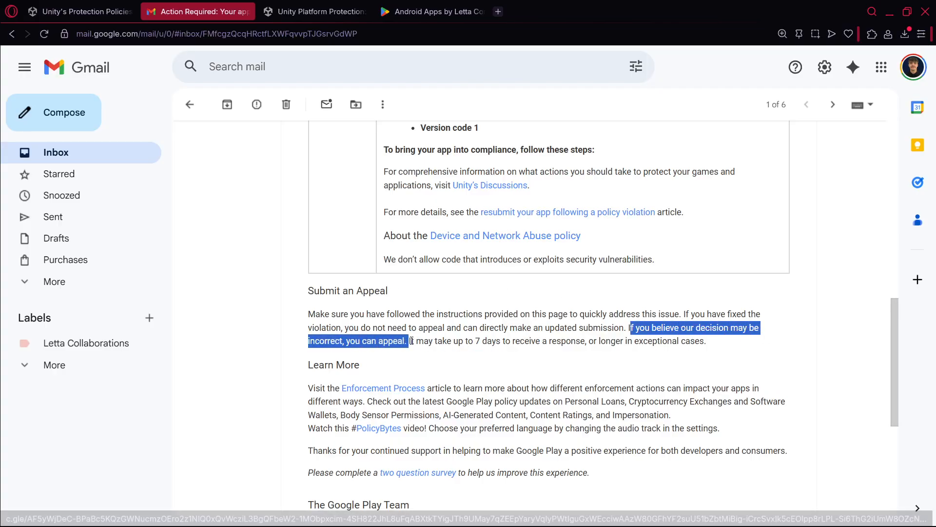
left_click(460, 253)
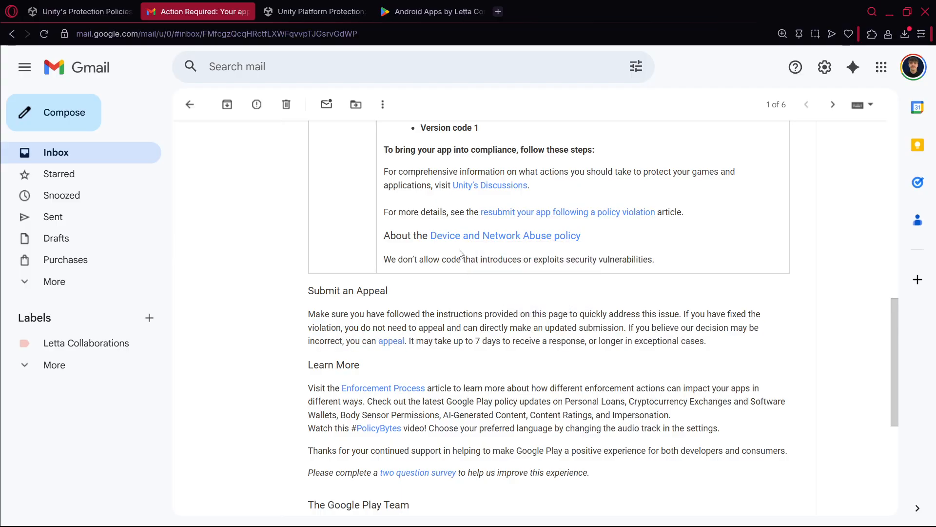
mouse_move(526, 340)
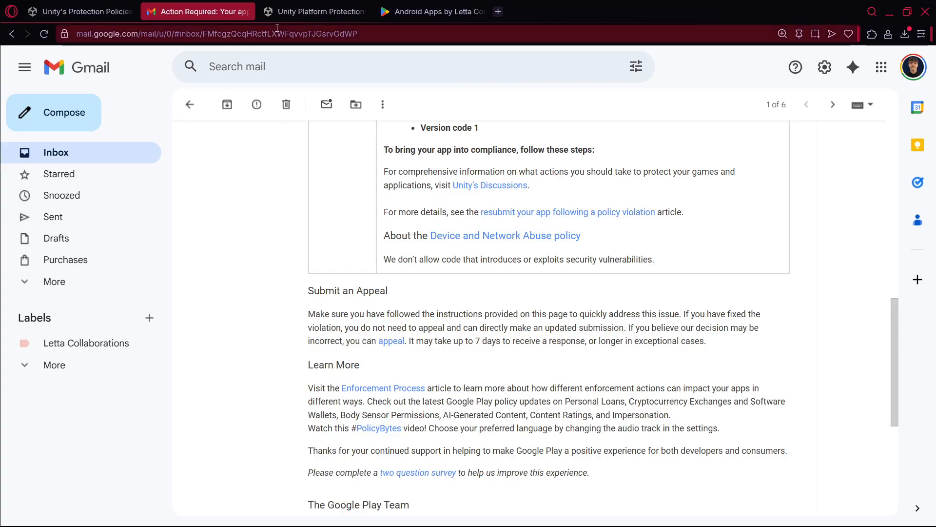
mouse_move(291, 11)
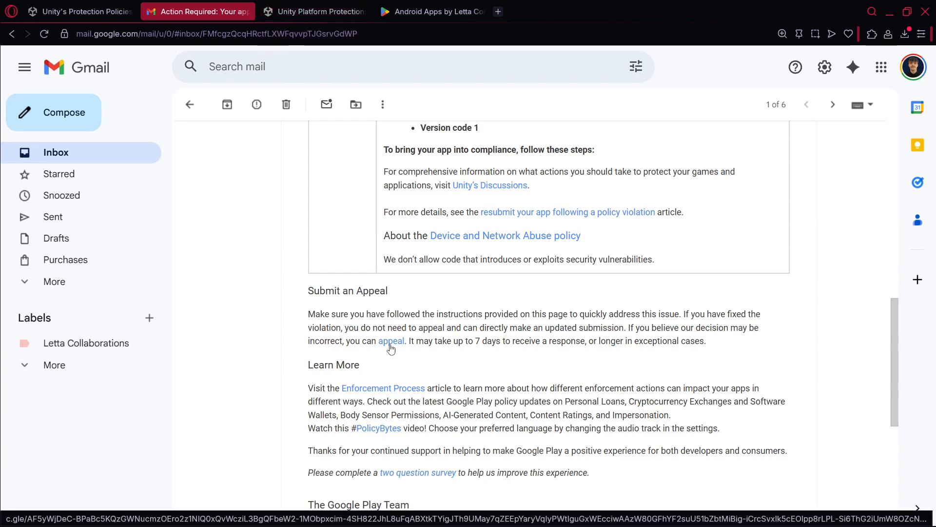
scroll("down", 3)
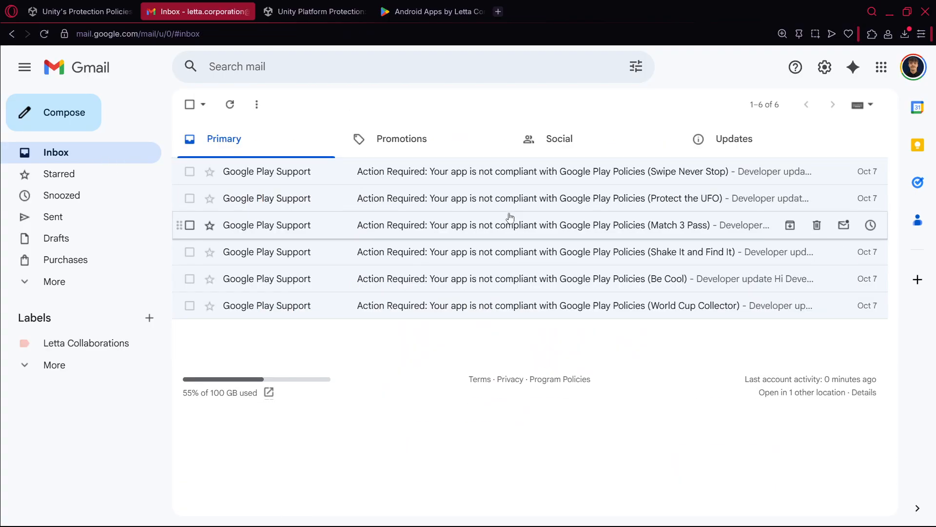
Compare the Gmail non-compliance notices against Letta Corporation's apps on Google Play.
left_click(439, 12)
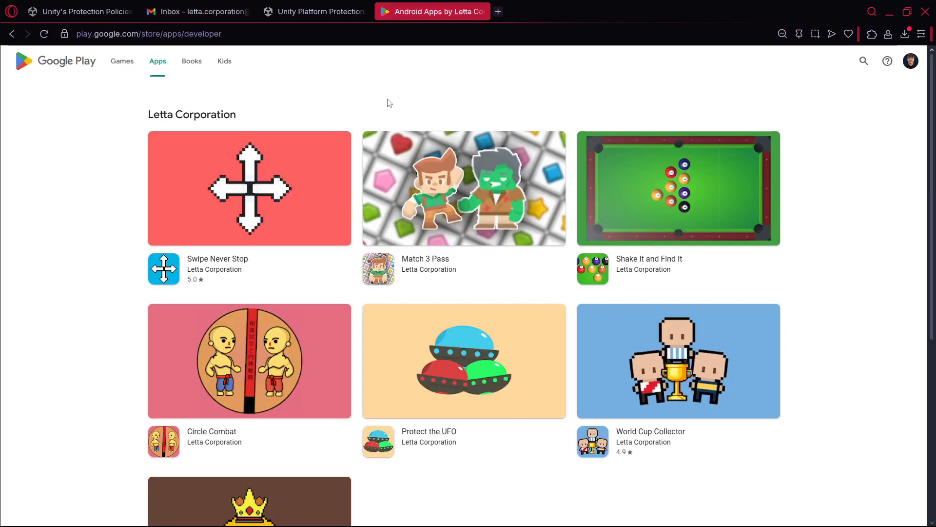
left_click(322, 11)
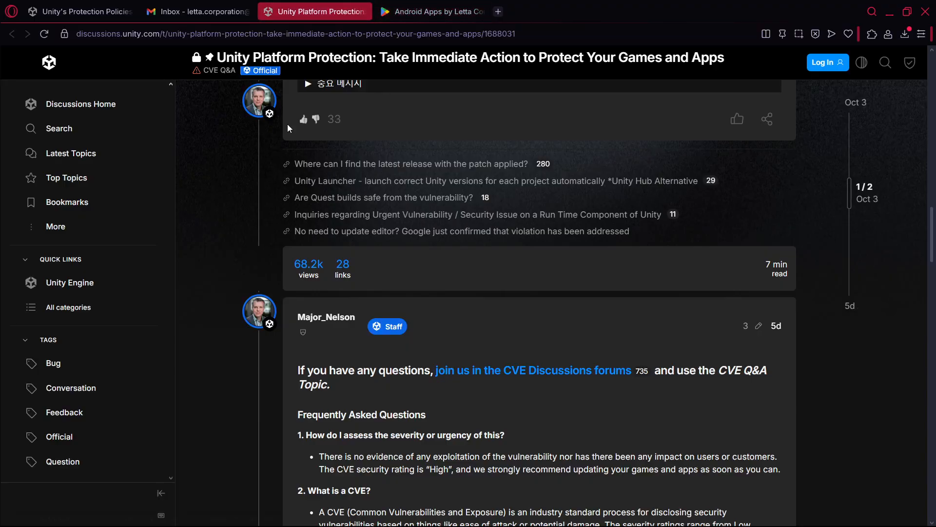
left_click(199, 12)
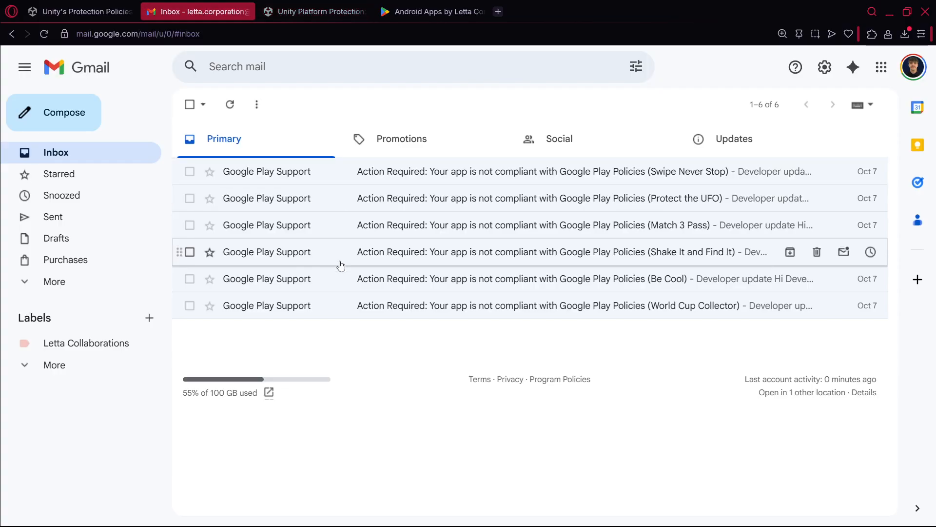
mouse_move(322, 211)
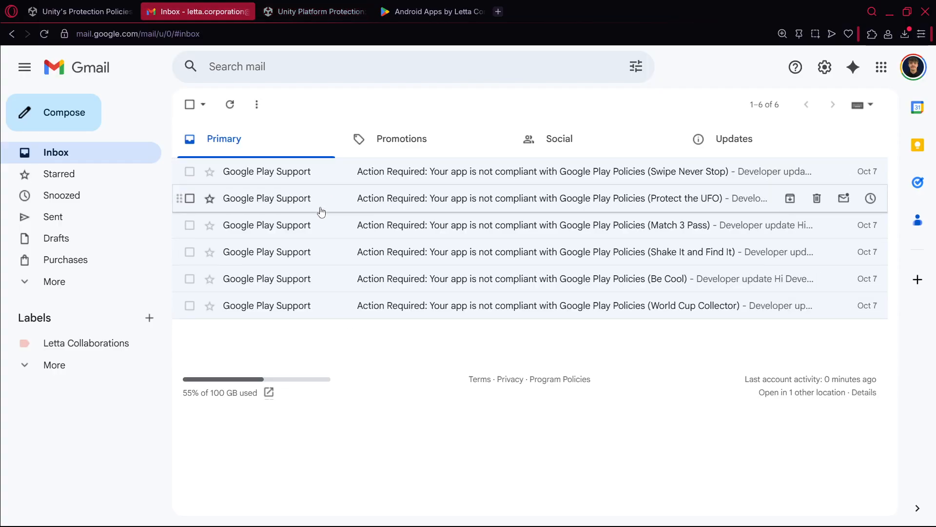
mouse_move(554, 392)
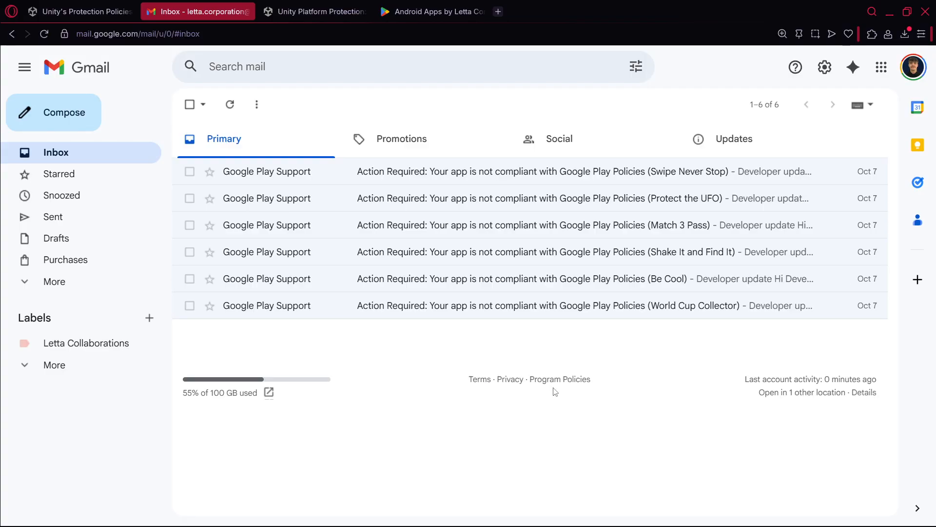
mouse_move(709, 289)
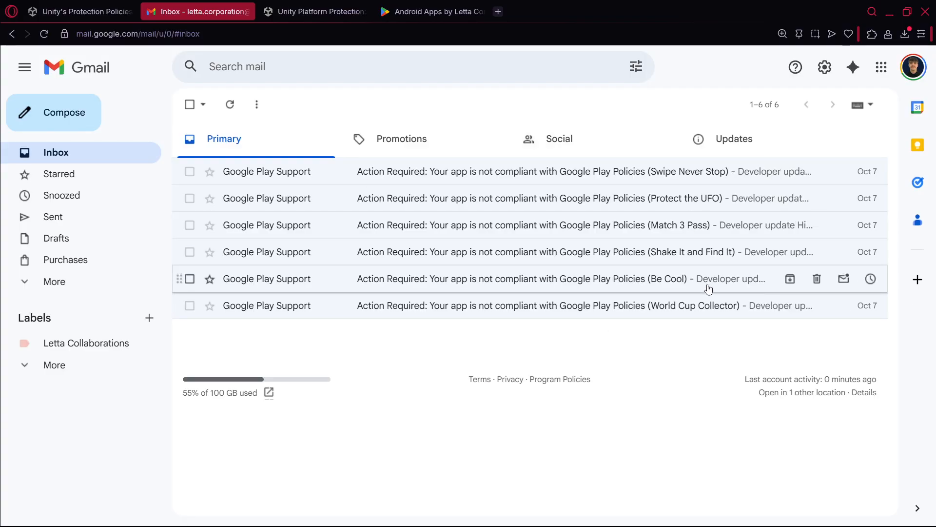
left_click(437, 11)
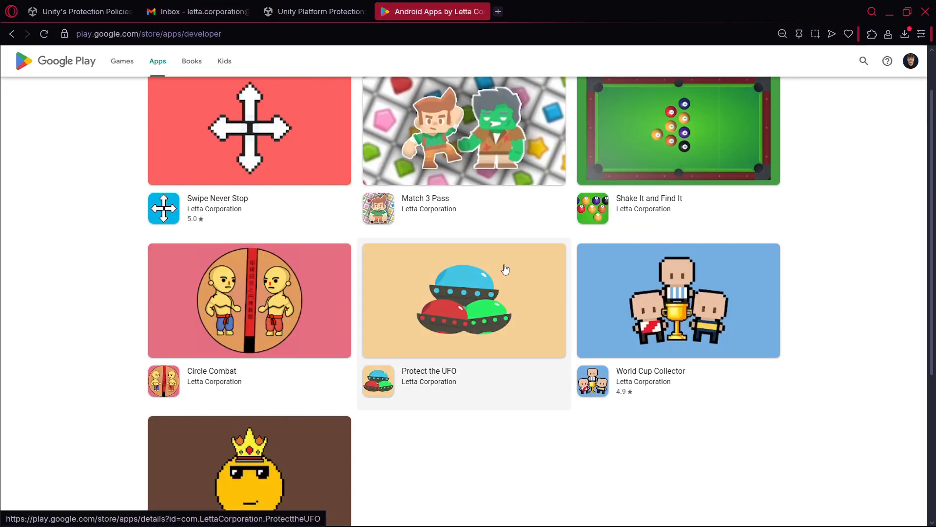
left_click(201, 11)
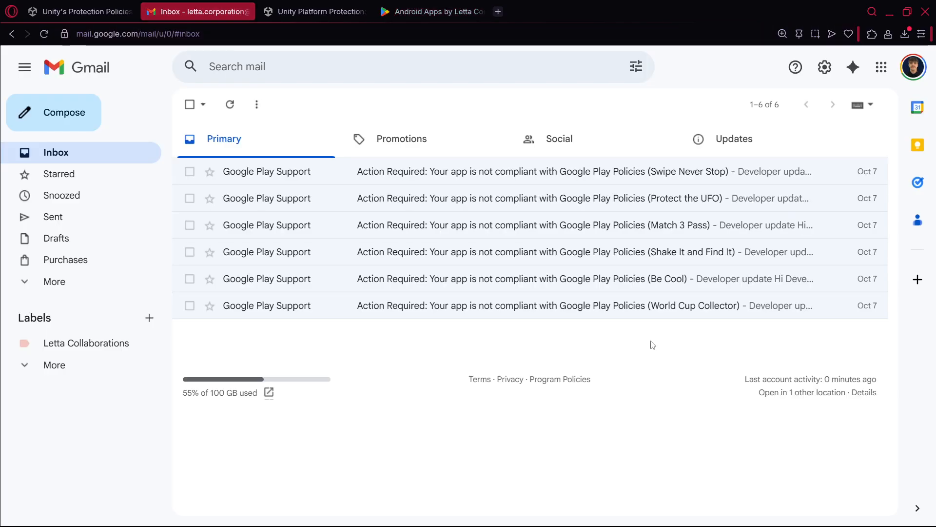
left_click(439, 12)
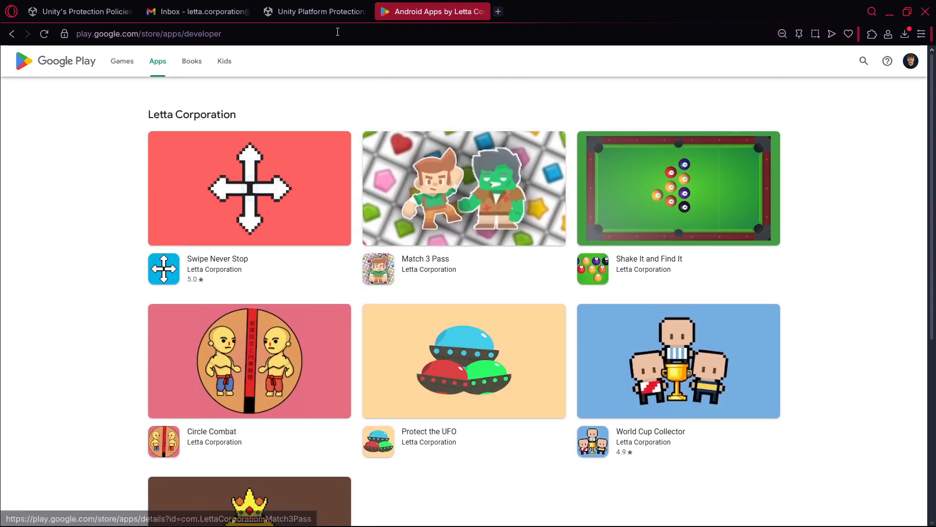
left_click(202, 12)
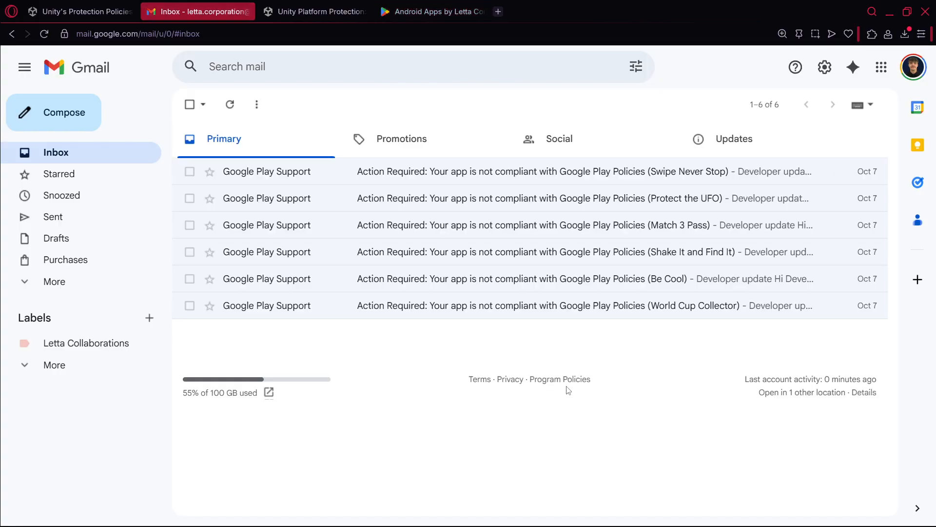
mouse_move(570, 103)
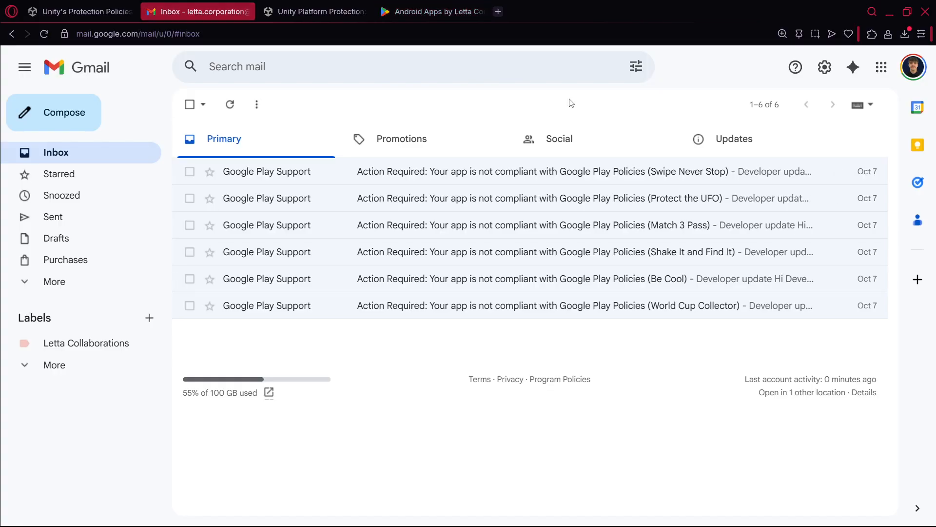
View Circle Combat's store page, then return to the inbox now listing seven notices.
left_click(433, 11)
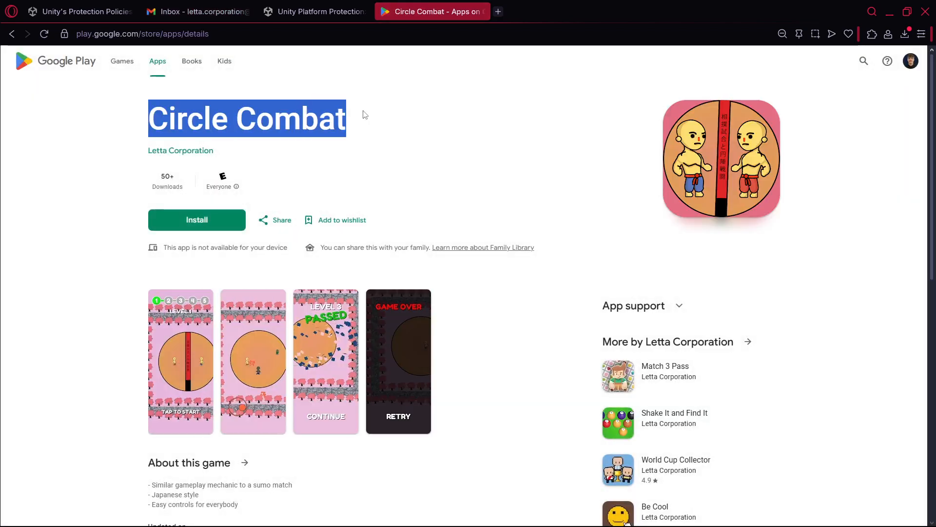
left_click(309, 269)
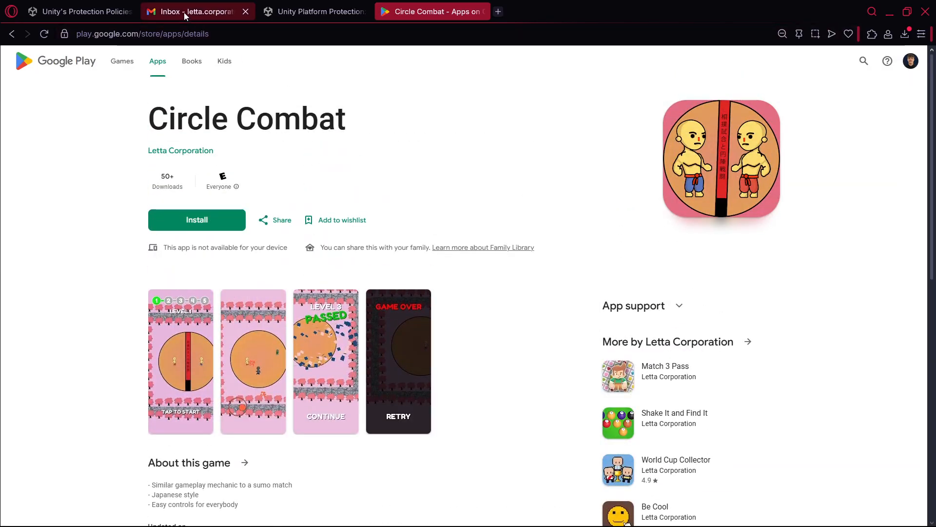
mouse_move(185, 13)
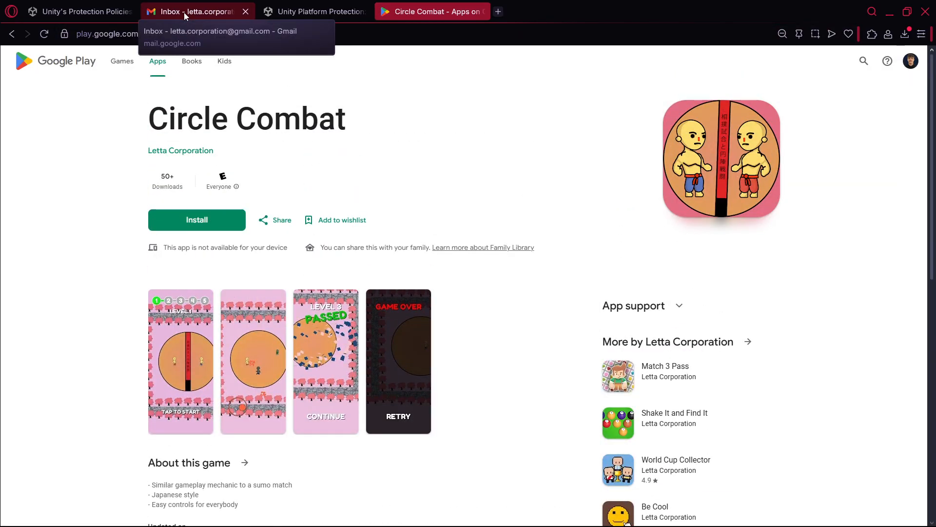
left_click(187, 12)
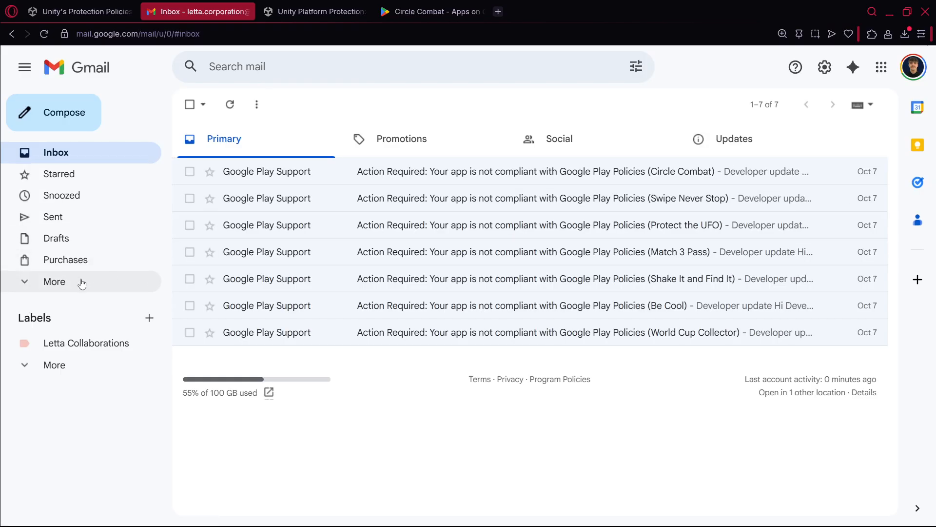
mouse_move(273, 228)
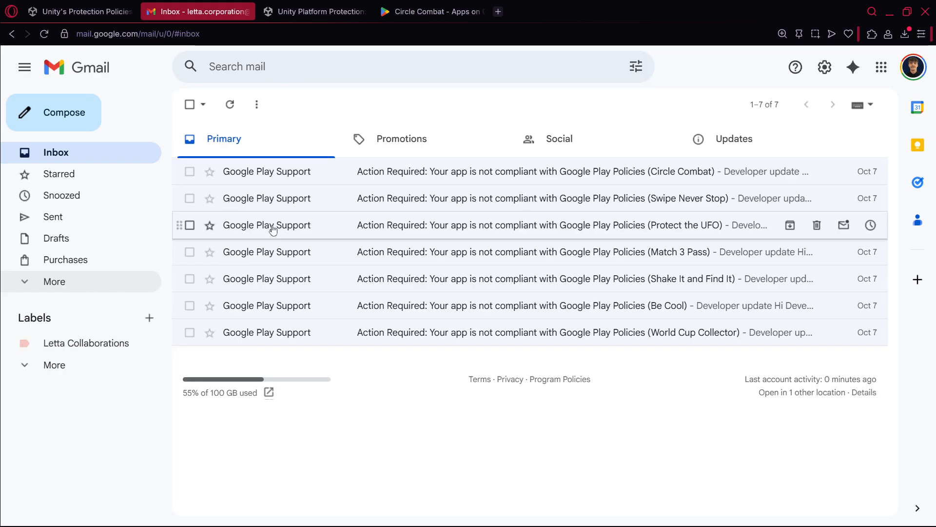
mouse_move(423, 201)
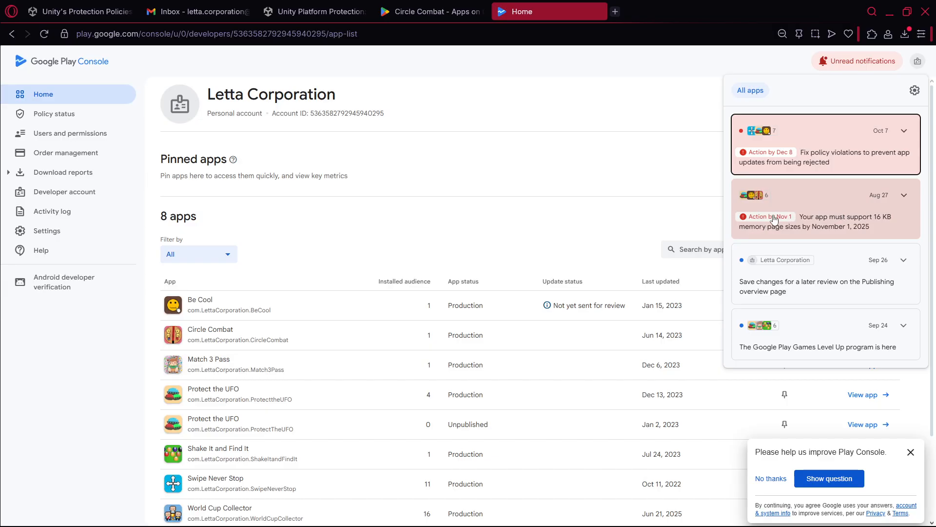
mouse_move(904, 194)
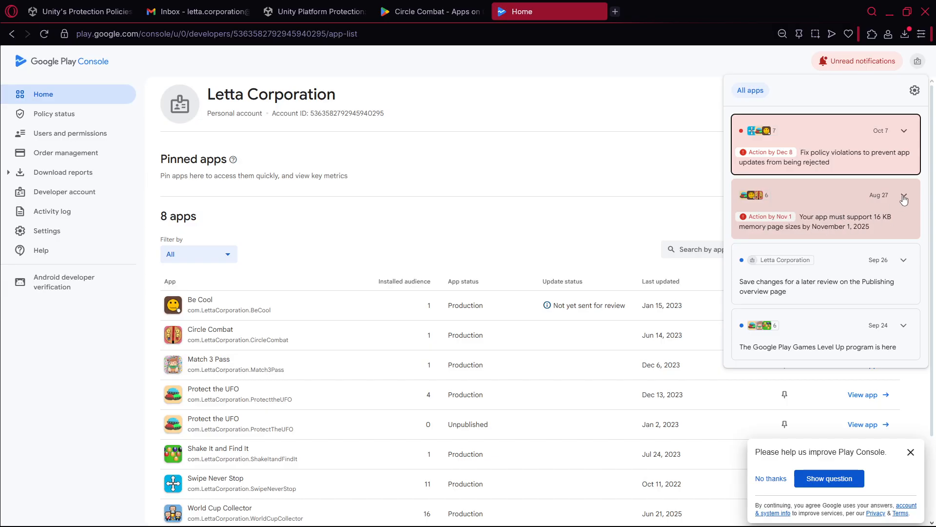
Peek at the 16 KB memory page notice, open the Fix policy violations notice and choose World Cup Collector.
left_click(904, 197)
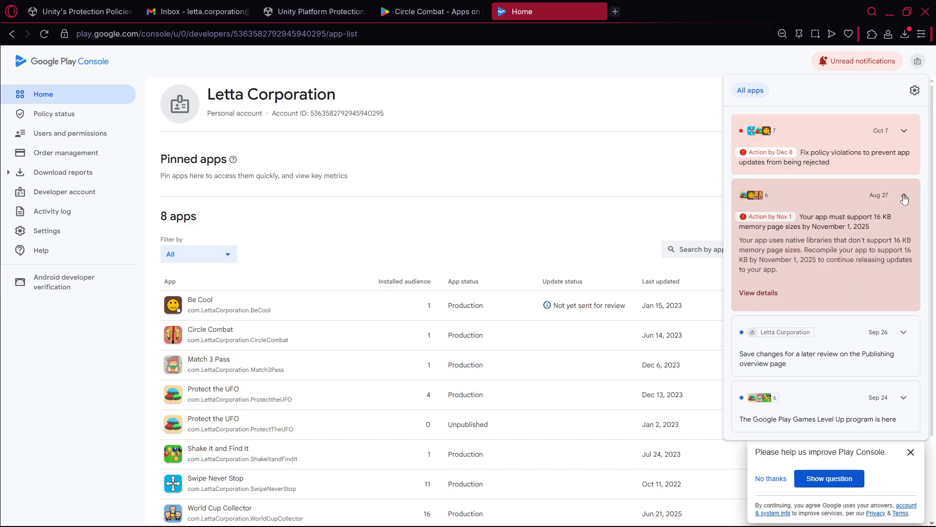
left_click(904, 198)
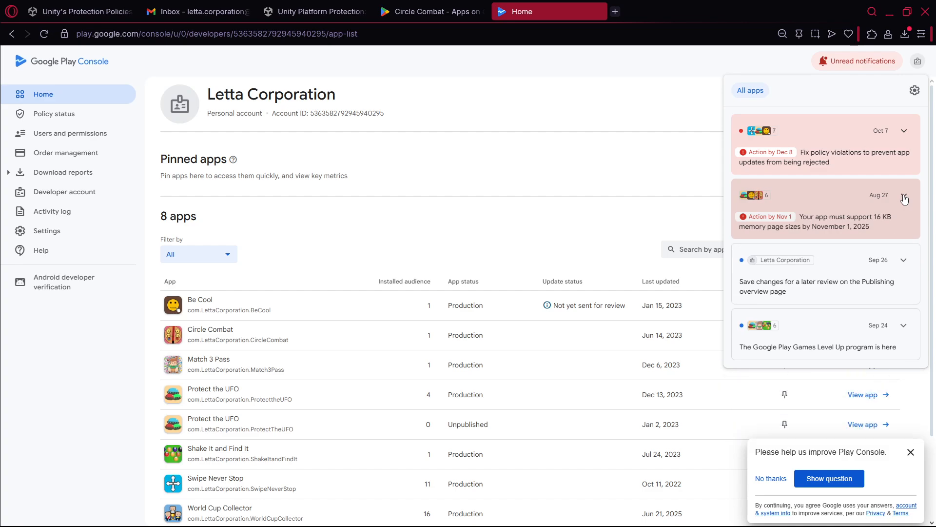
mouse_move(899, 143)
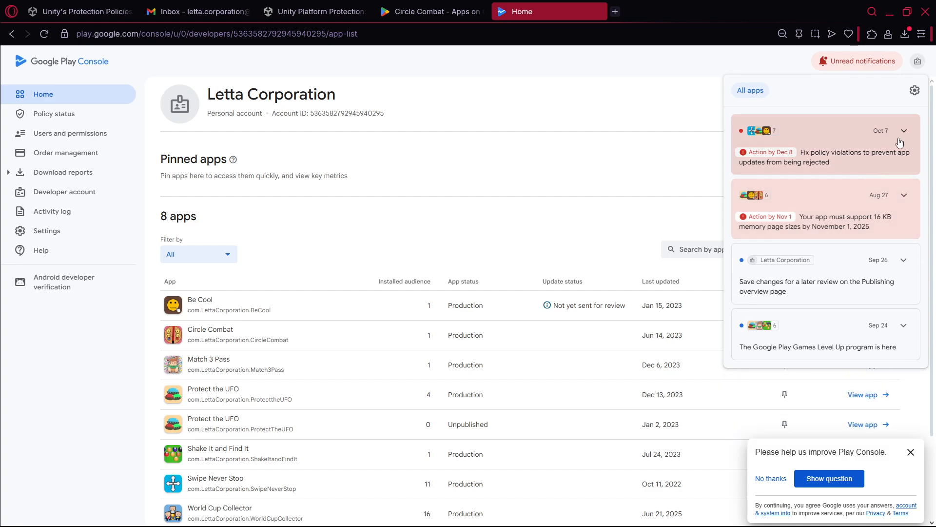
left_click(905, 131)
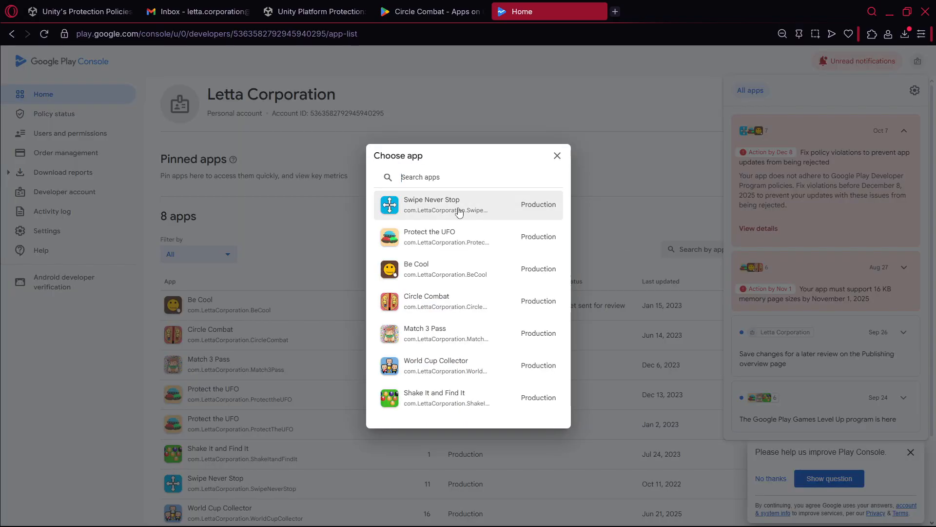
mouse_move(405, 334)
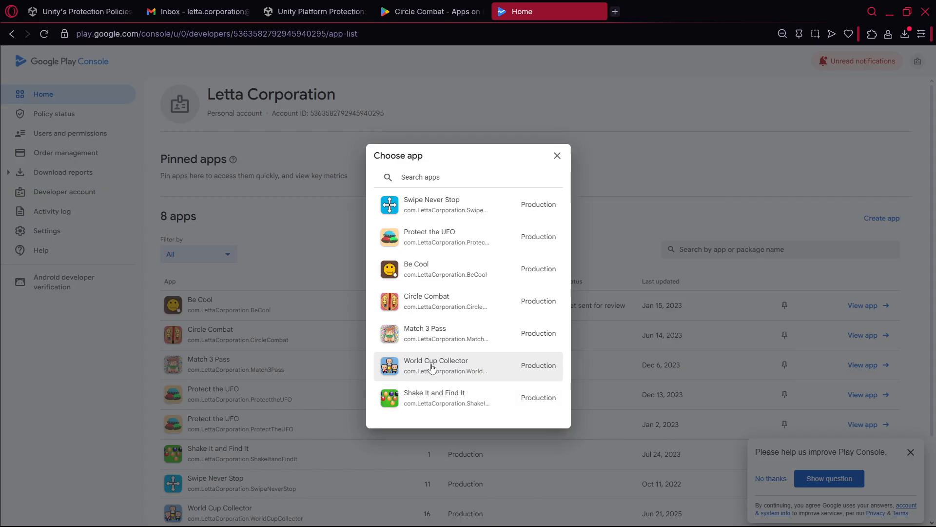
double_click(538, 365)
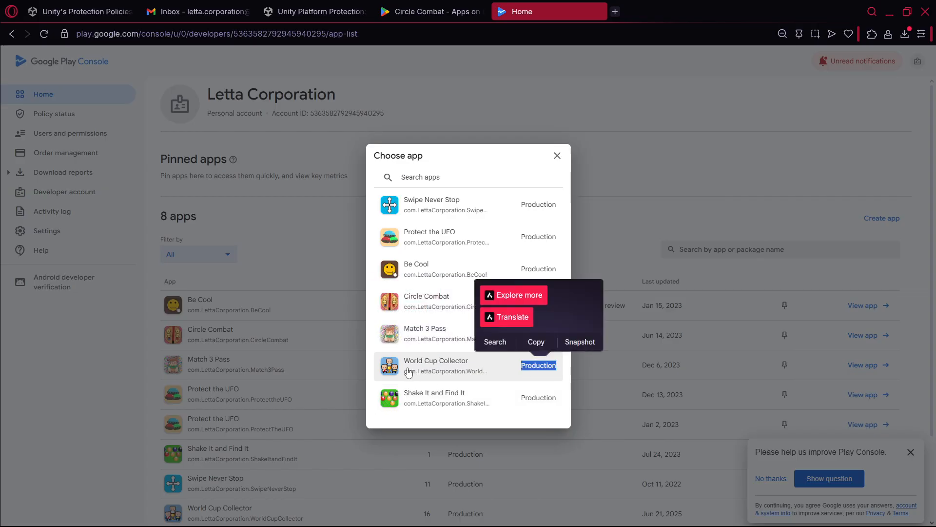
left_click(557, 155)
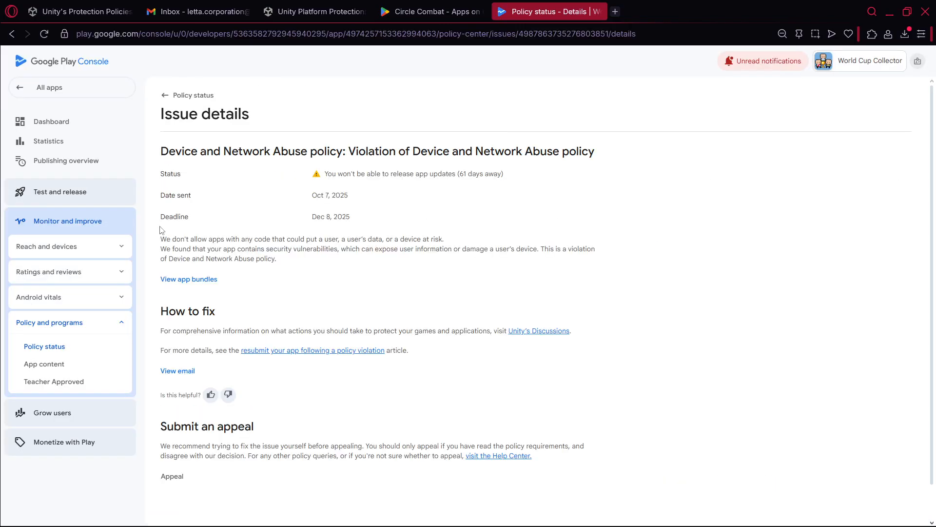
mouse_move(345, 193)
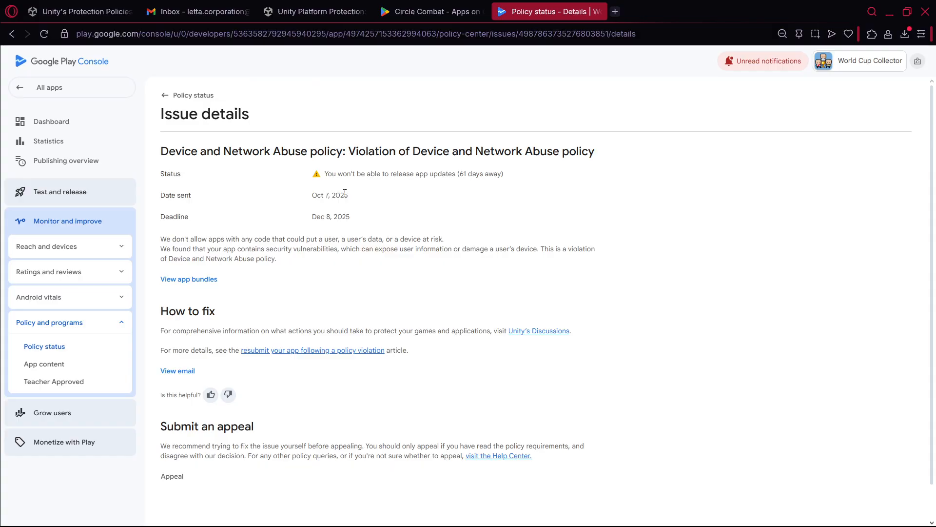
mouse_move(356, 183)
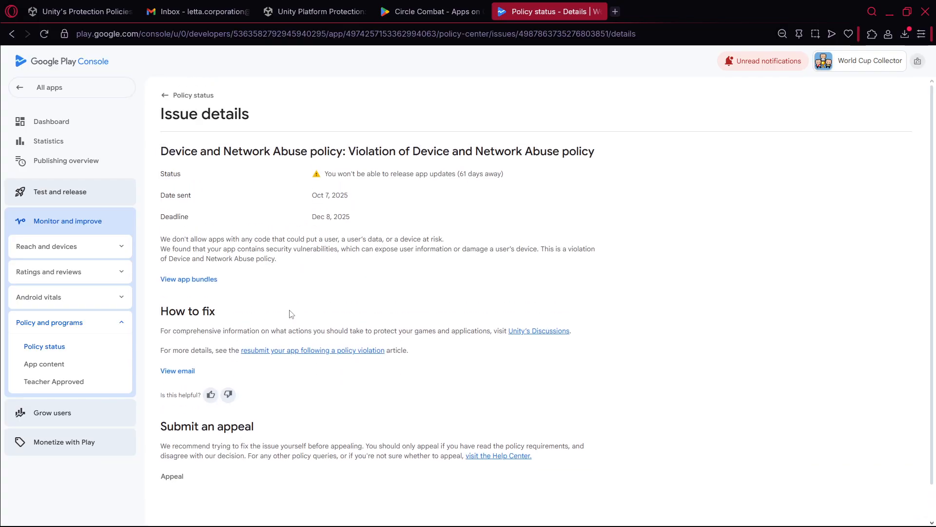
mouse_move(379, 252)
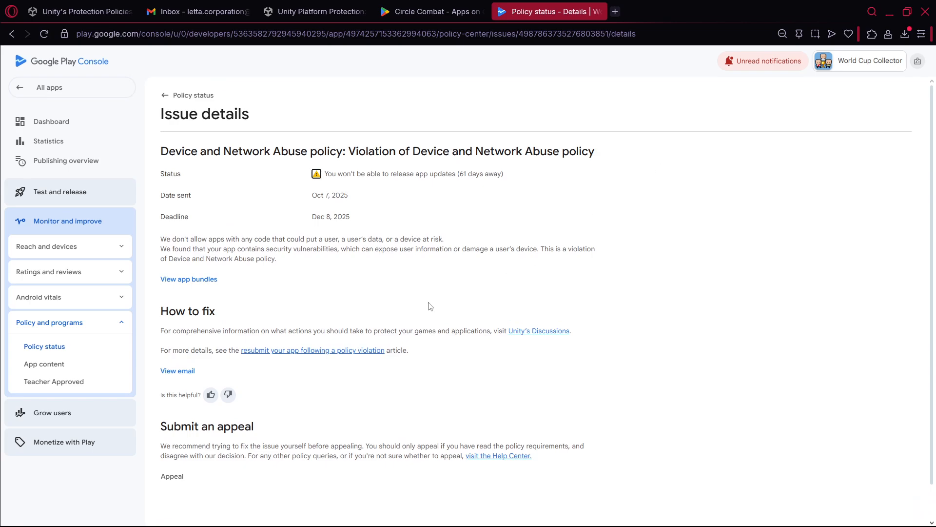
mouse_move(606, 18)
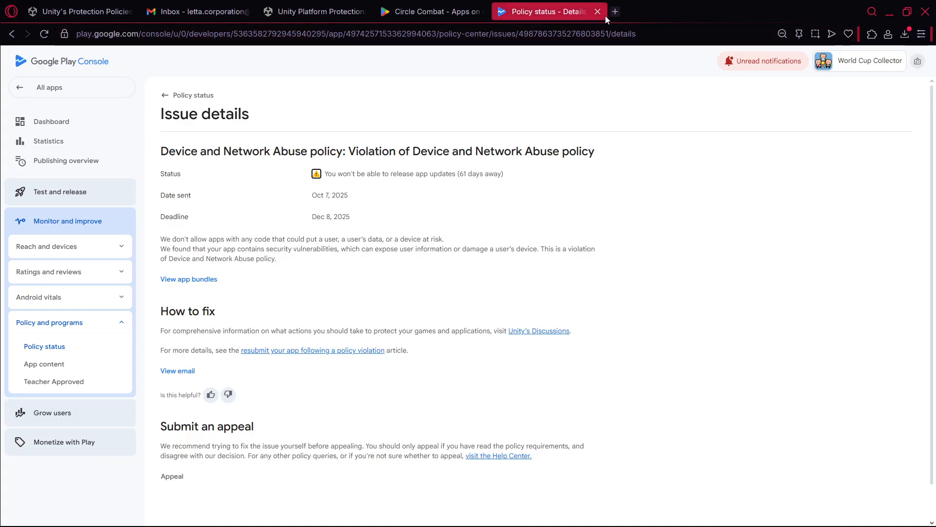
Leave World Cup Collector's policy issue details for a new browser tab.
left_click(617, 11)
type("godotengine.org")
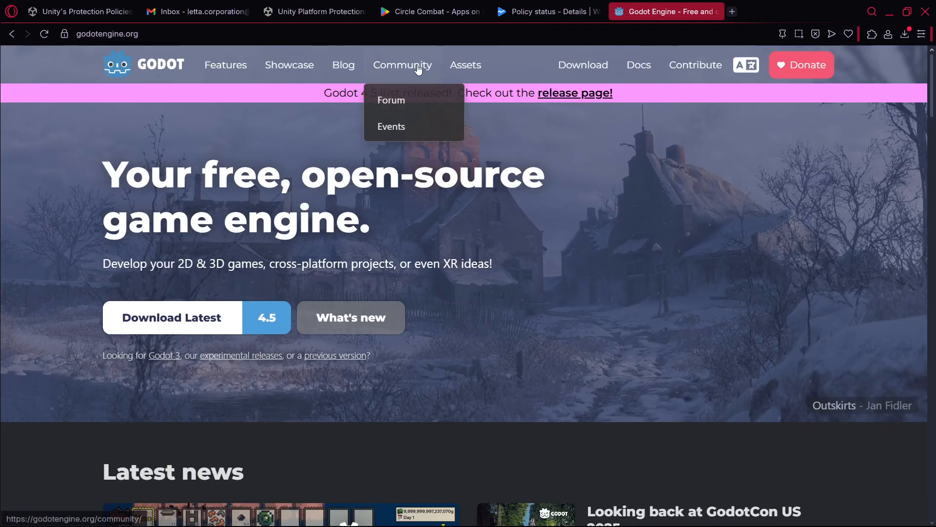
Switch to the Unity Discussions 'Unity Platform Protection: Take Immediate Action' post.
left_click(321, 12)
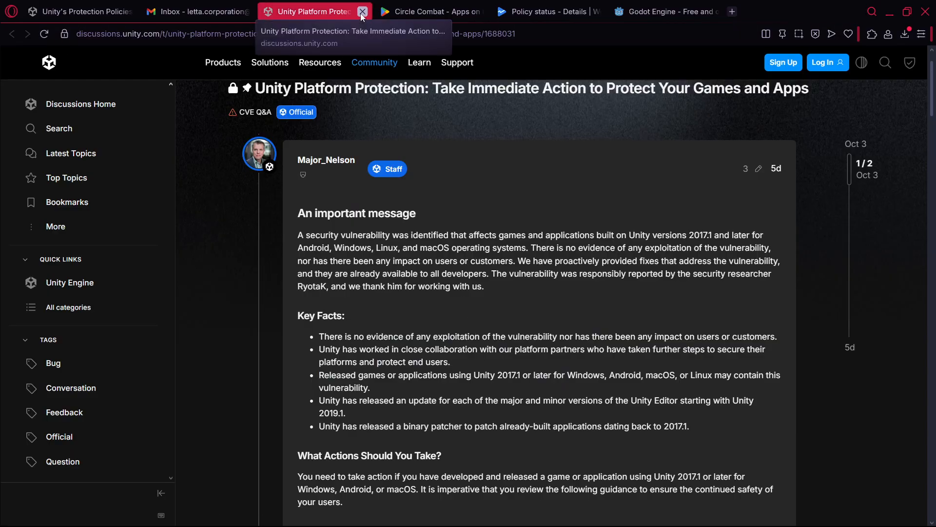
mouse_move(234, 163)
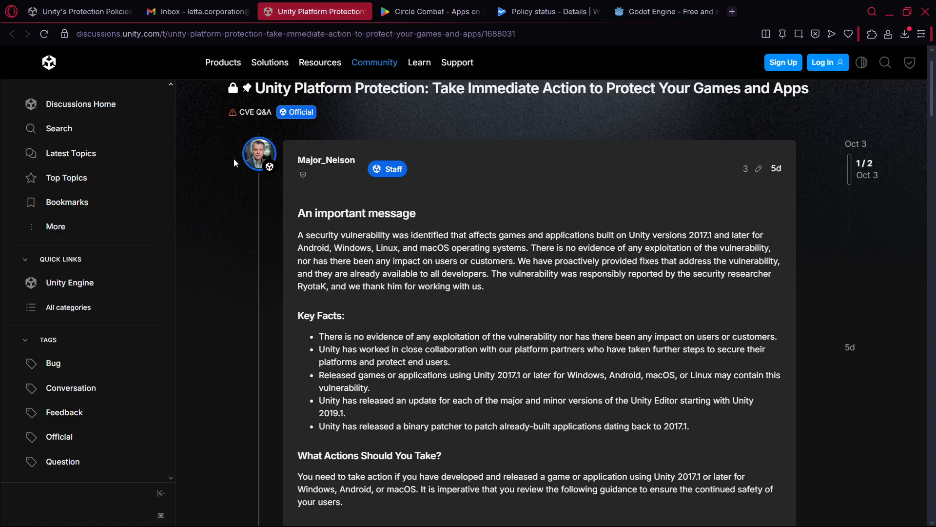
mouse_move(455, 223)
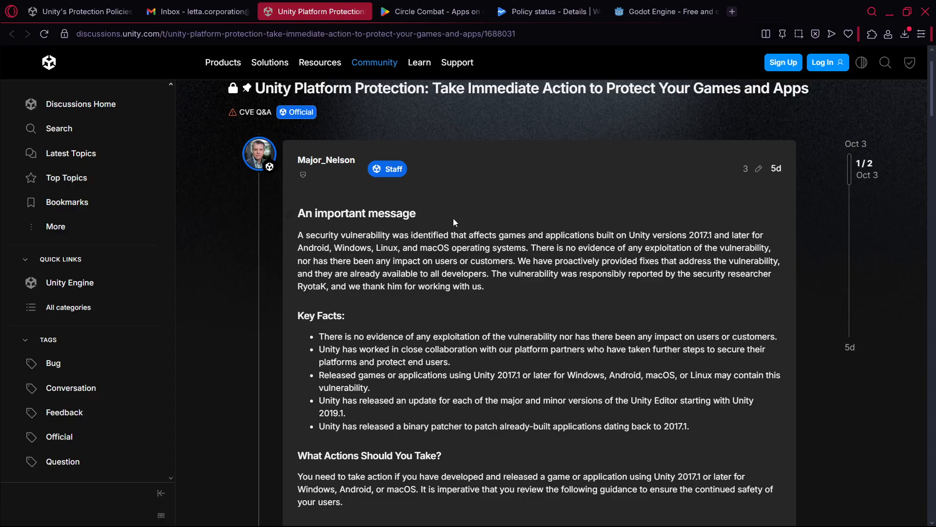
mouse_move(503, 203)
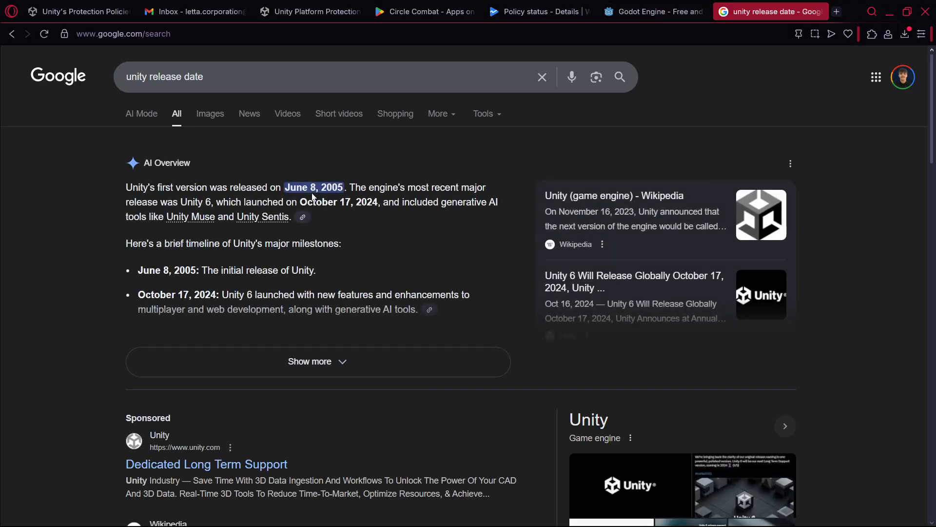
Scroll the 'unity release date' Google results showing June 8, 2005, then close them.
scroll("down", 3)
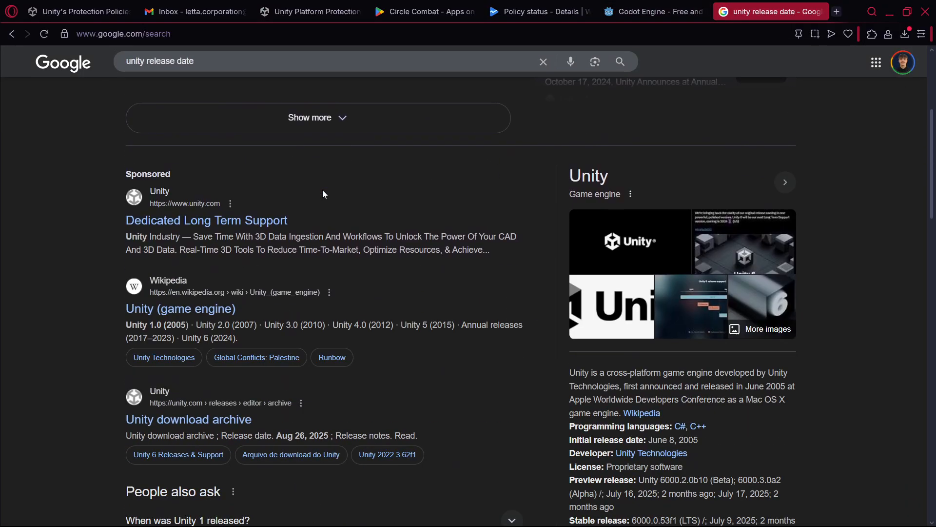
scroll("down", 3)
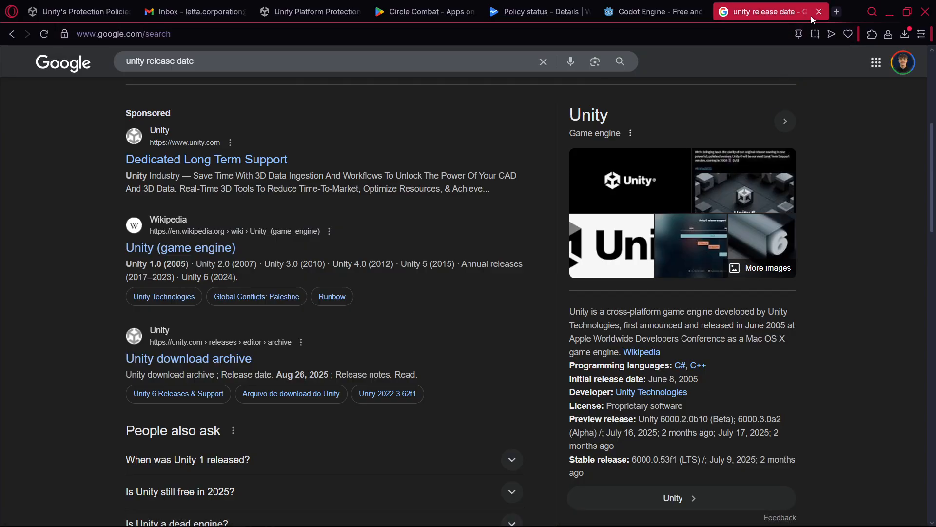
left_click(314, 12)
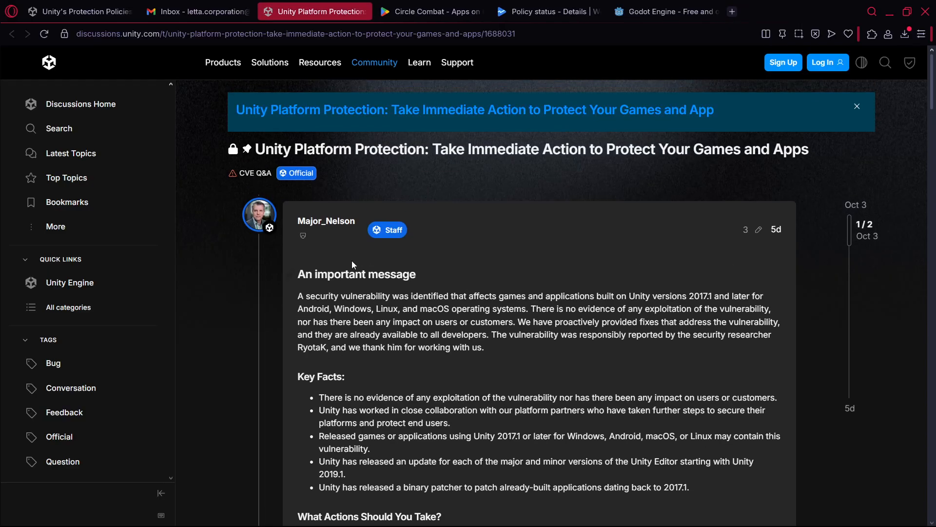
mouse_move(276, 238)
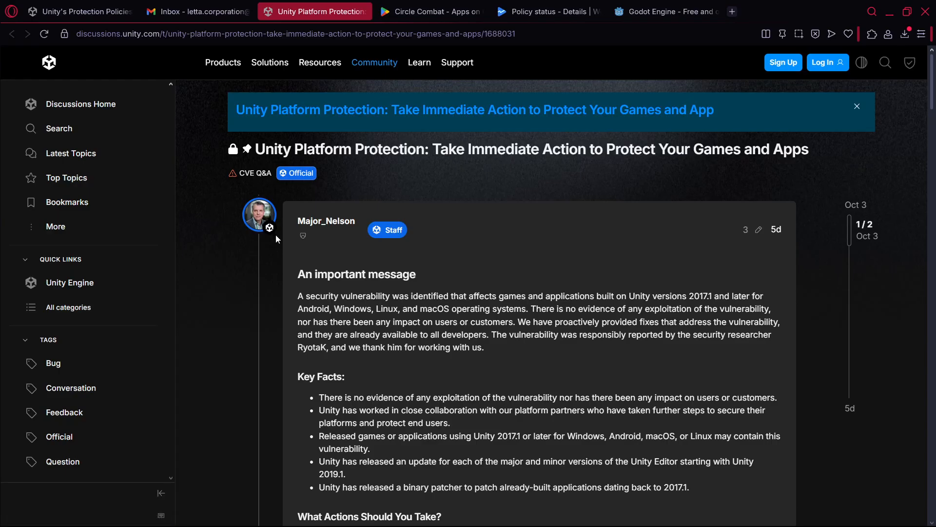
mouse_move(245, 223)
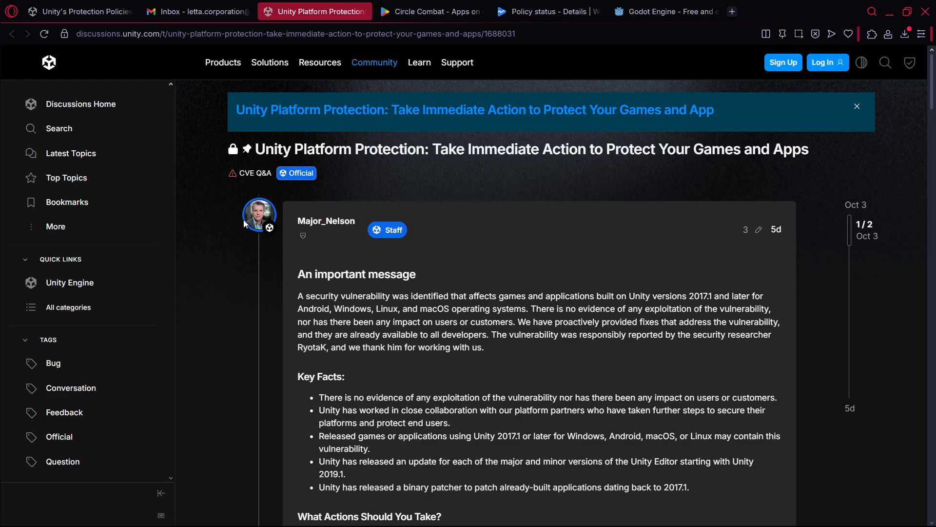
mouse_move(230, 226)
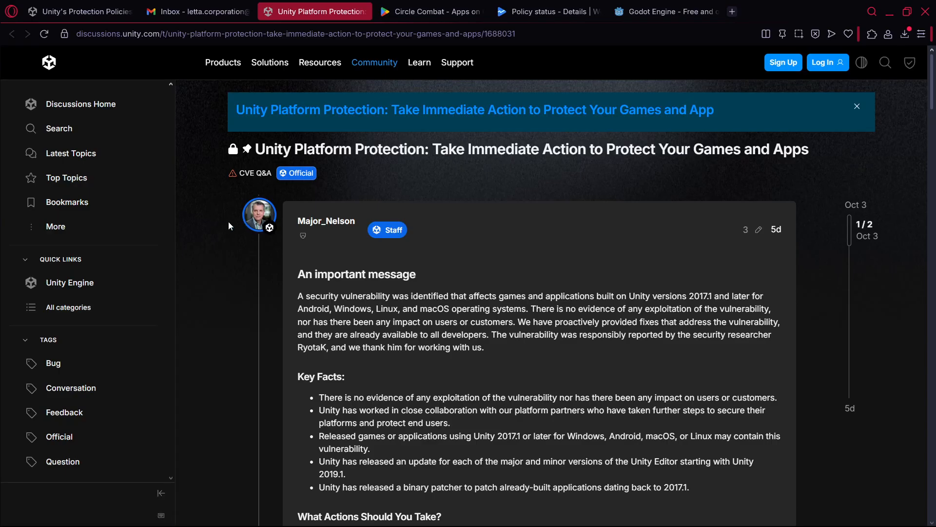
Close the Circle Combat and Policy status tabs and return to godotengine.org.
left_click(669, 11)
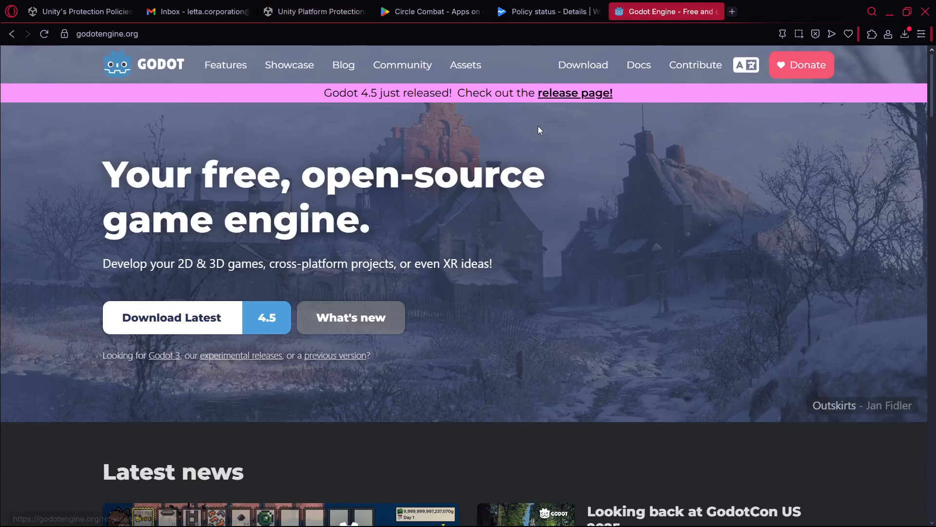
mouse_move(586, 234)
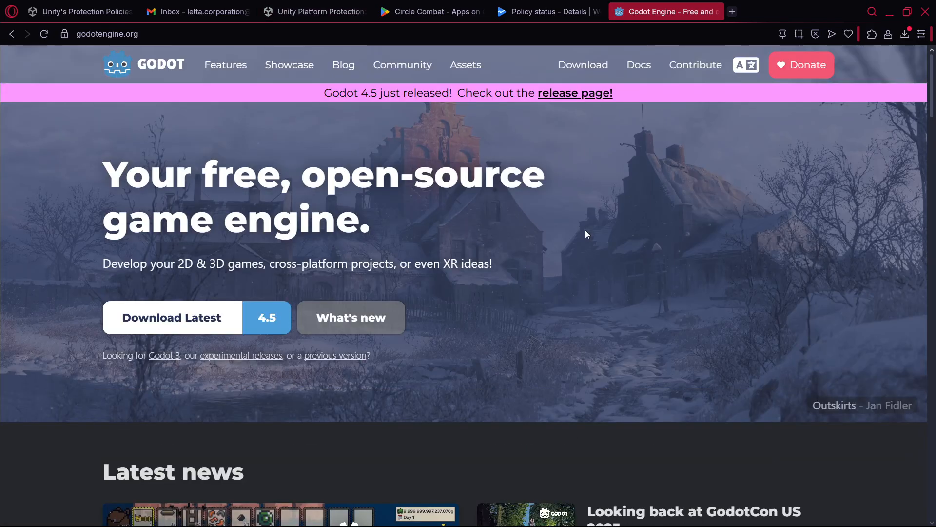
mouse_move(597, 25)
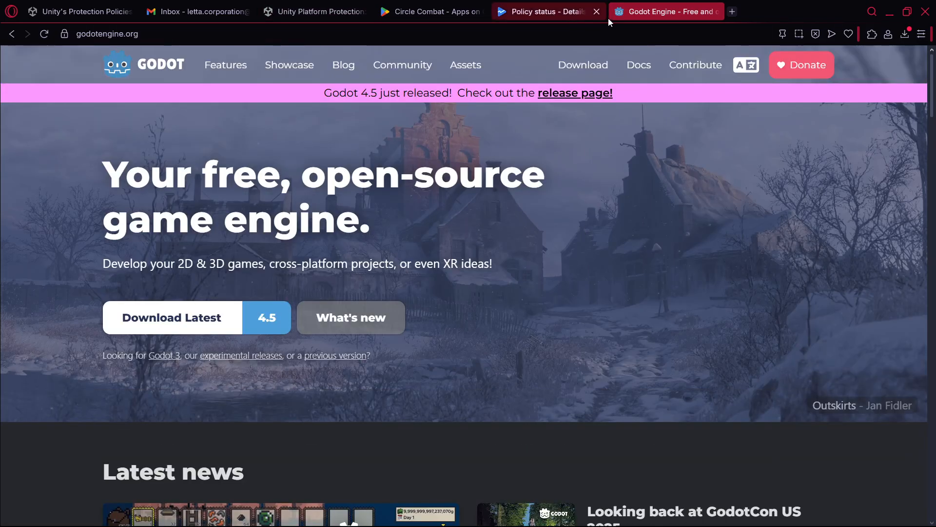
left_click(320, 12)
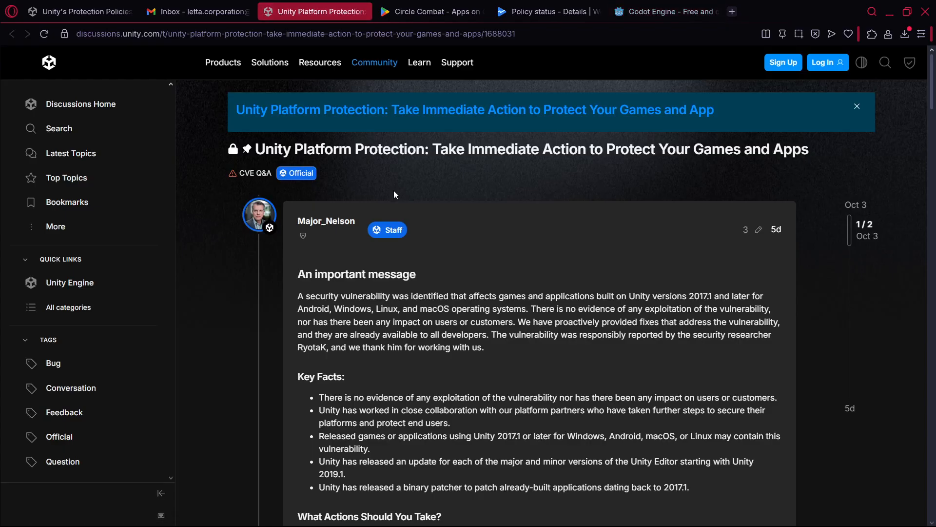
mouse_move(205, 270)
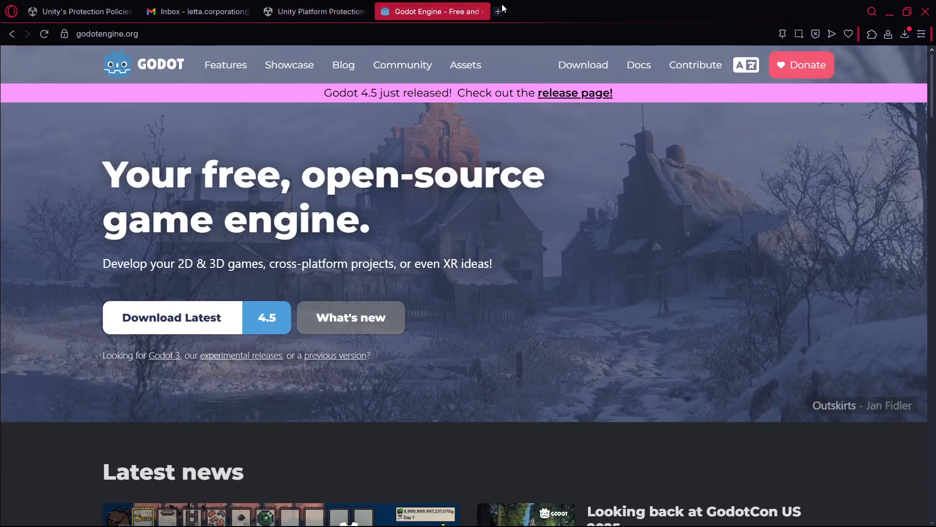
mouse_move(499, 11)
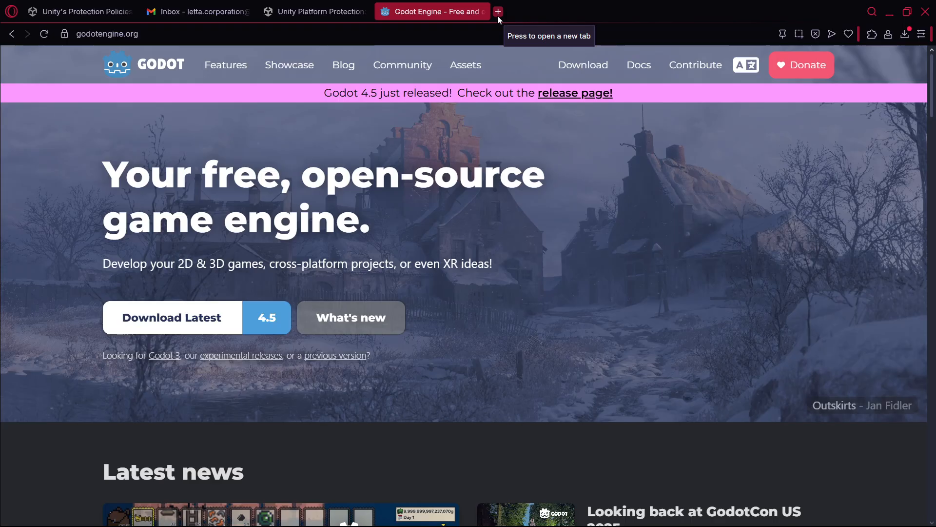
left_click(316, 12)
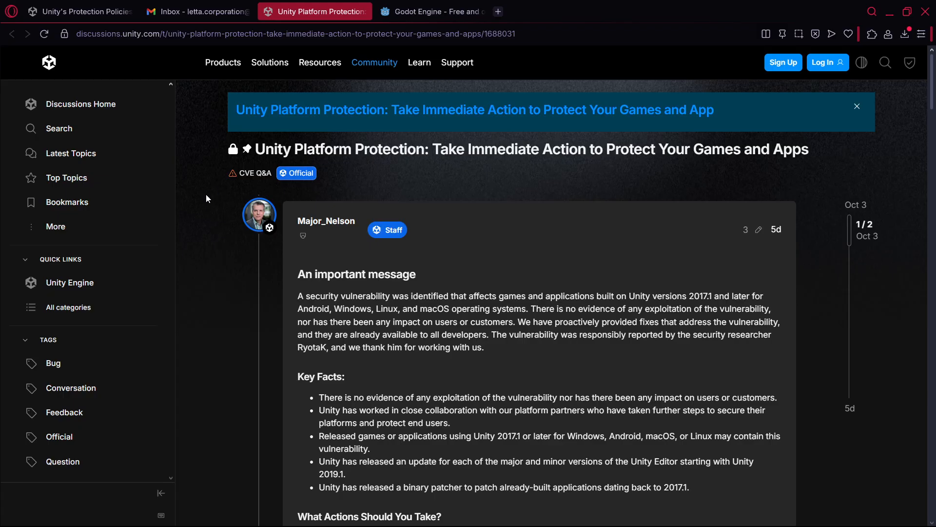
mouse_move(195, 215)
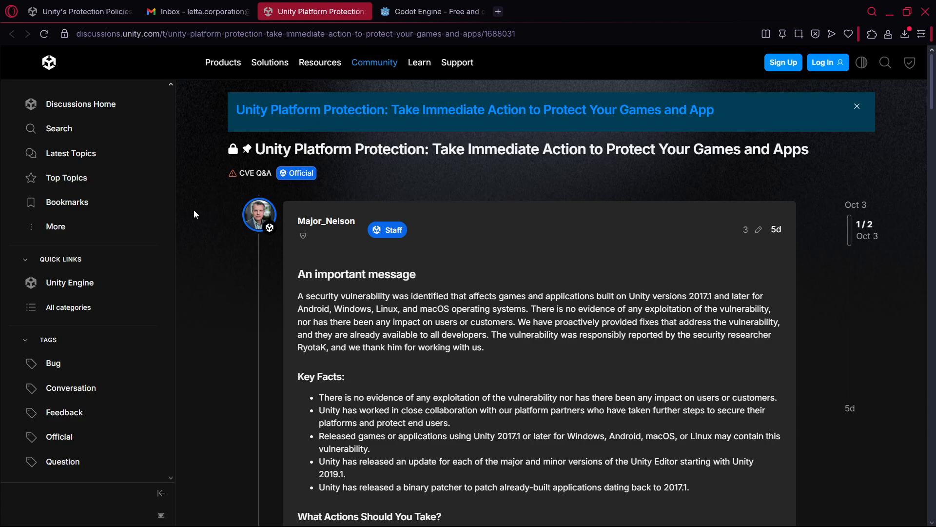
mouse_move(206, 208)
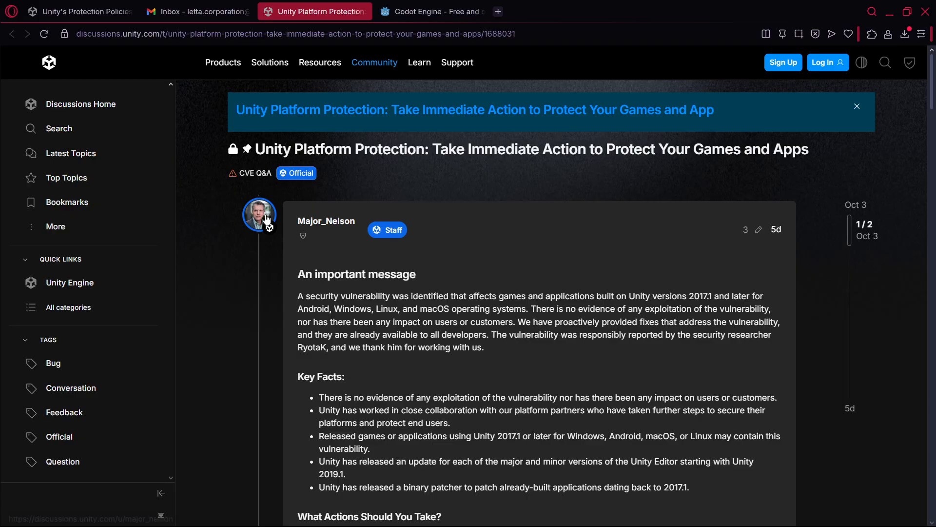
mouse_move(197, 242)
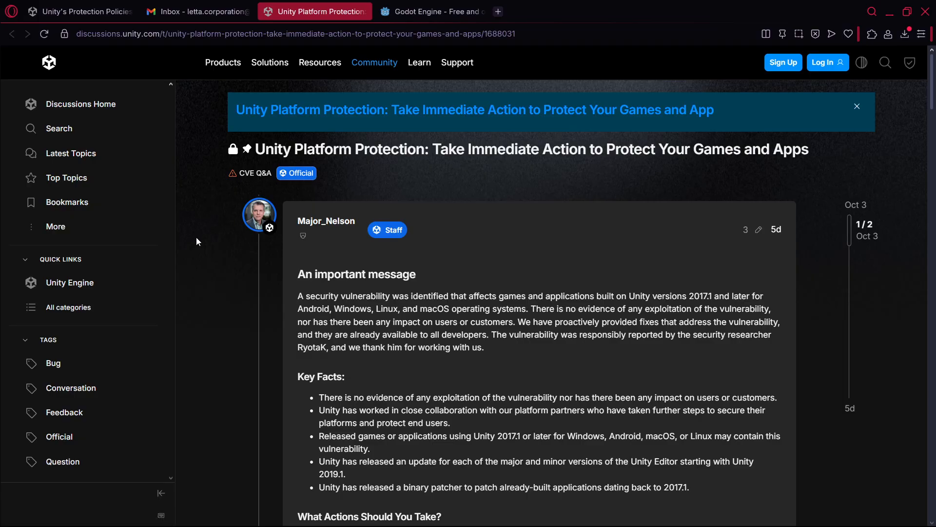
mouse_move(213, 240)
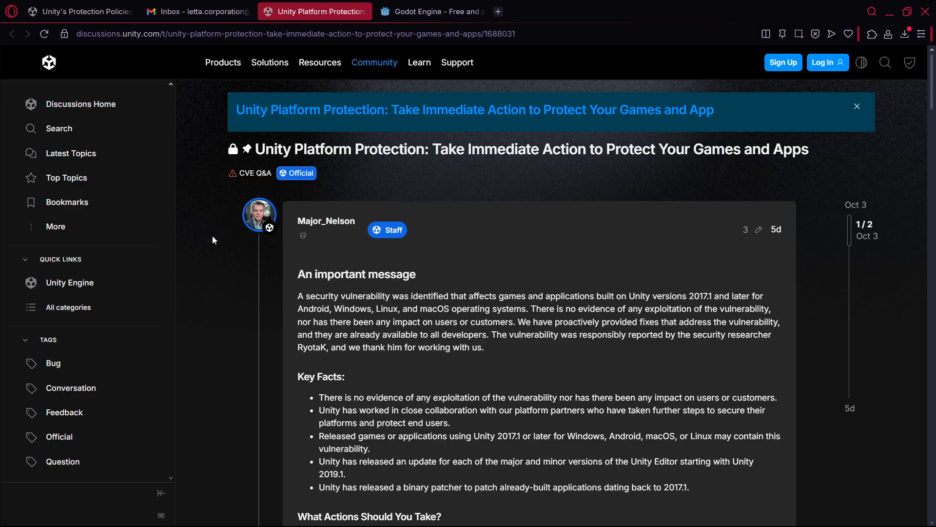
left_click(435, 11)
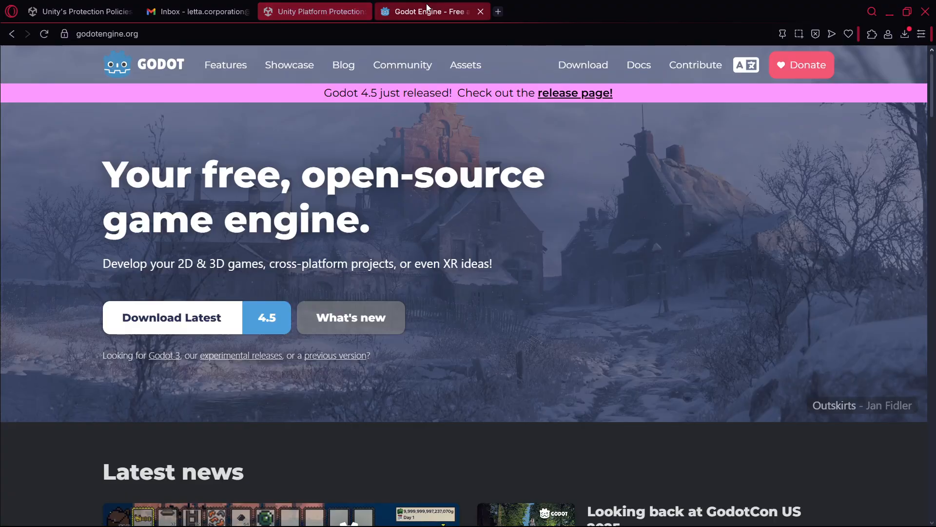
Browse Godot's blog via More news, then return to the Gmail inbox of Google Play emails.
scroll("down", 3)
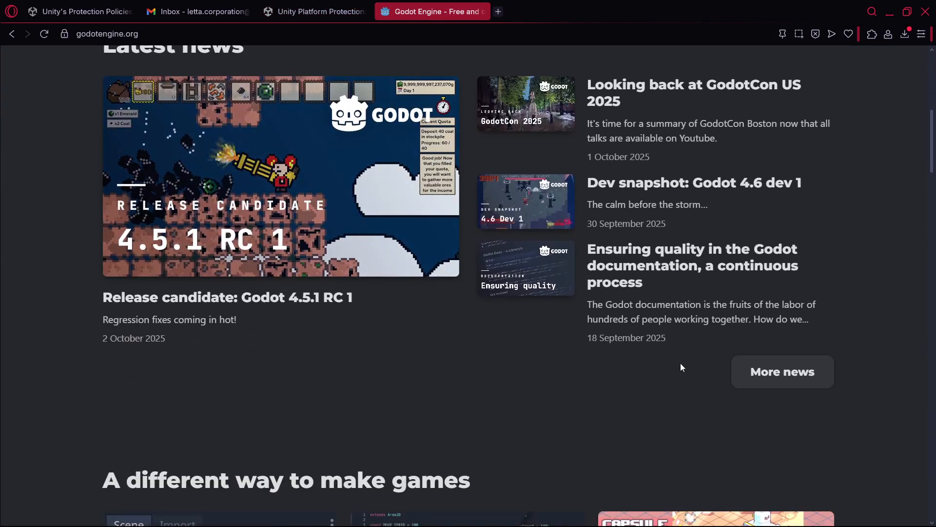
left_click(782, 372)
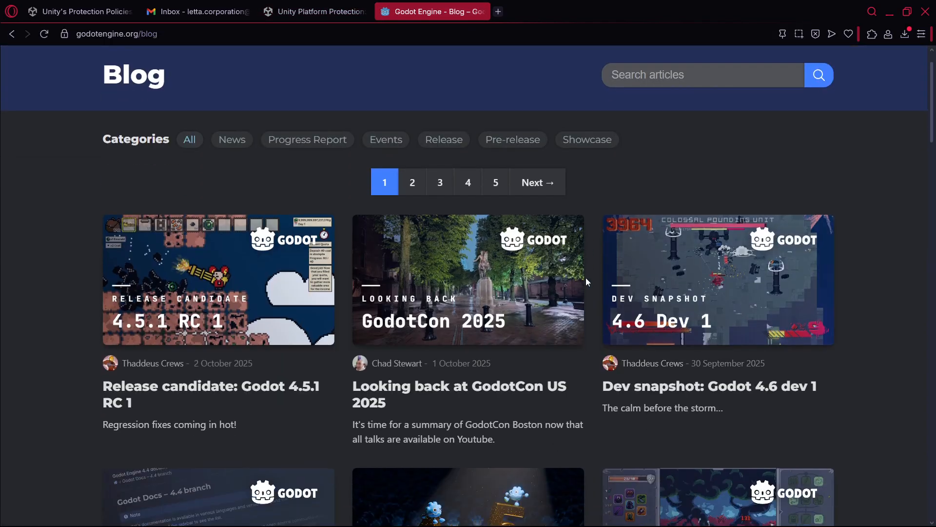
scroll("down", 3)
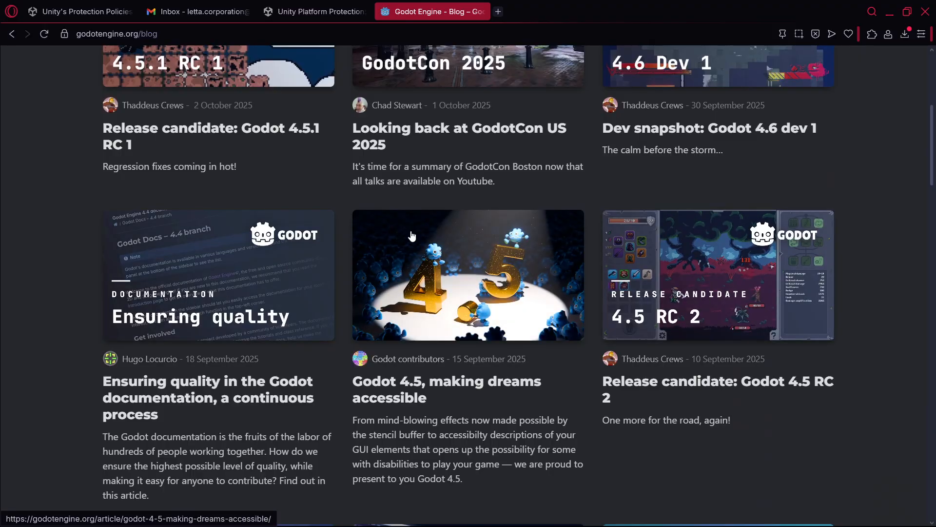
mouse_move(454, 337)
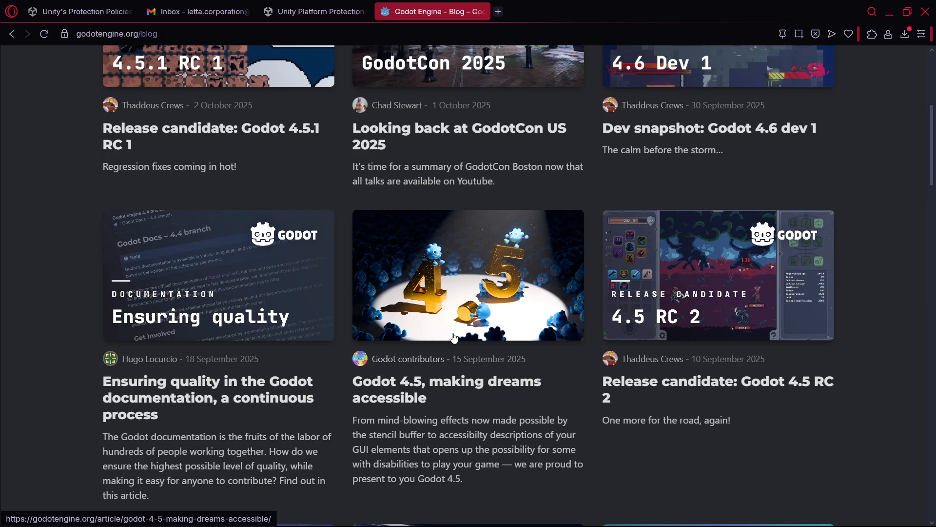
scroll("up", 3)
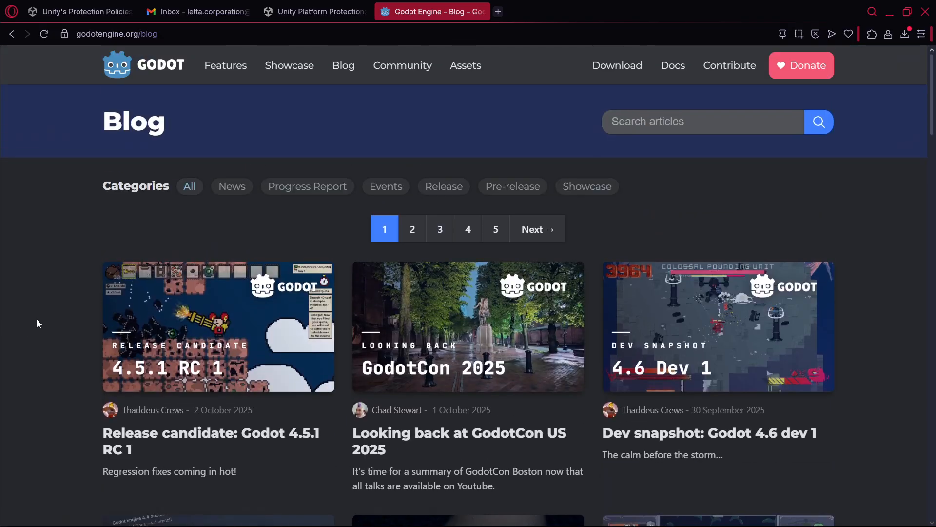
left_click(198, 12)
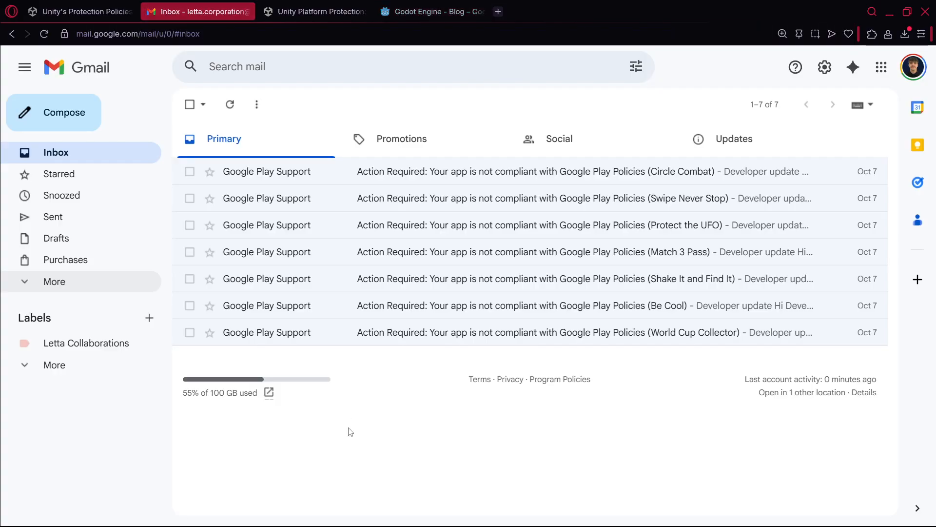
mouse_move(392, 226)
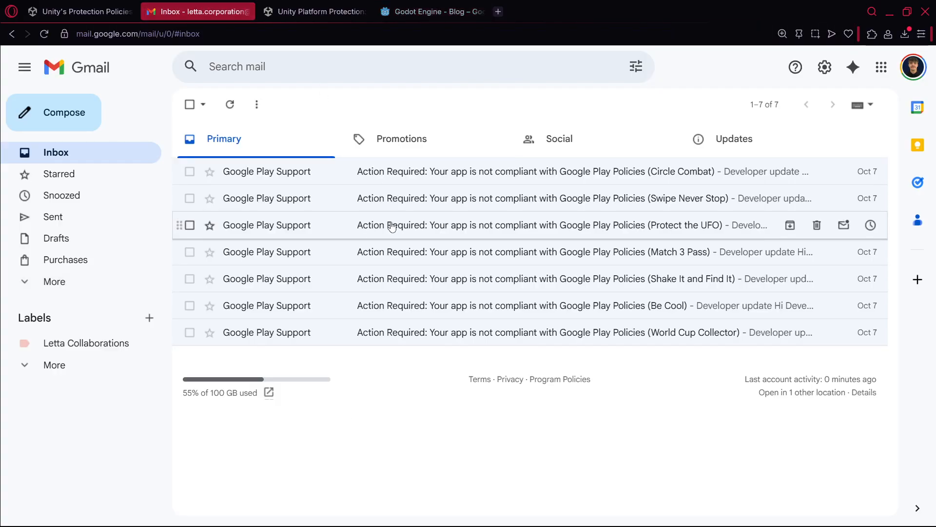
mouse_move(478, 185)
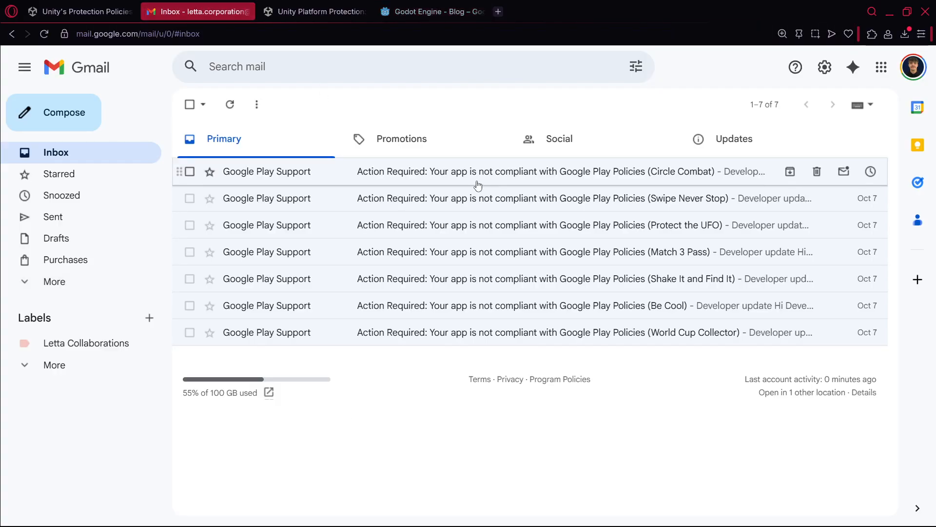
mouse_move(521, 237)
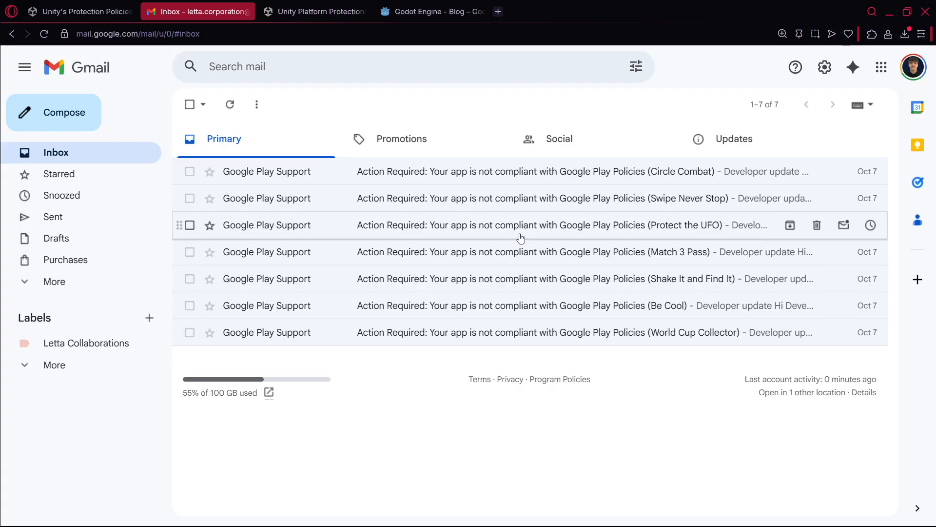
mouse_move(541, 330)
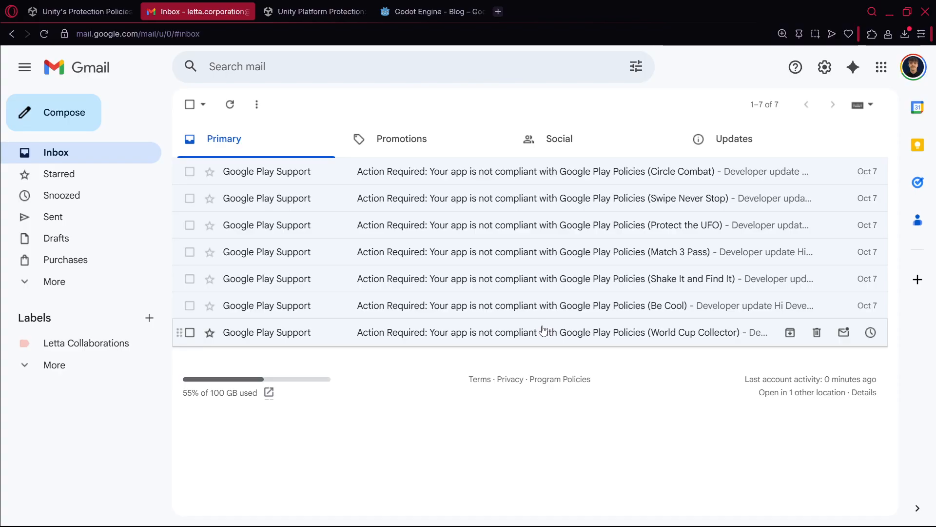
mouse_move(552, 171)
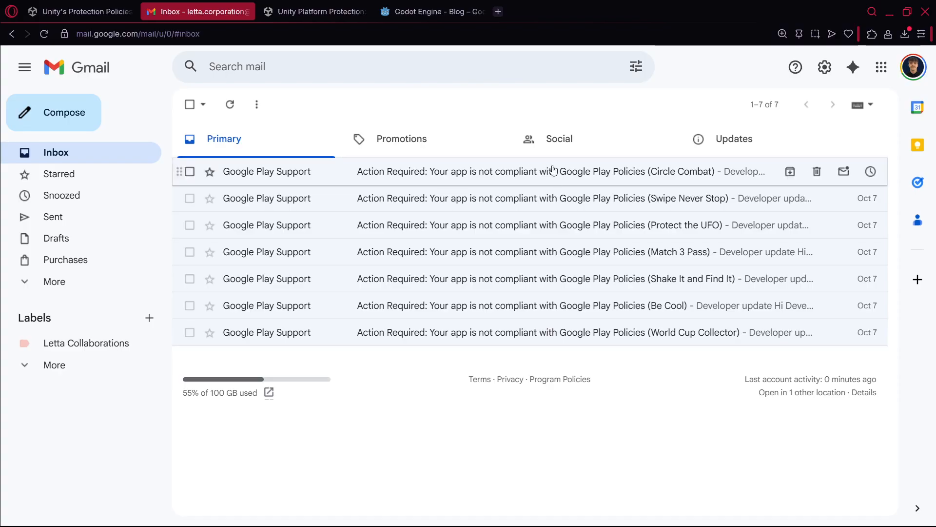
mouse_move(584, 434)
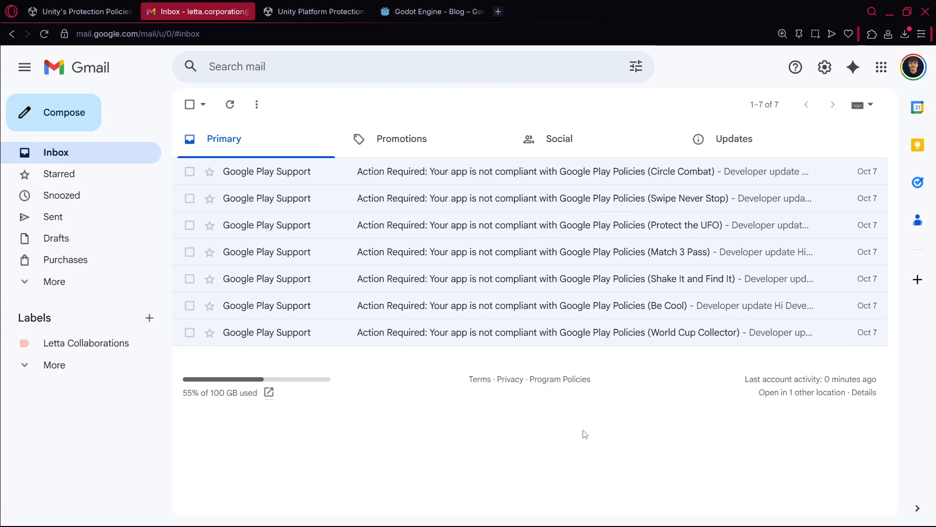
mouse_move(596, 168)
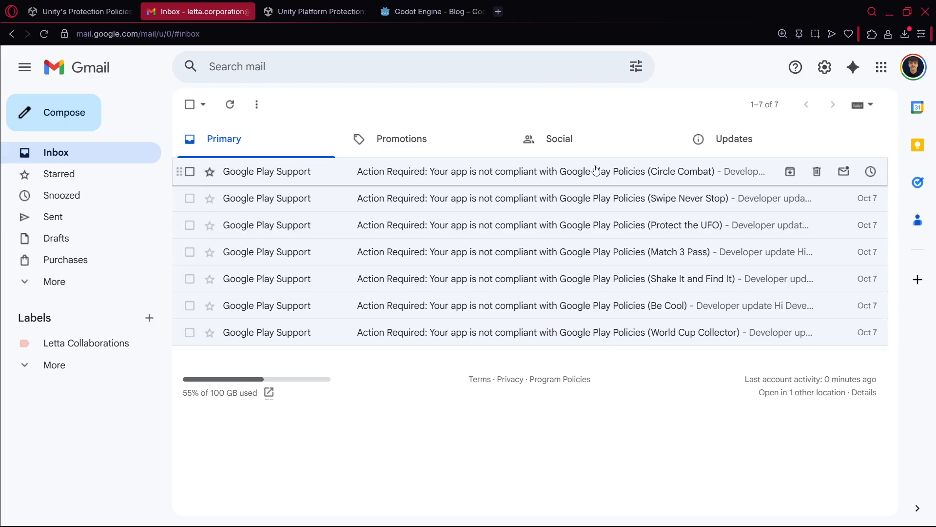
mouse_move(605, 456)
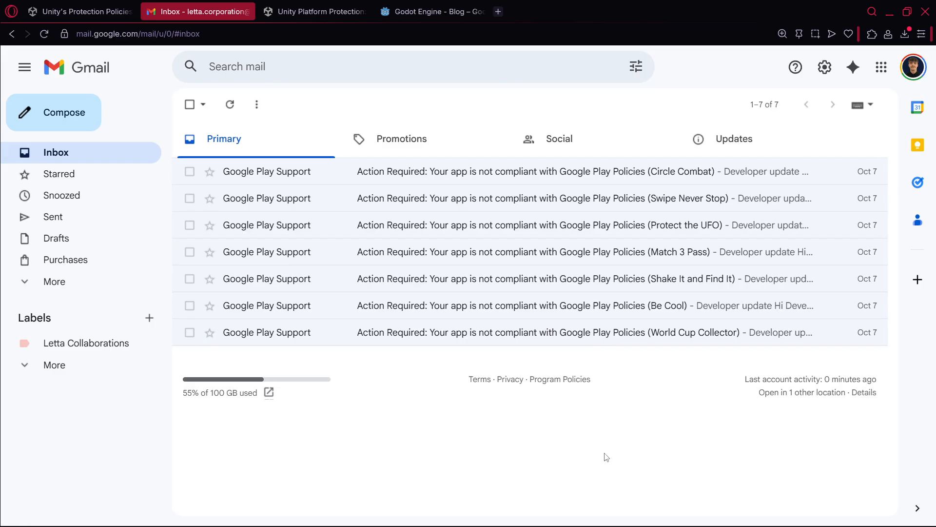
mouse_move(573, 335)
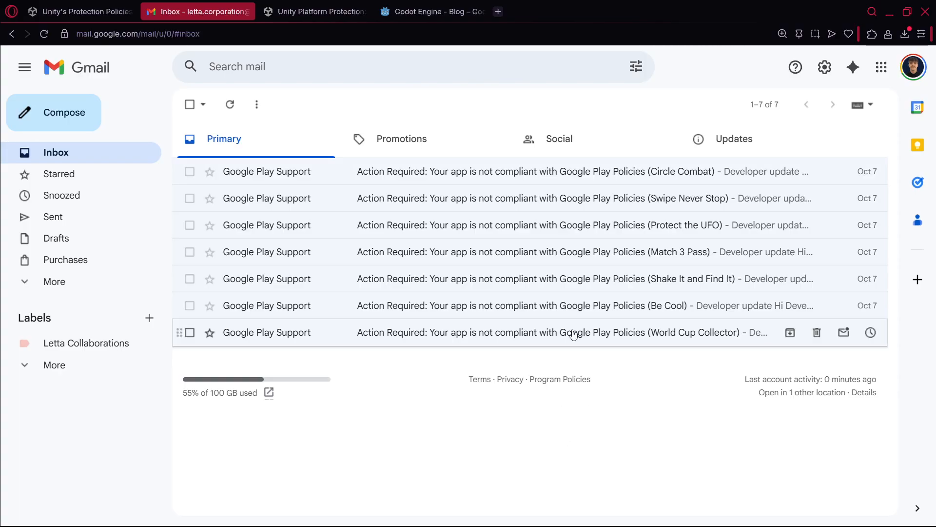
mouse_move(650, 431)
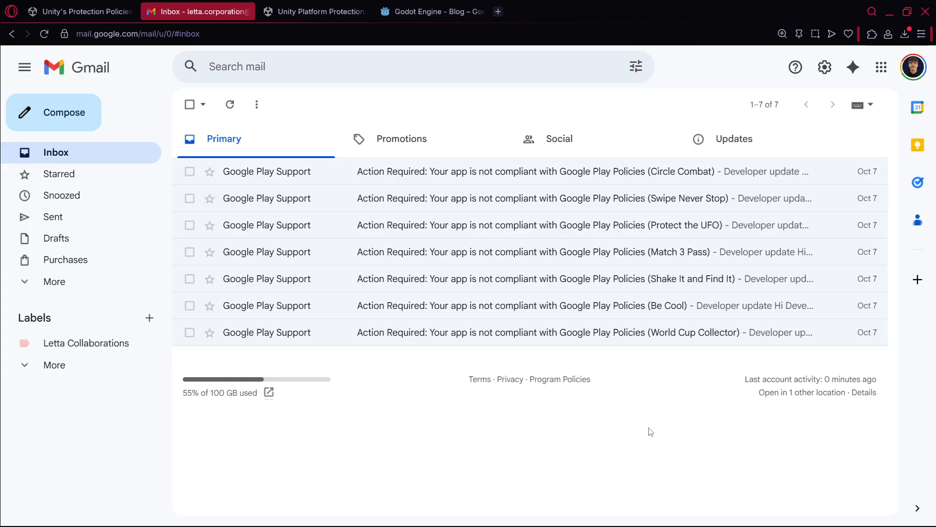
mouse_move(686, 249)
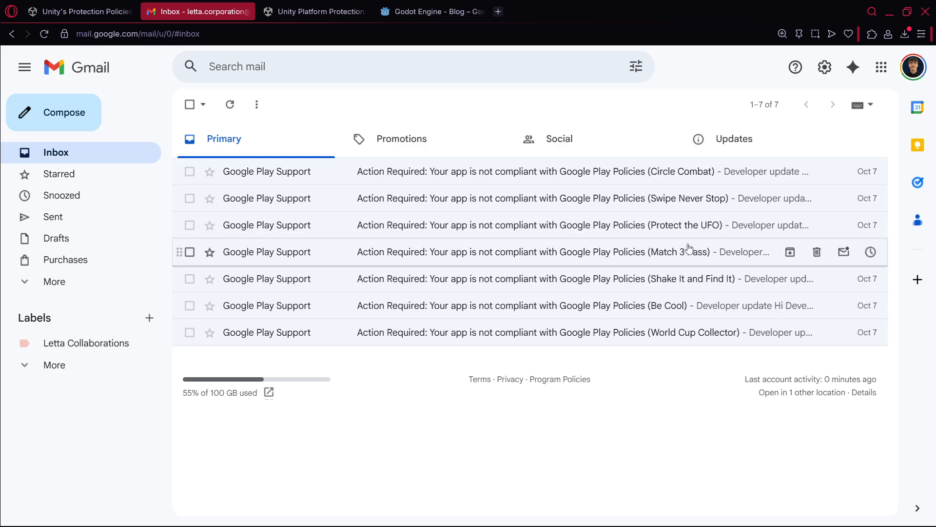
mouse_move(653, 211)
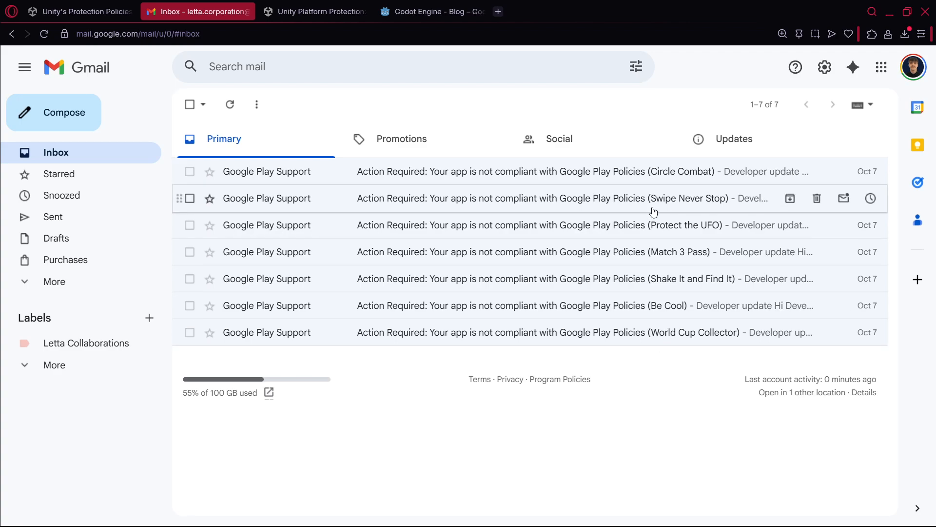
mouse_move(666, 443)
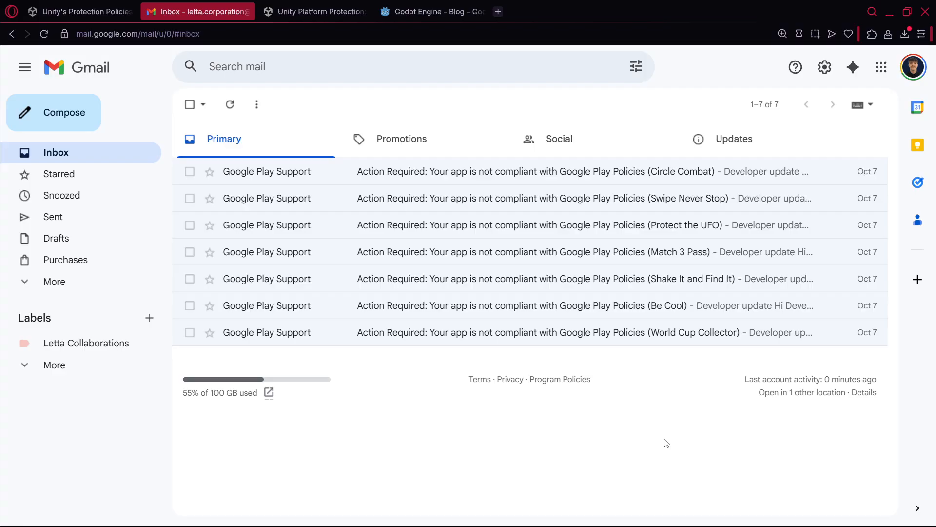
mouse_move(594, 162)
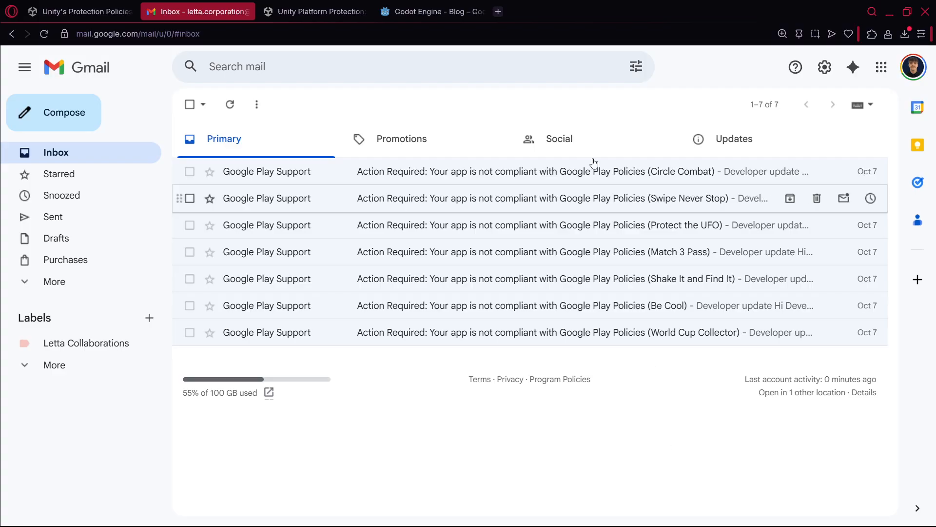
Switch from the Gmail 'Action Required' emails back to the Unity Platform Protection post.
left_click(314, 11)
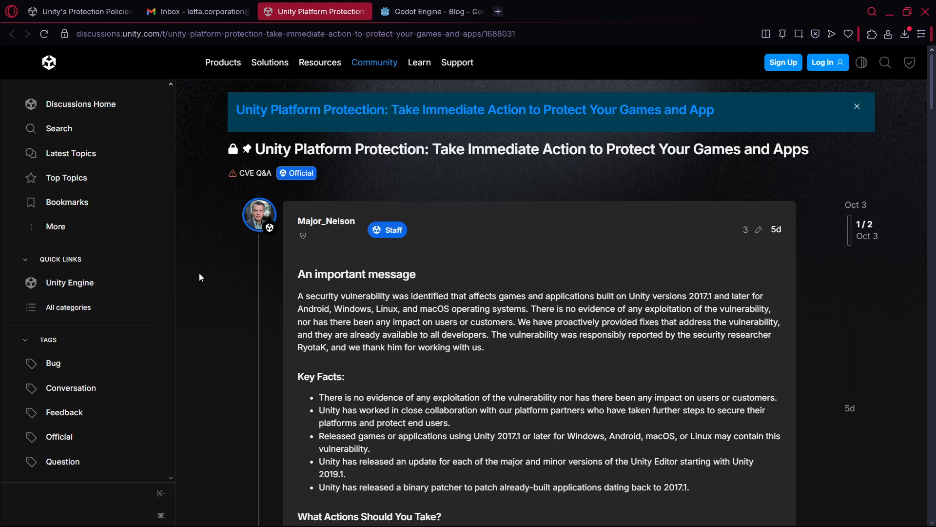
mouse_move(207, 139)
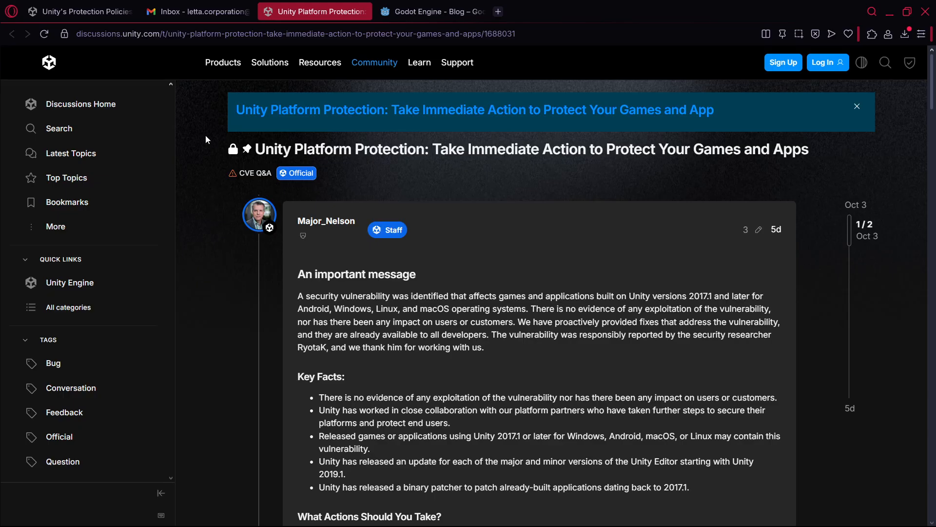
left_click(200, 11)
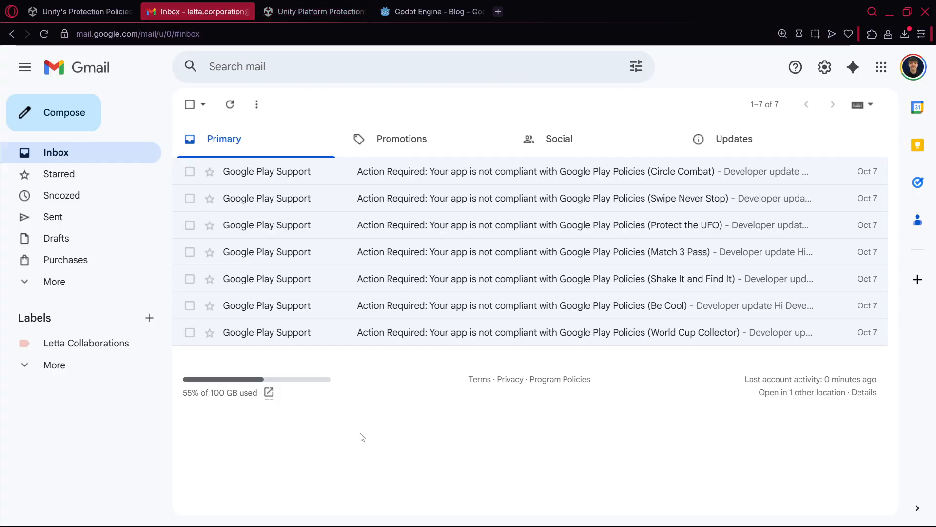
left_click(317, 10)
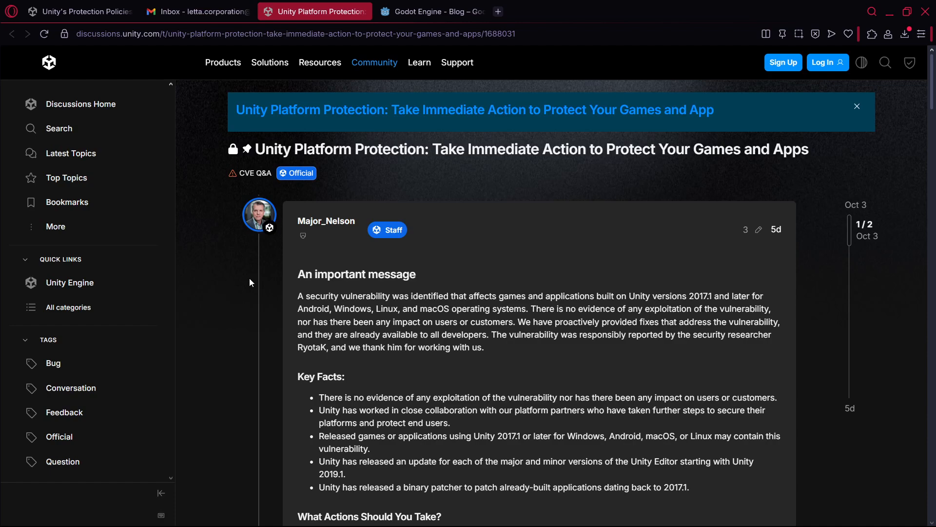
mouse_move(225, 277)
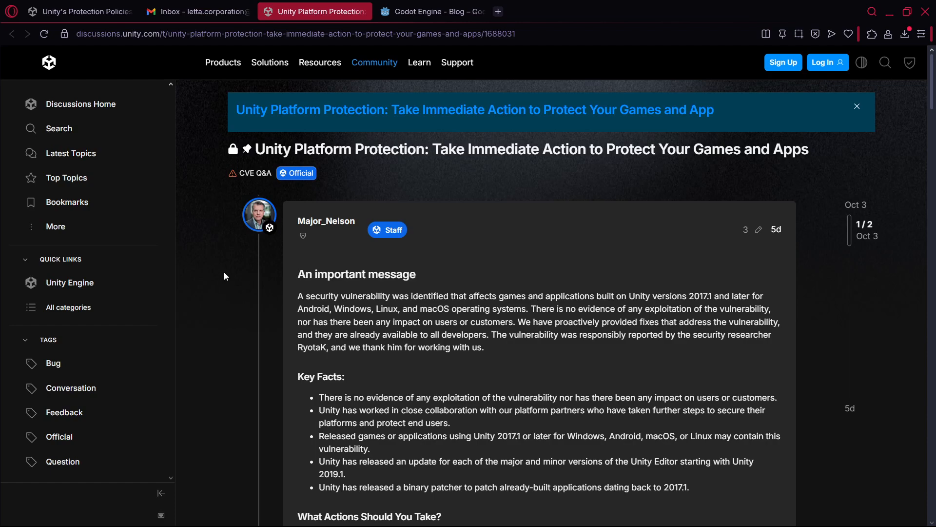
left_click(202, 11)
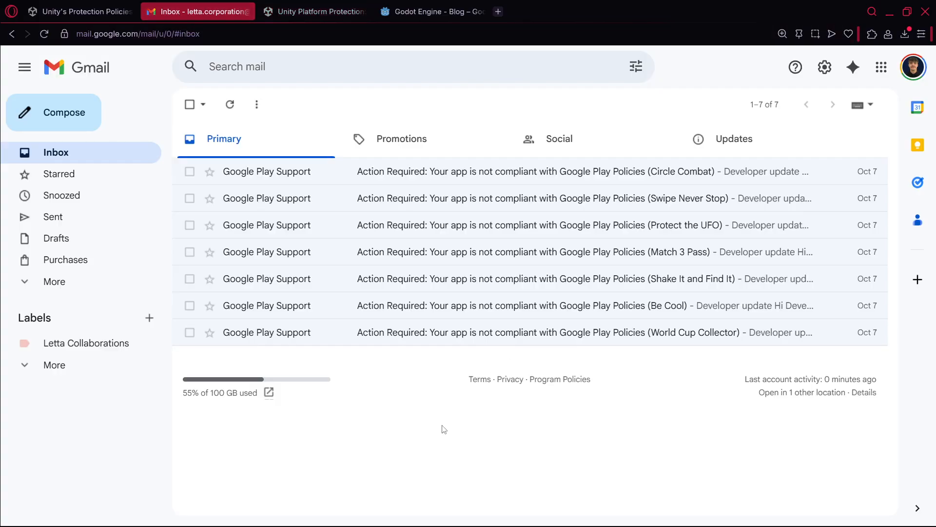
mouse_move(603, 398)
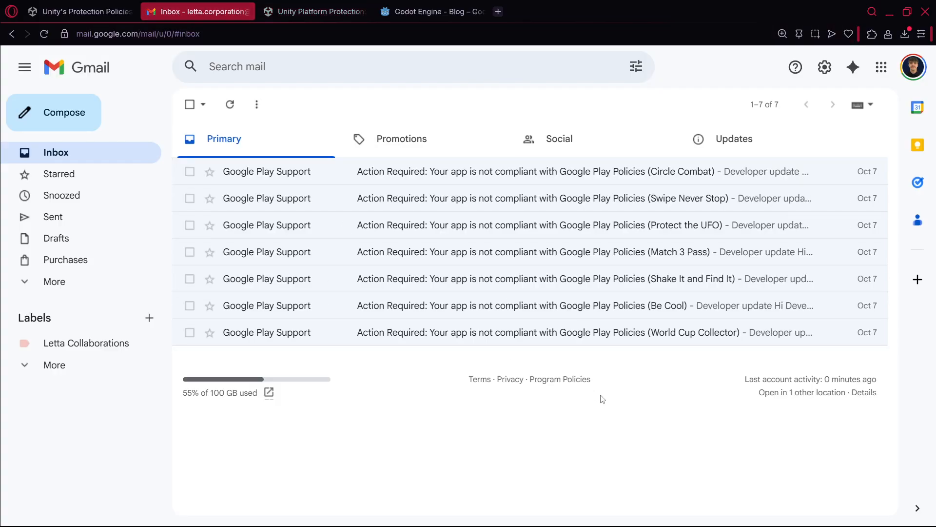
mouse_move(373, 199)
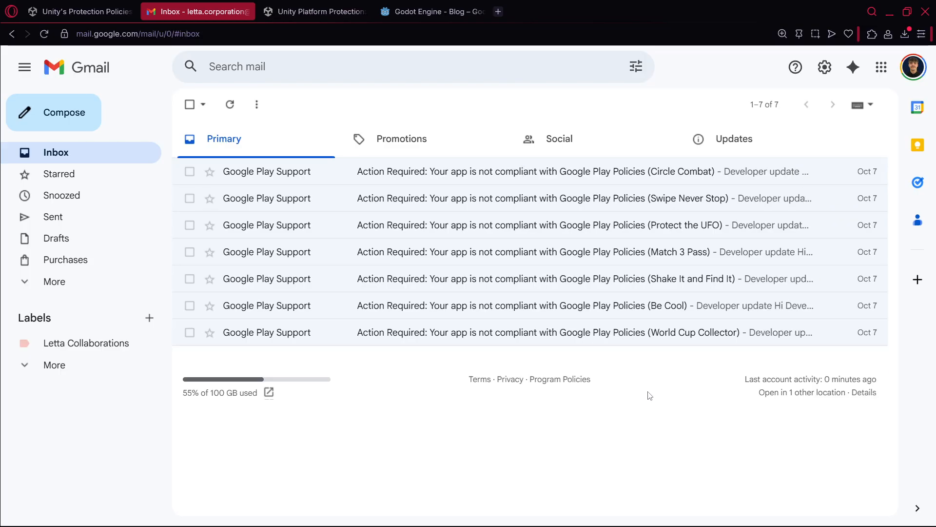
mouse_move(644, 314)
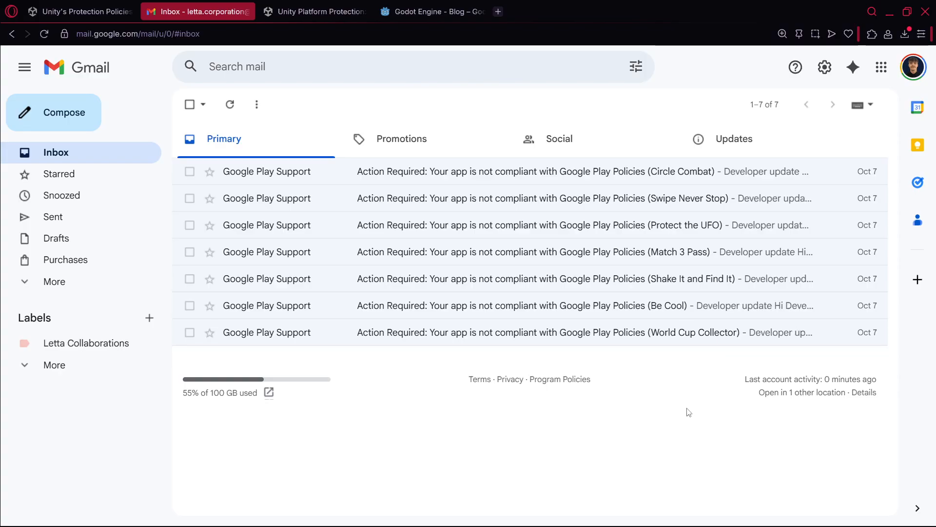
mouse_move(497, 11)
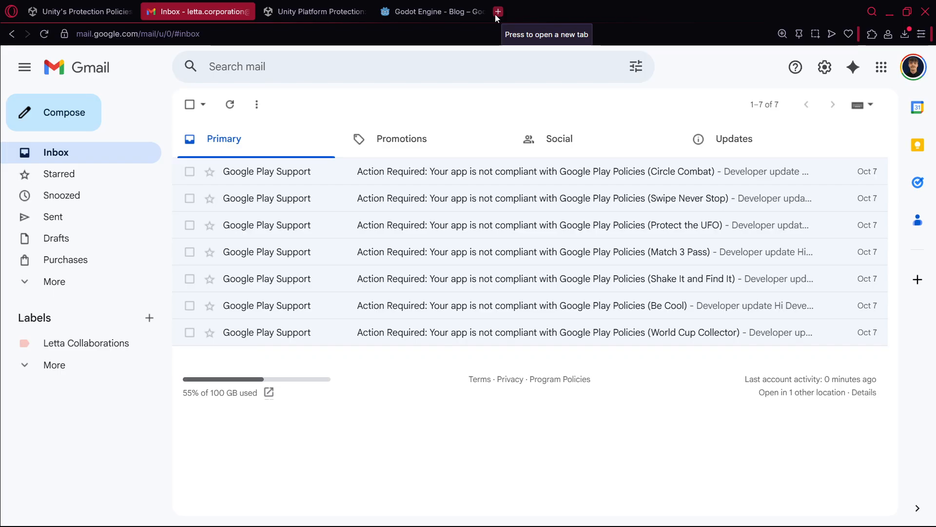
mouse_move(431, 37)
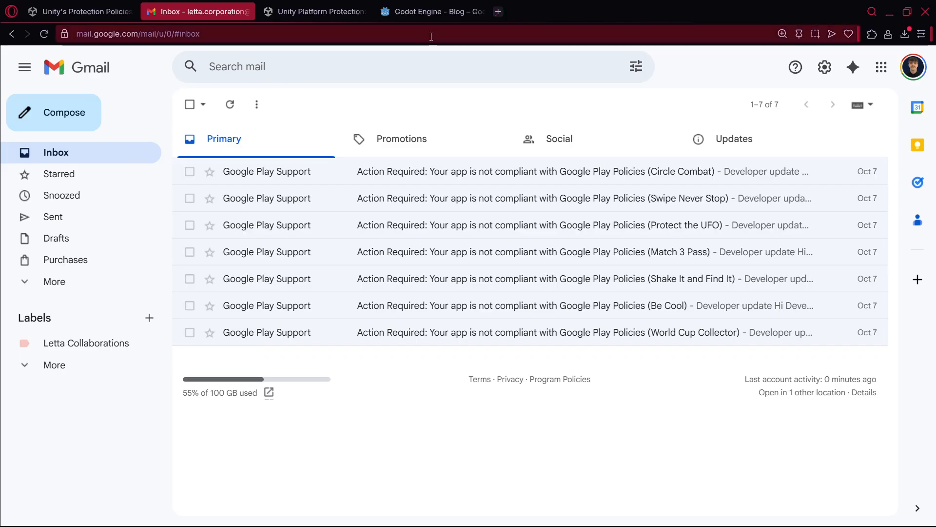